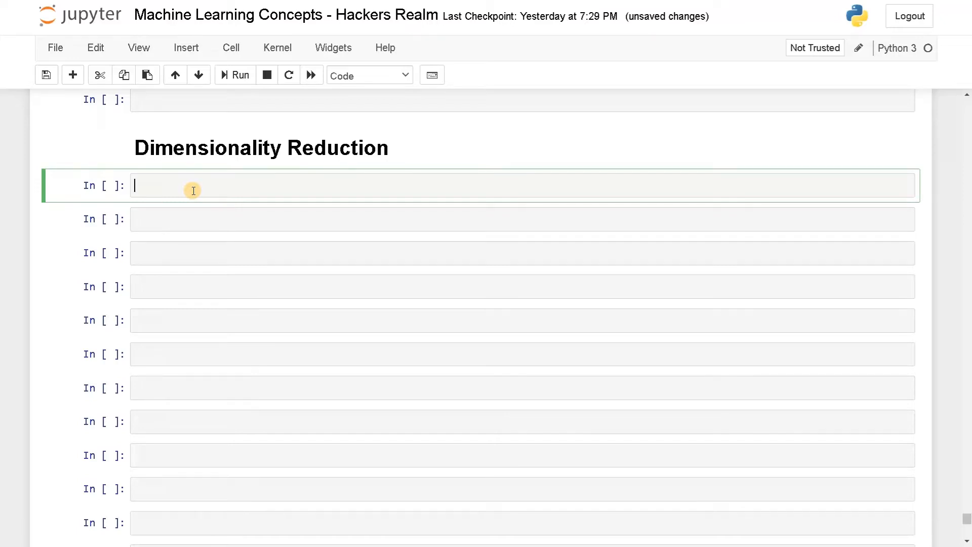
Step: Type 'from keras.datasets import mnist' in the first cell under Dimensionality Reduction
{"action": "type", "text": "from"}
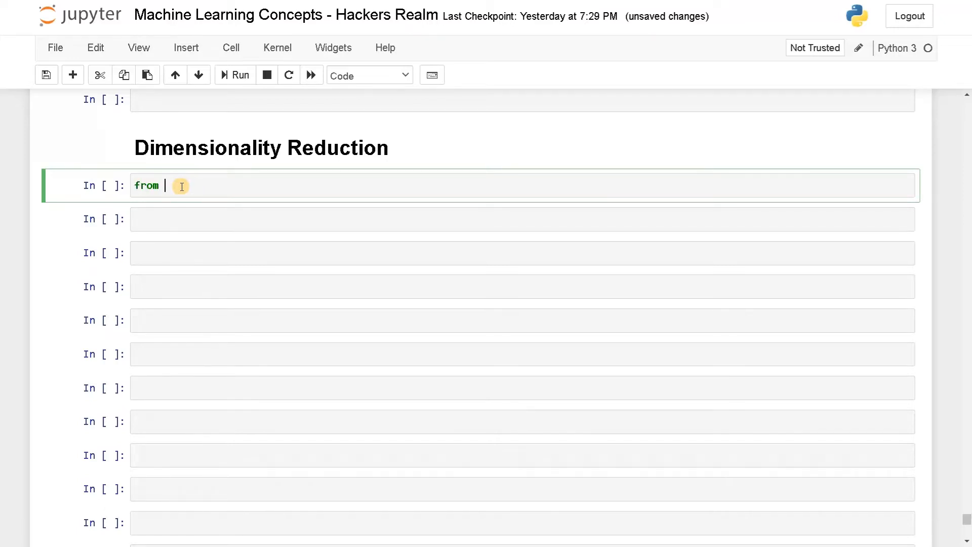
{"action": "type", "text": "keras.da"}
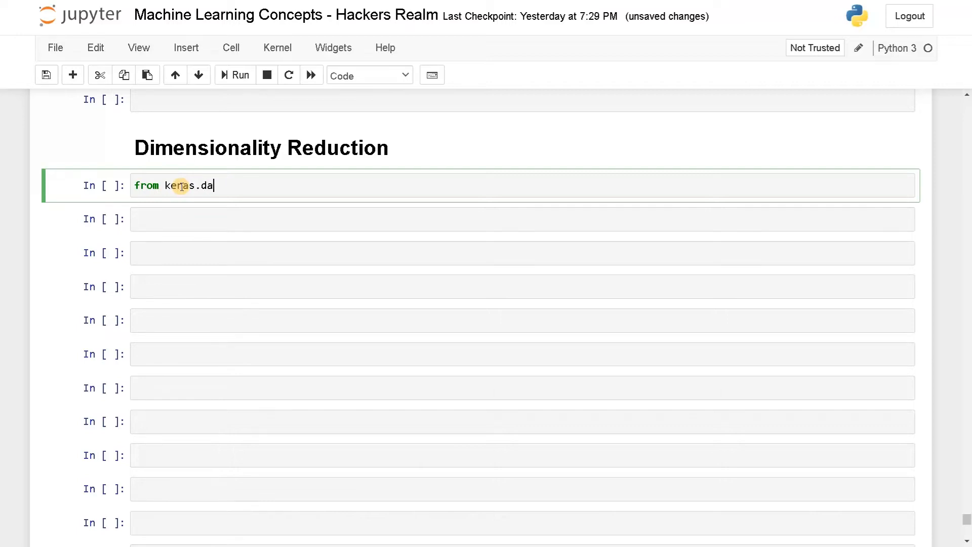
{"action": "type", "text": "tasets import m"}
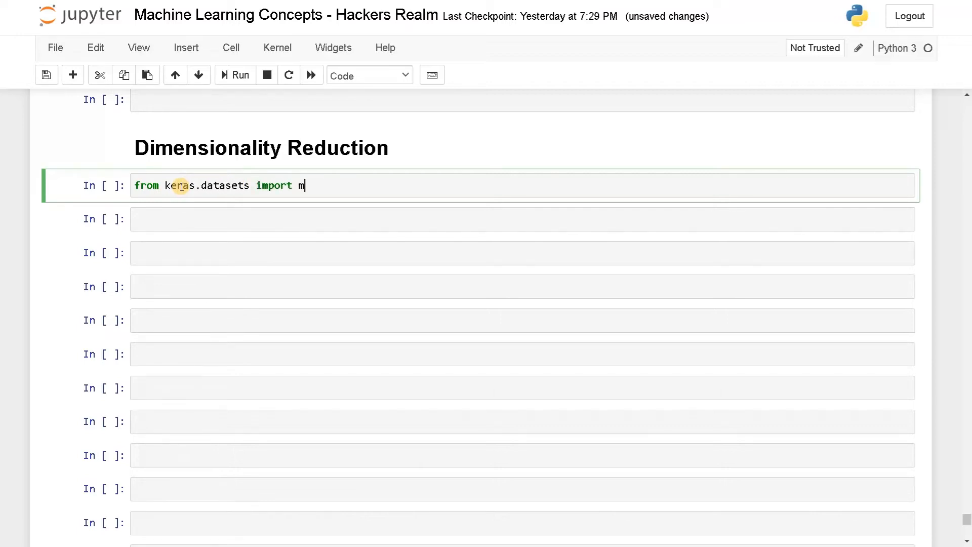
{"action": "type", "text": "nist"}
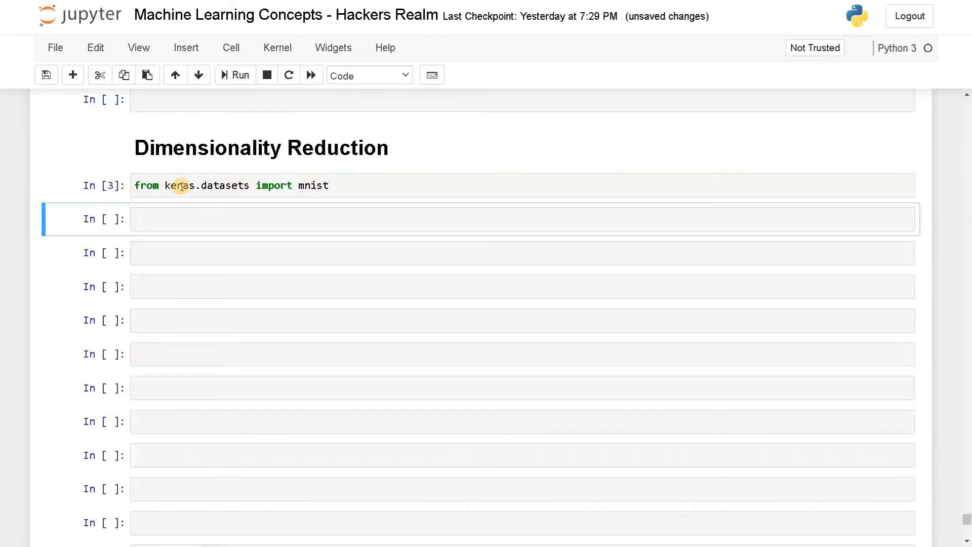
Step: In the next cell, unpack mnist.load_data() into the training pair (X, y)
{"action": "left_click", "coordinate": [182, 219]}
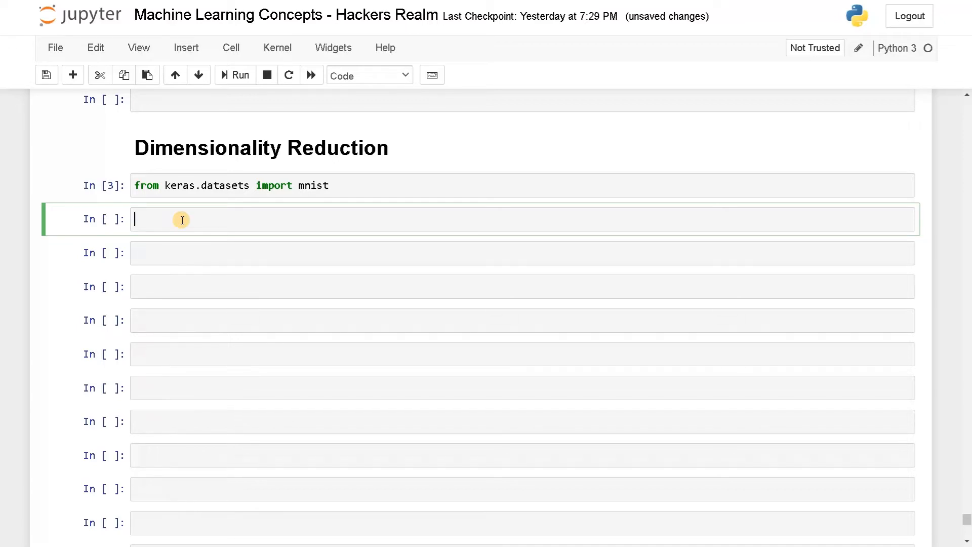
{"action": "type", "text": "("}
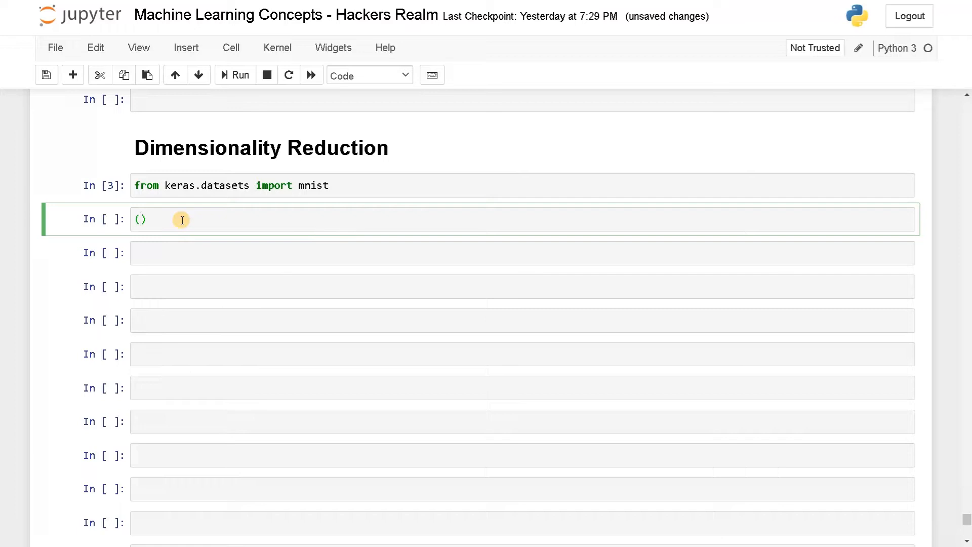
{"action": "type", "text": "X,"}
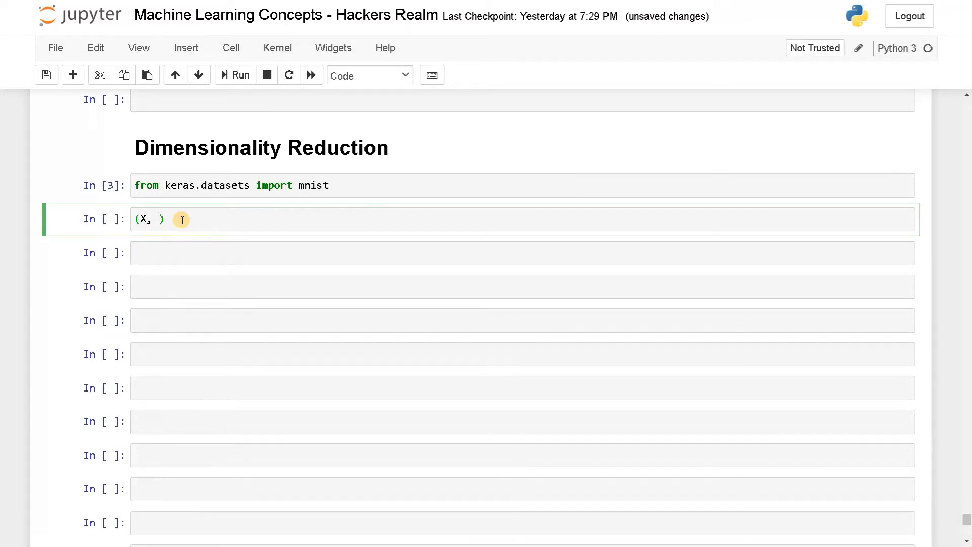
{"action": "type", "text": "y),"}
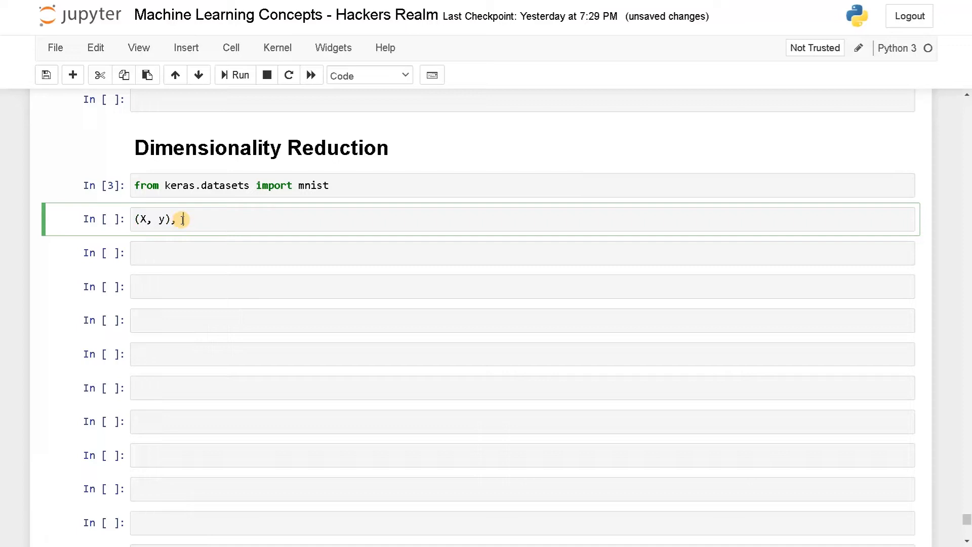
{"action": "type", "text": "()"}
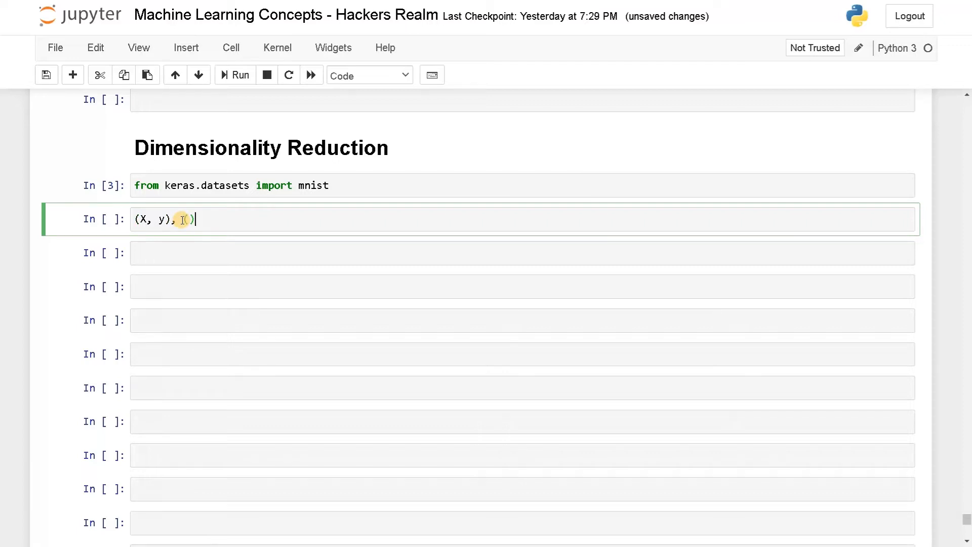
{"action": "type", "text": "-"}
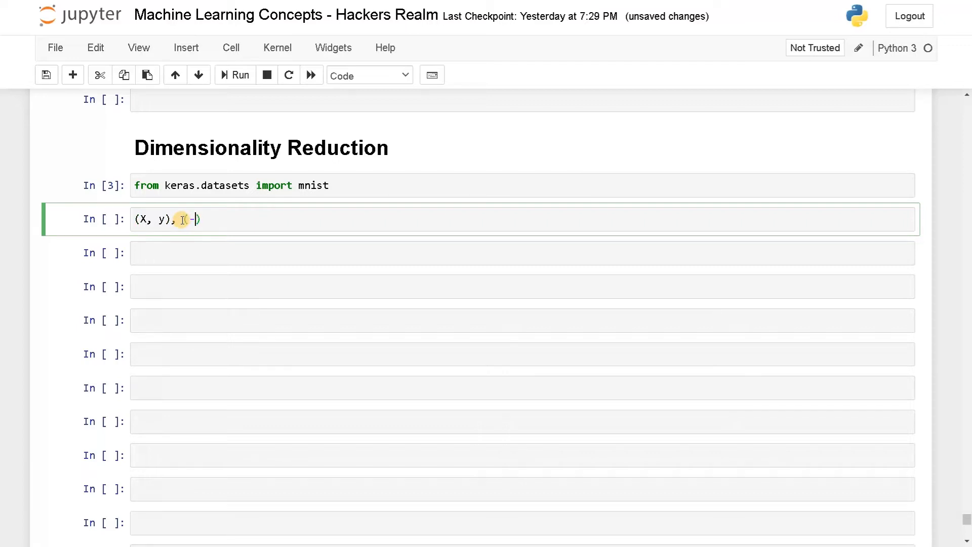
{"action": "type", "text": ",_"}
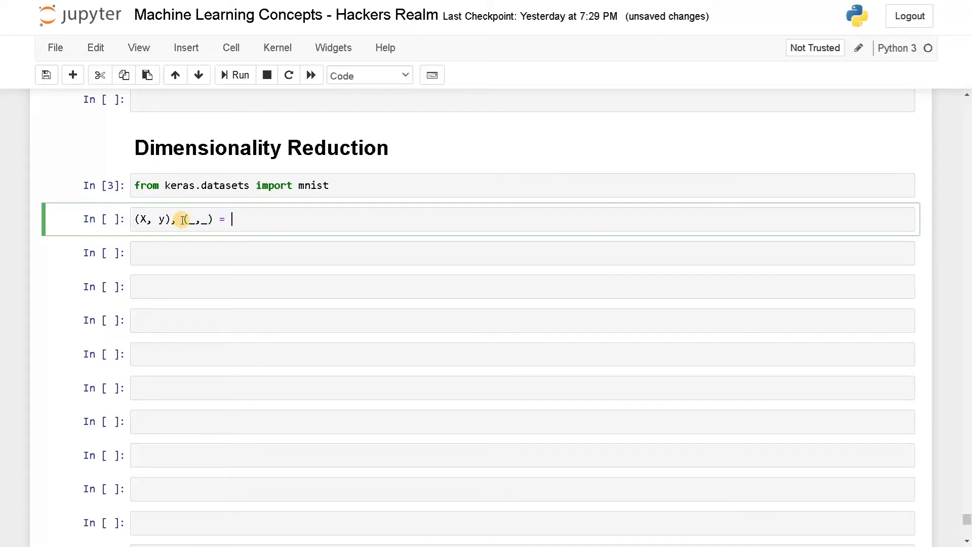
{"action": "type", "text": "mnist"}
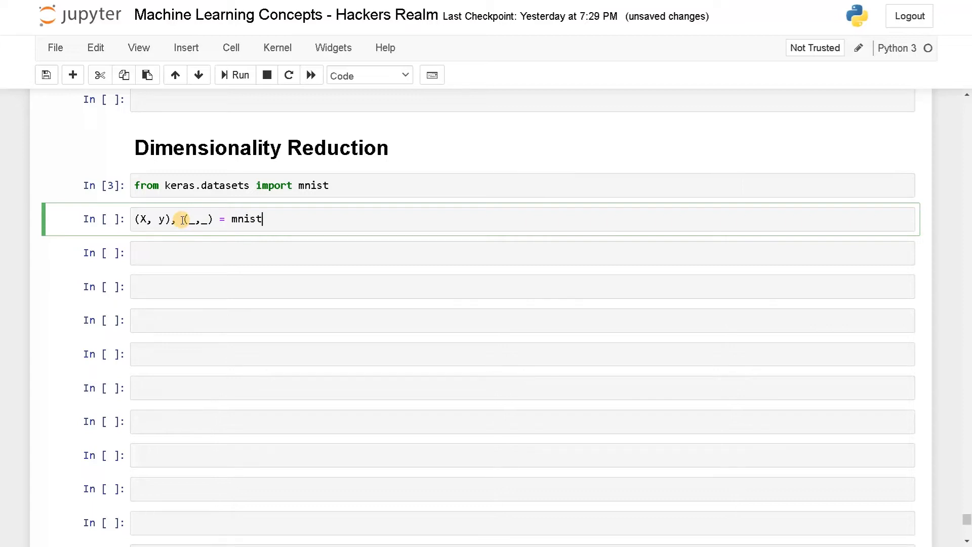
{"action": "type", "text": ".load_"}
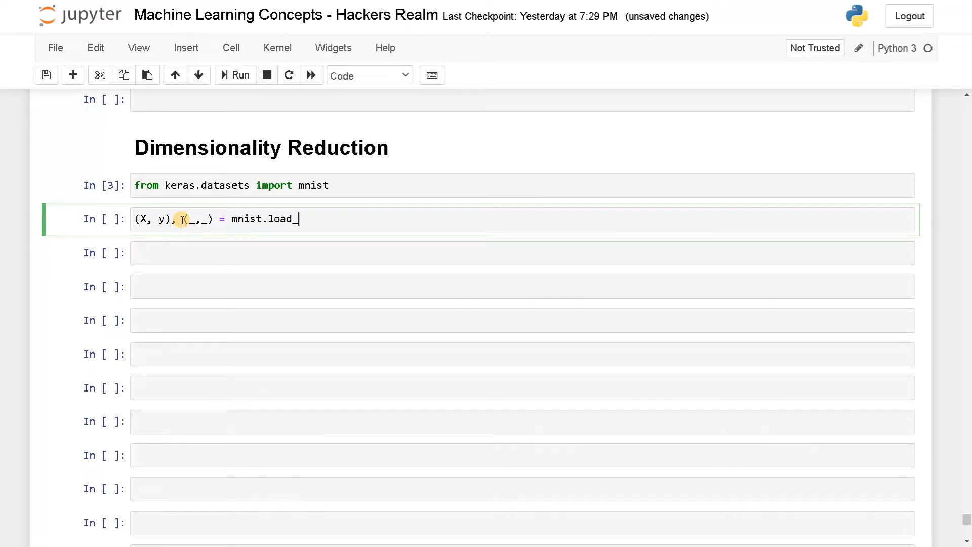
{"action": "type", "text": "data()"}
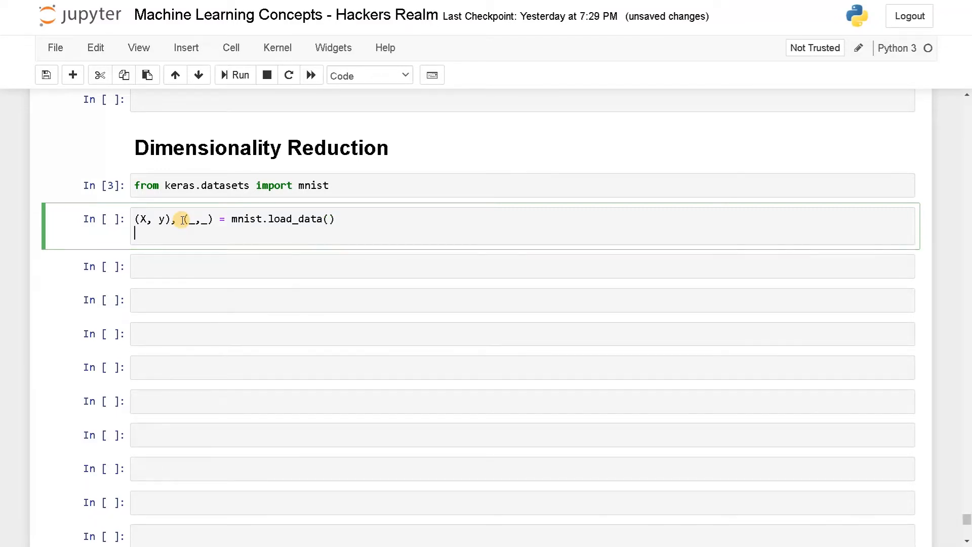
Step: Print X.shape and y.shape, fix the 'shapre' typo, and check the (60000, 28, 28) output
{"action": "type", "text": "print(X."}
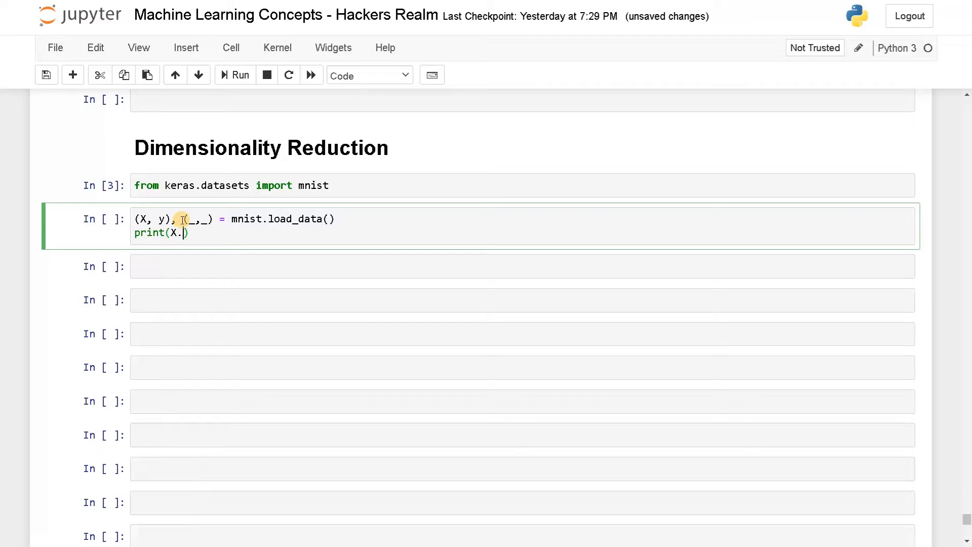
{"action": "type", "text": "shape"}
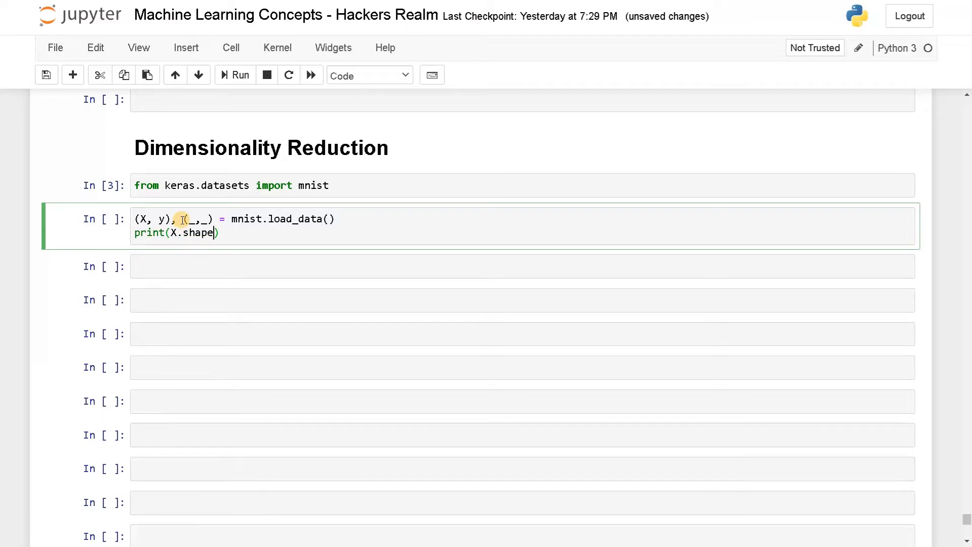
{"action": "type", "text": ", y"}
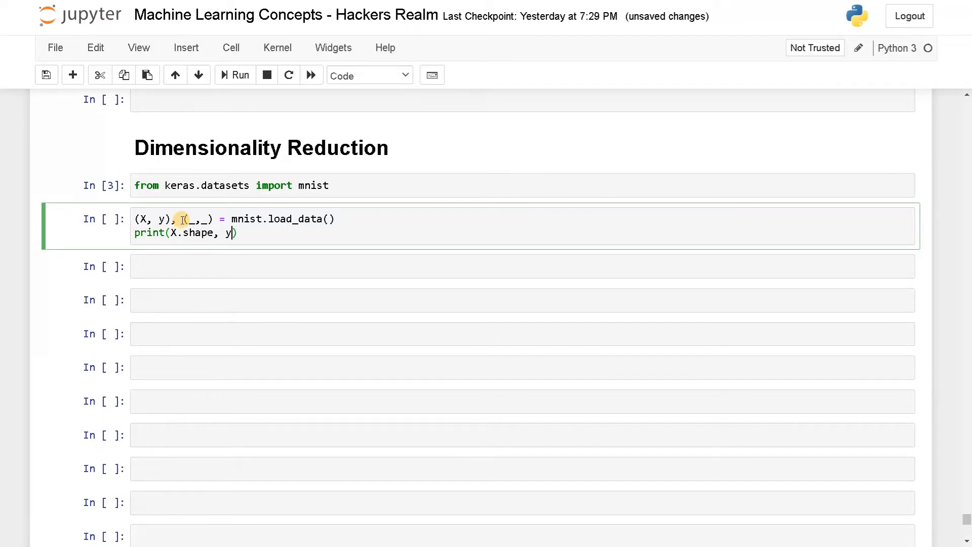
{"action": "type", "text": ".shapre"}
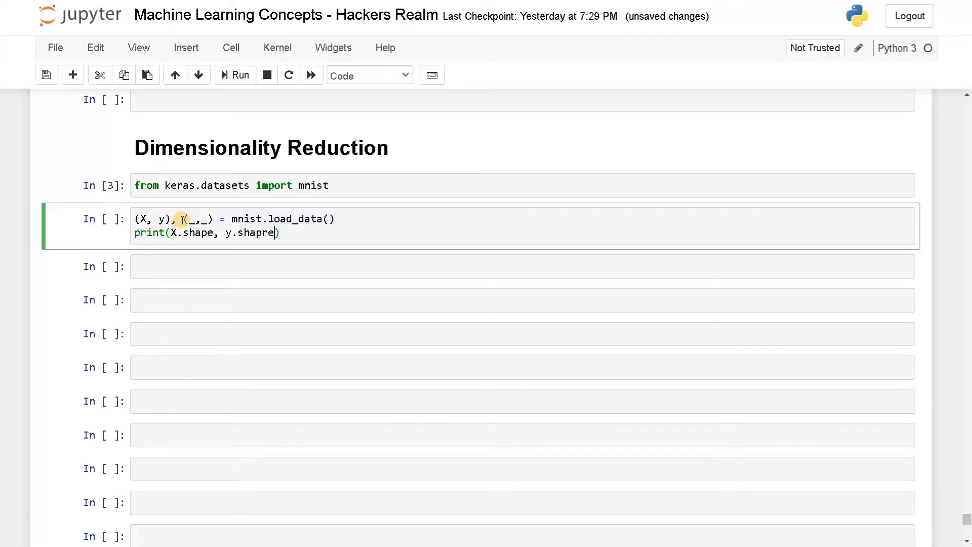
{"action": "left_click", "coordinate": [241, 75]}
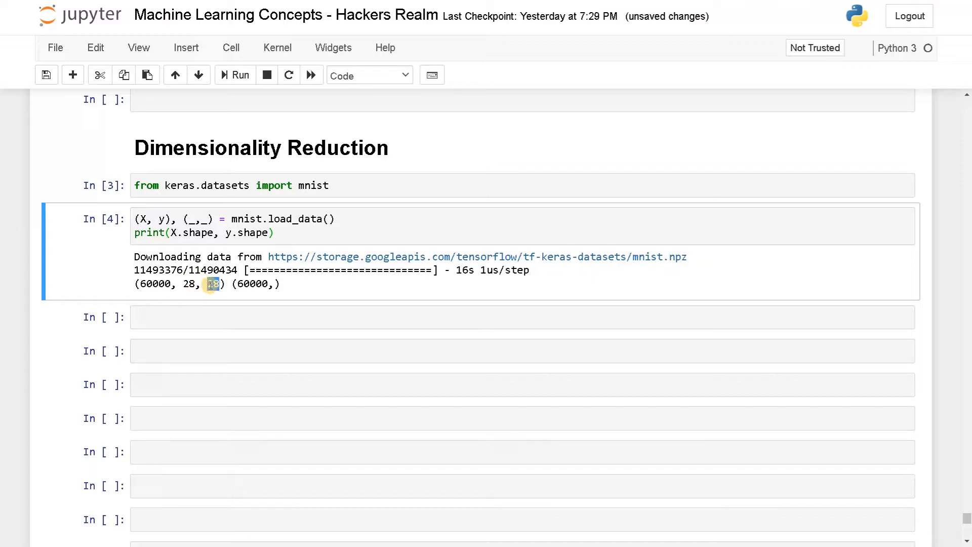
{"action": "double_click", "coordinate": [213, 284]}
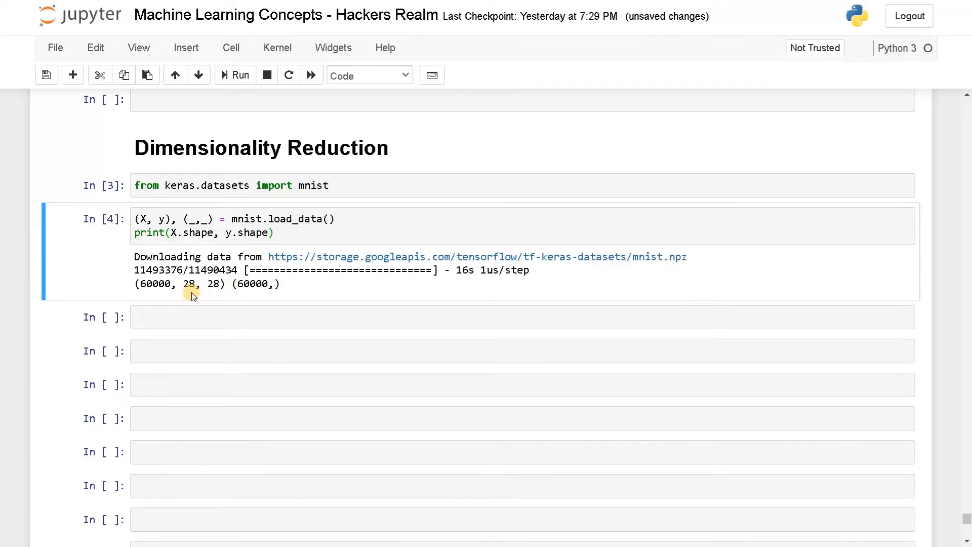
Step: Run X = X.reshape(len(X), -1) with X.shape to get (60000, 784)
{"action": "type", "text": "X"}
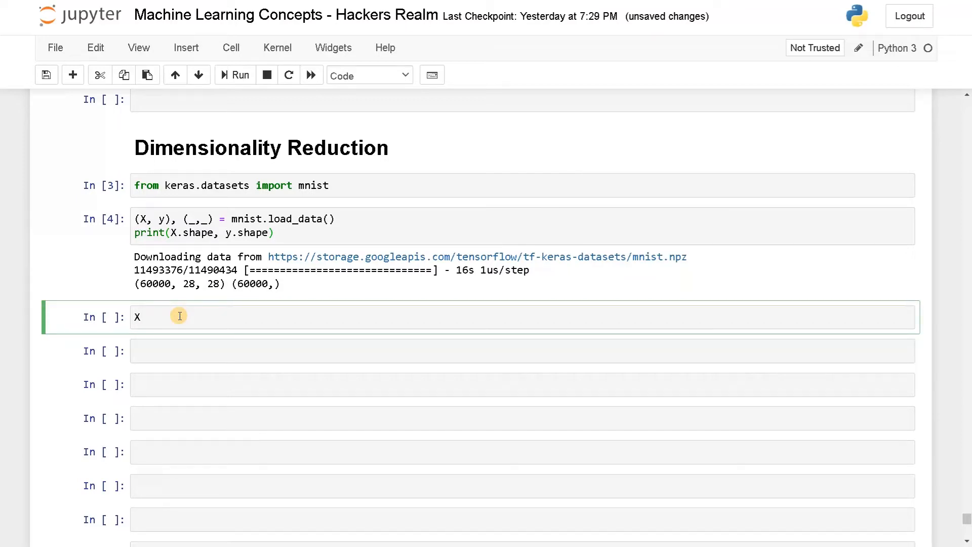
{"action": "type", "text": "= X."}
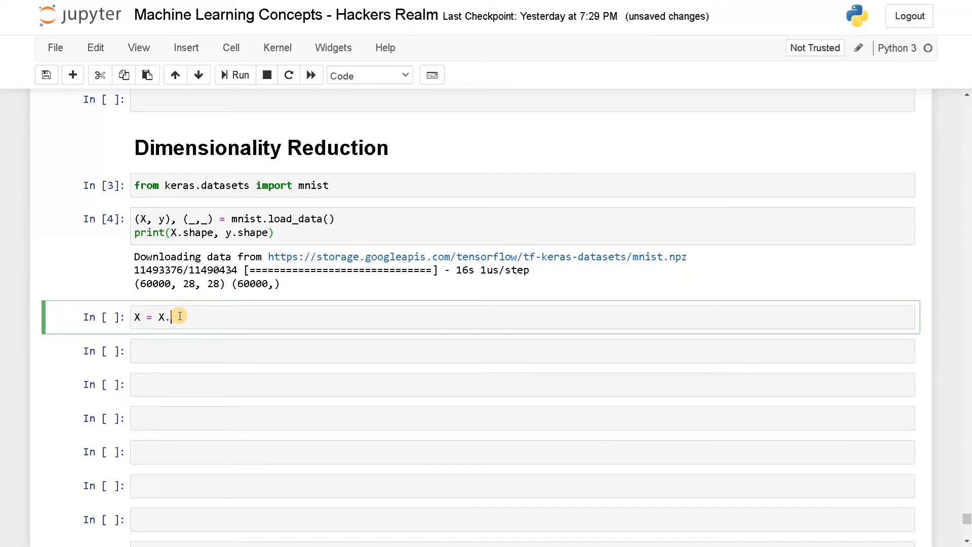
{"action": "type", "text": "reshape"}
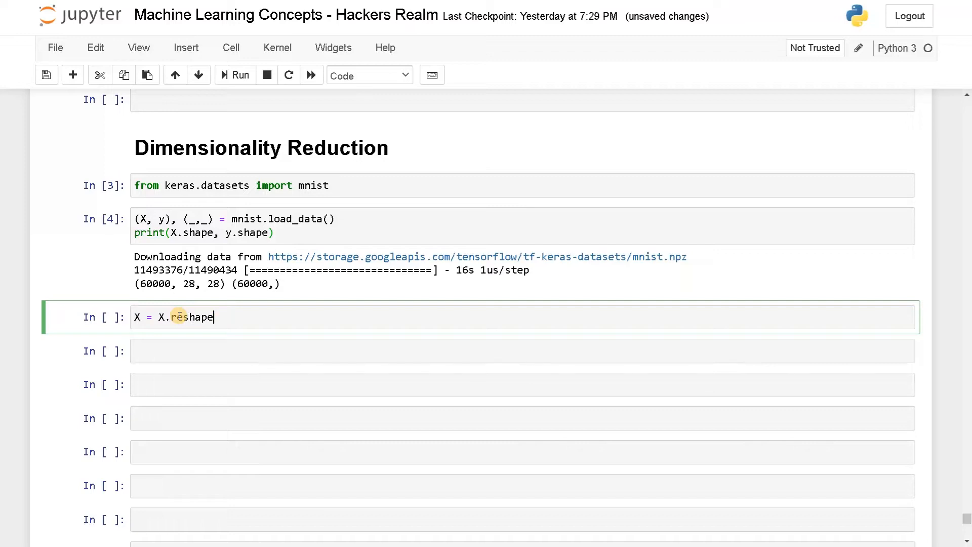
{"action": "type", "text": "(len(X))"}
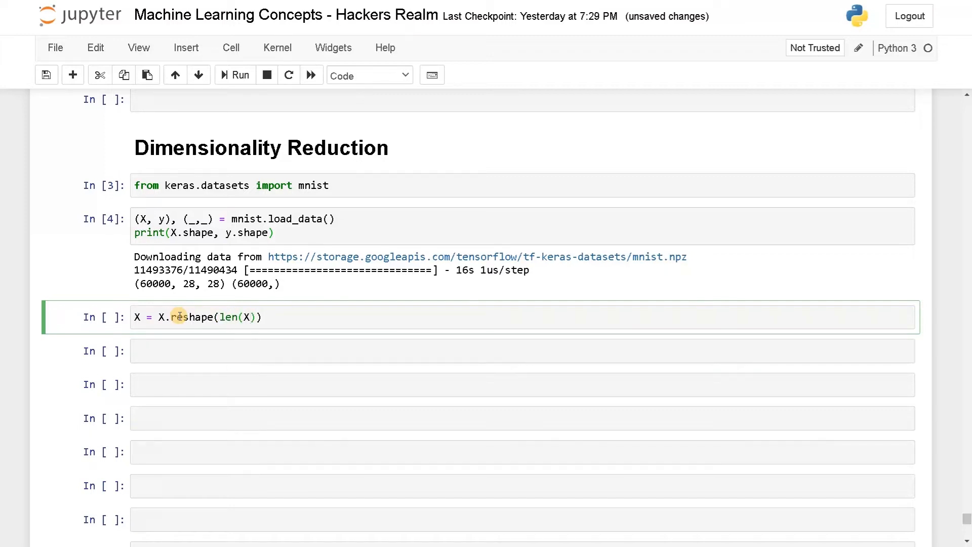
{"action": "type", "text": ","}
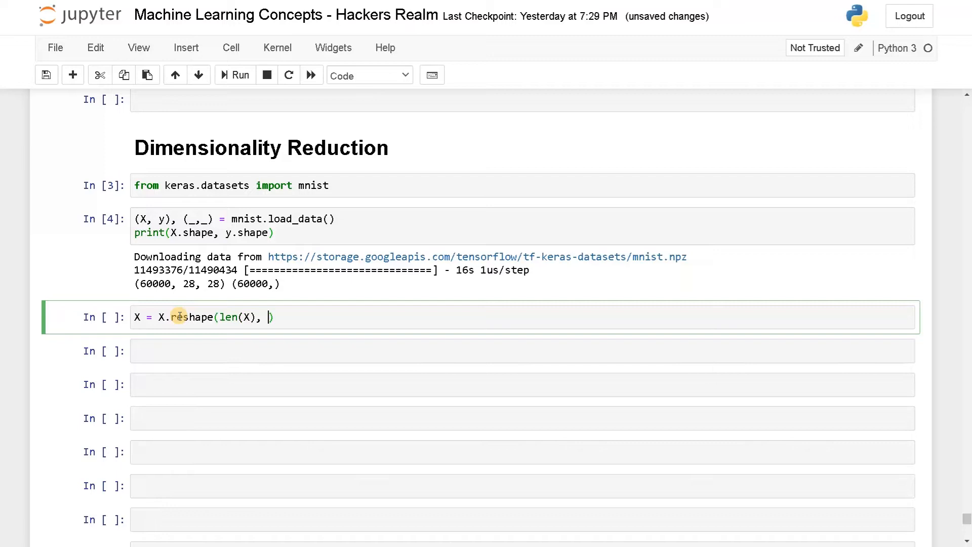
{"action": "type", "text": "-1"}
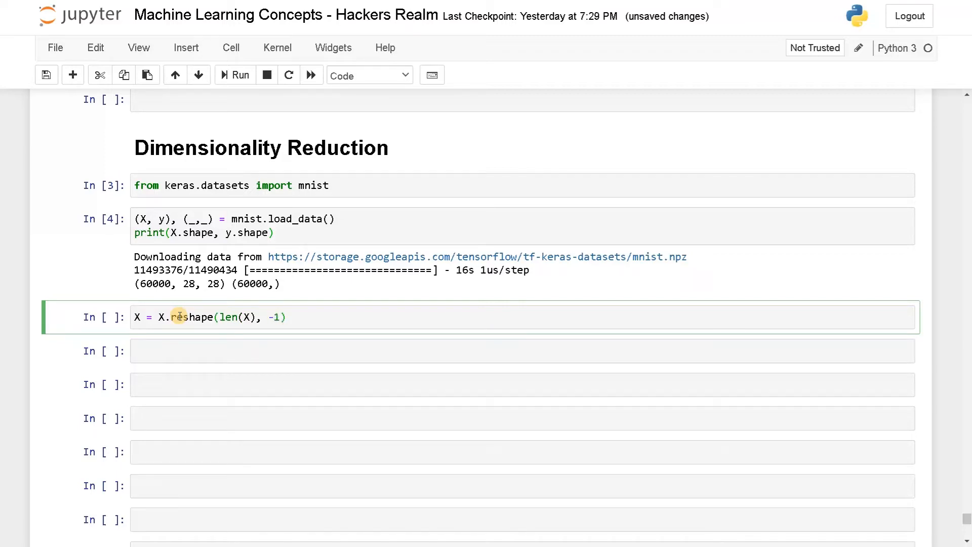
{"action": "type", "text": "X."}
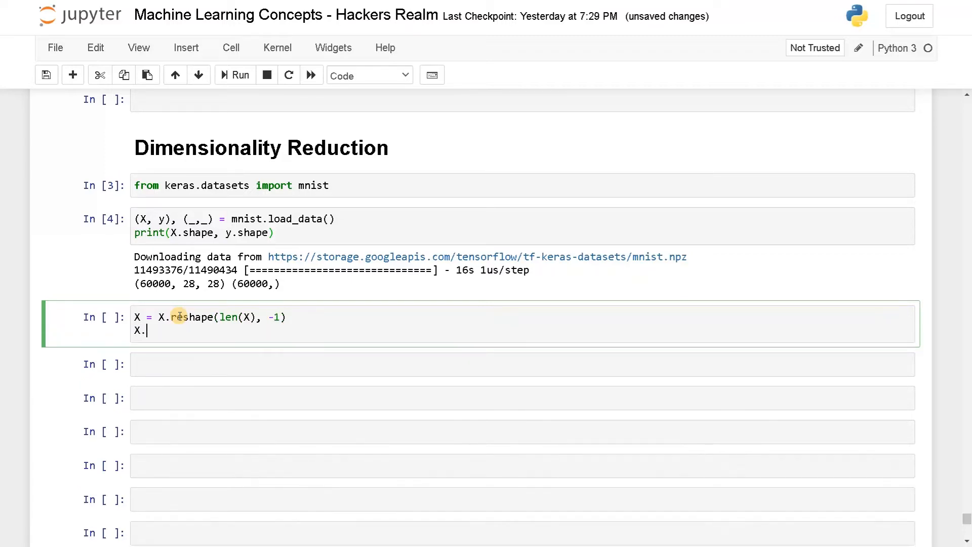
{"action": "type", "text": "shape"}
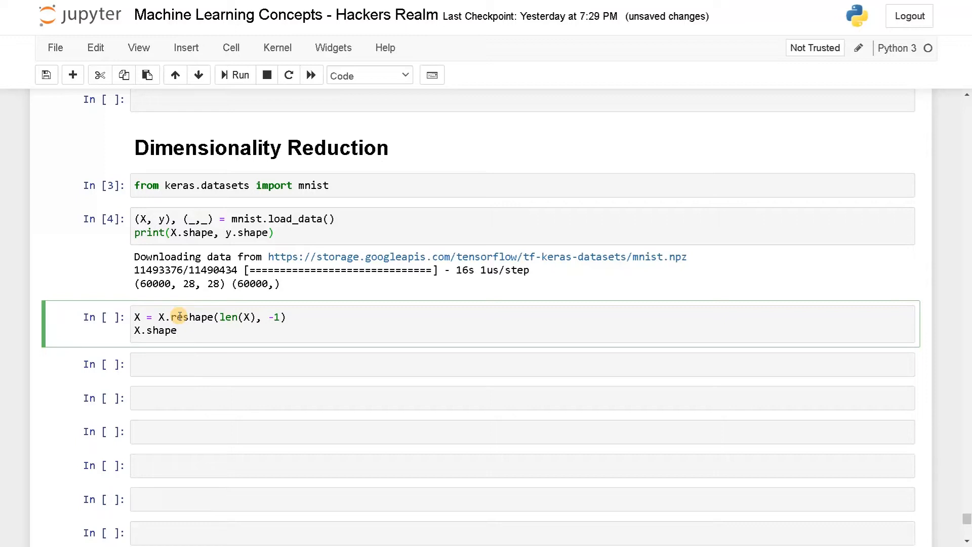
{"action": "left_click", "coordinate": [240, 75]}
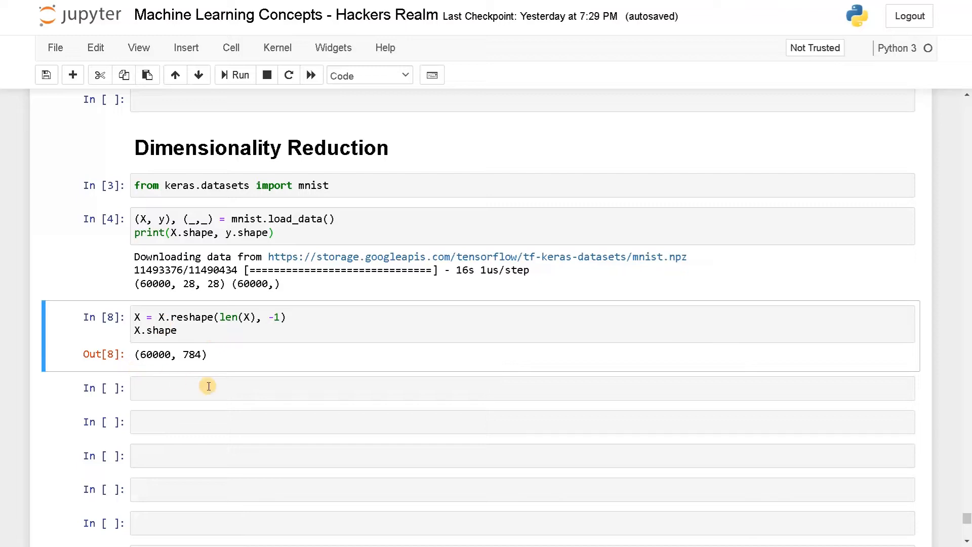
Step: Import PCA from sklearn.decomposition and TSNE from sklearn.manifold in the empty cell
{"action": "left_click", "coordinate": [167, 388]}
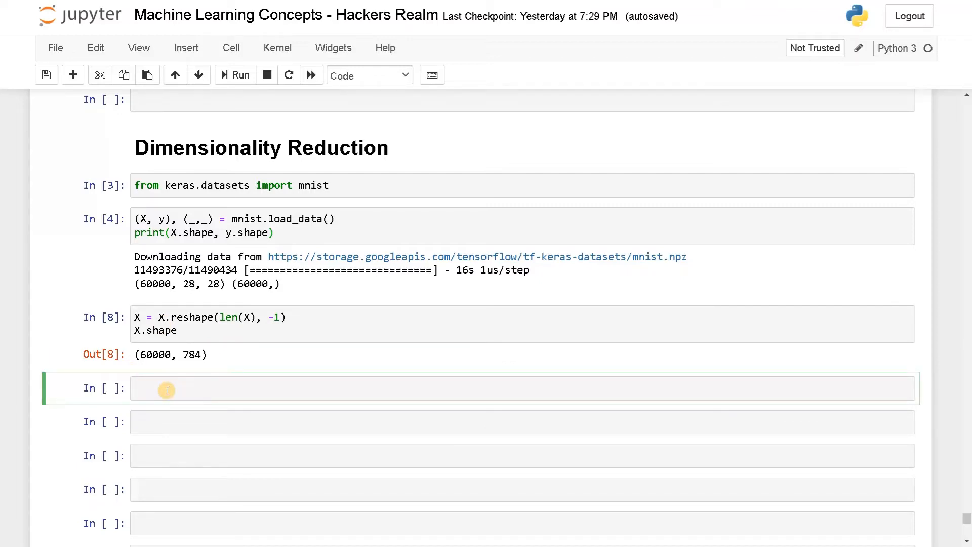
{"action": "type", "text": "from"}
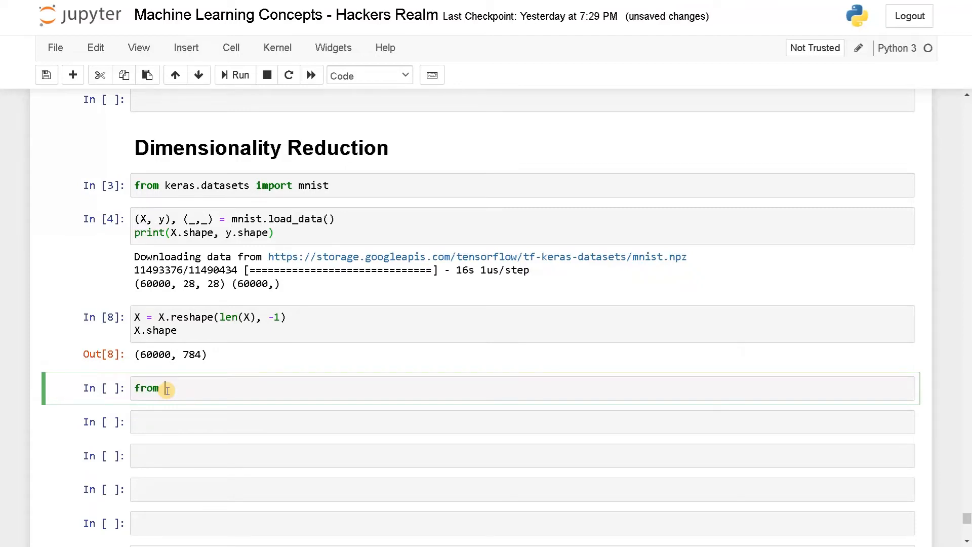
{"action": "type", "text": "sklearn."}
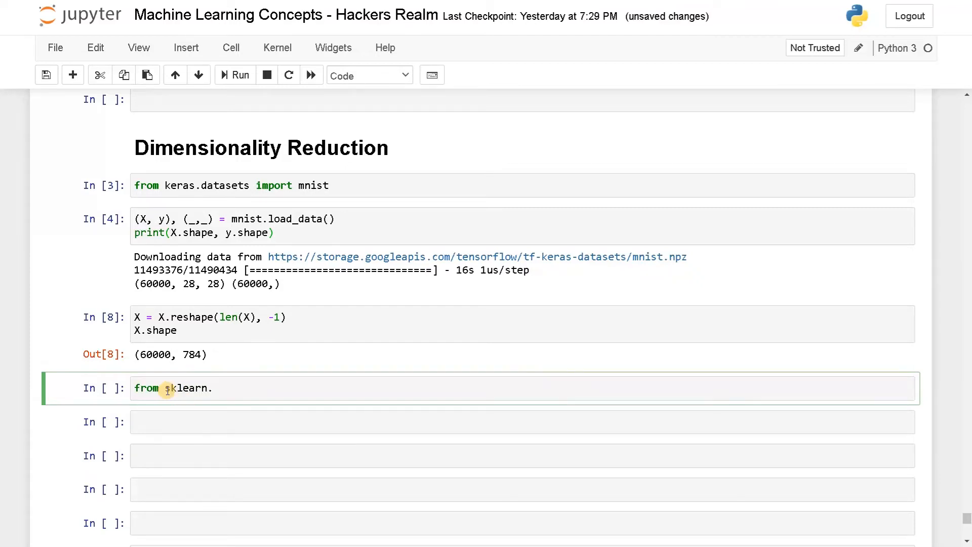
{"action": "type", "text": "decomposition im"}
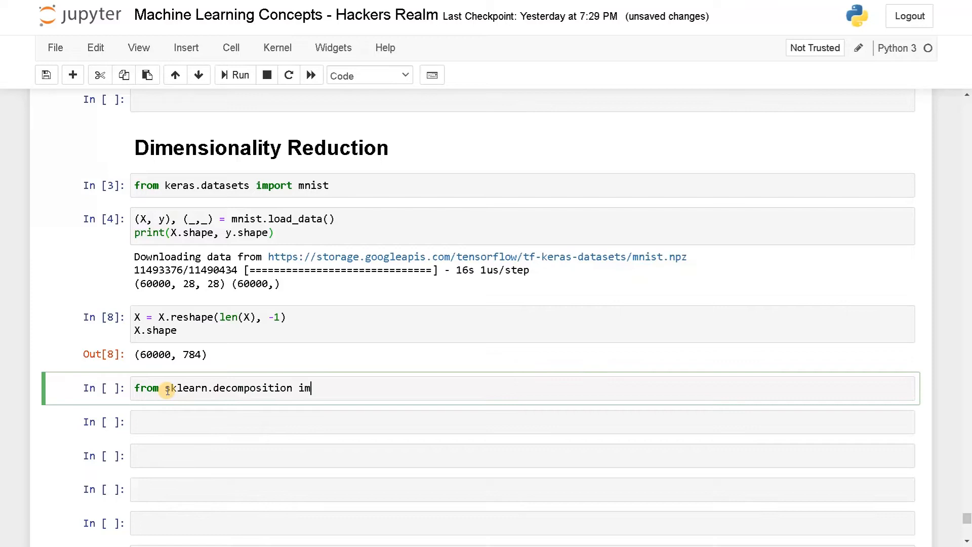
{"action": "type", "text": "port PCA"}
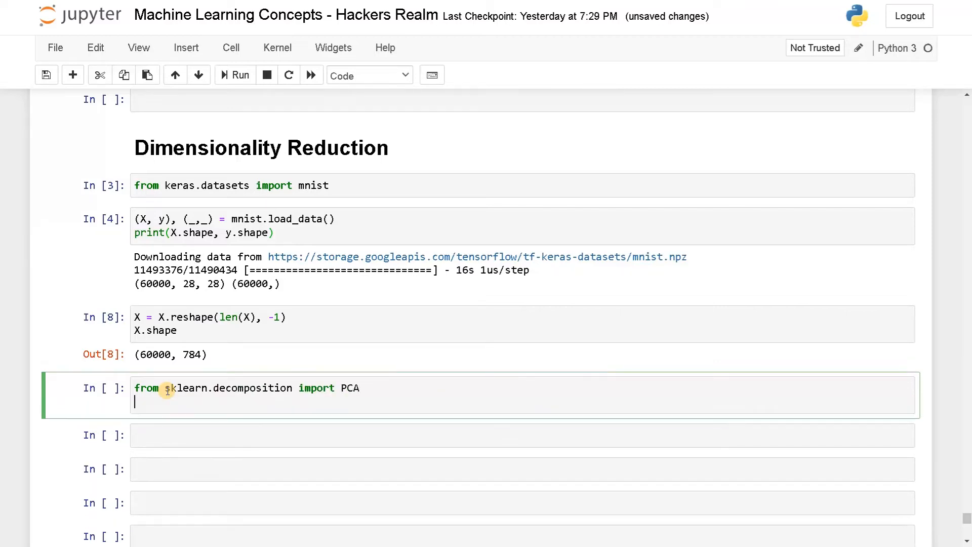
{"action": "type", "text": "from sklea"}
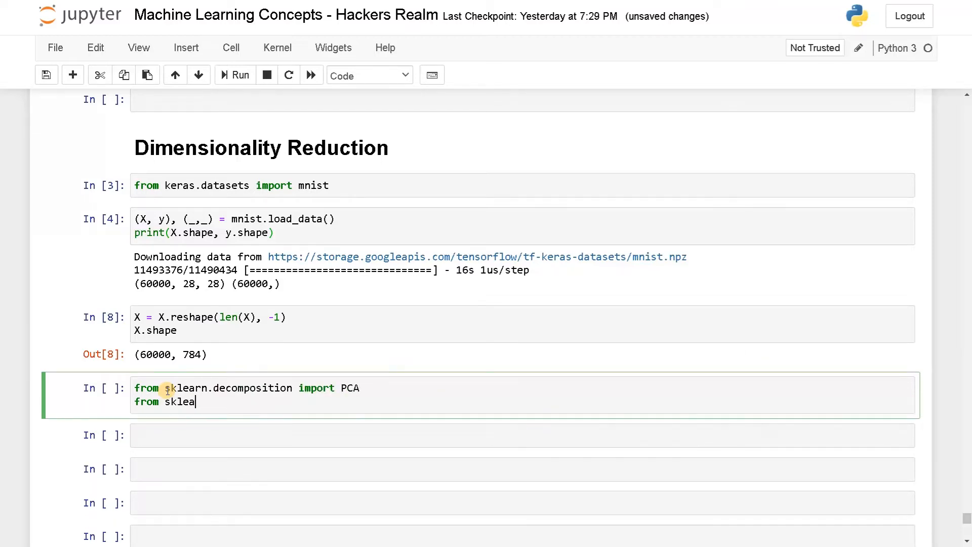
{"action": "type", "text": "rn."}
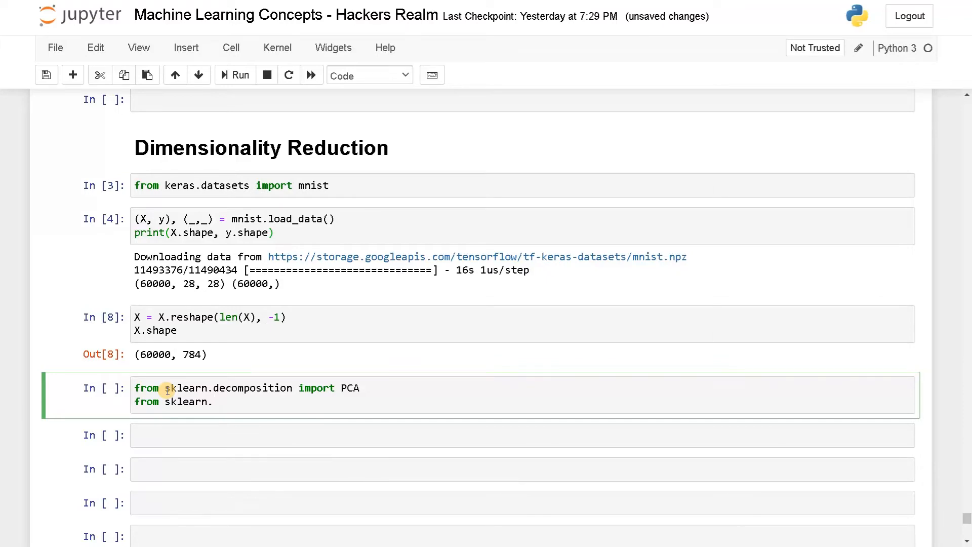
{"action": "type", "text": "manifold import"}
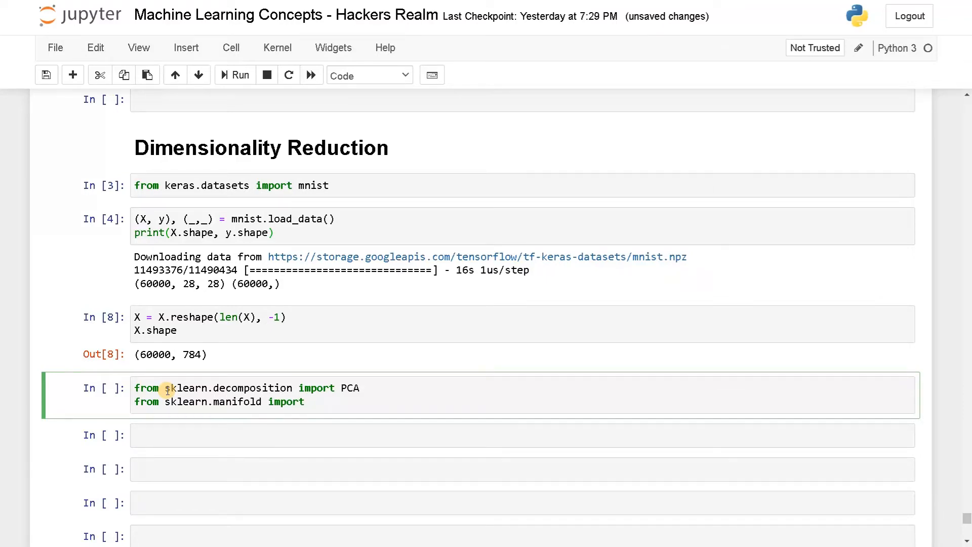
{"action": "type", "text": "TSNE"}
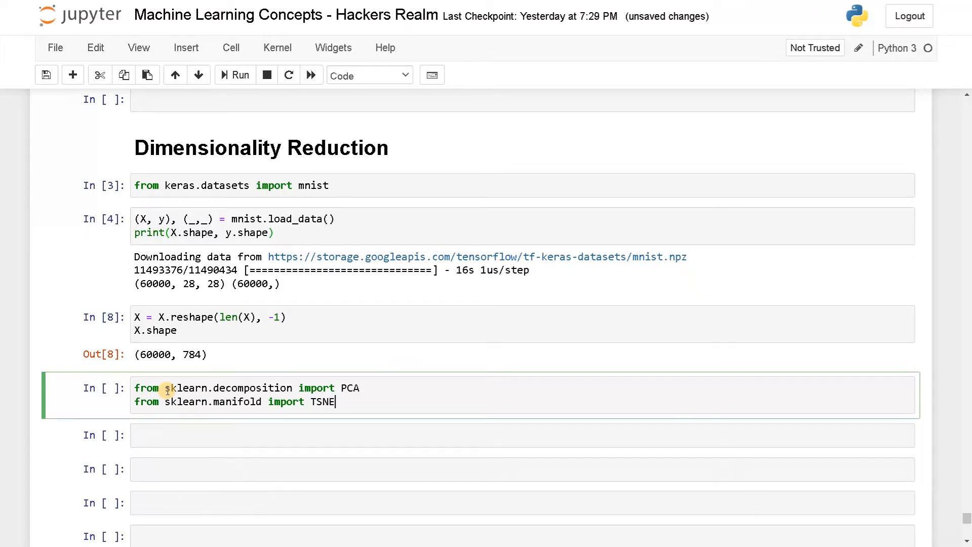
Step: Import LinearDiscriminantAnalysis as LDA and UMAP, then run the imports cell
{"action": "type", "text": "from sk"}
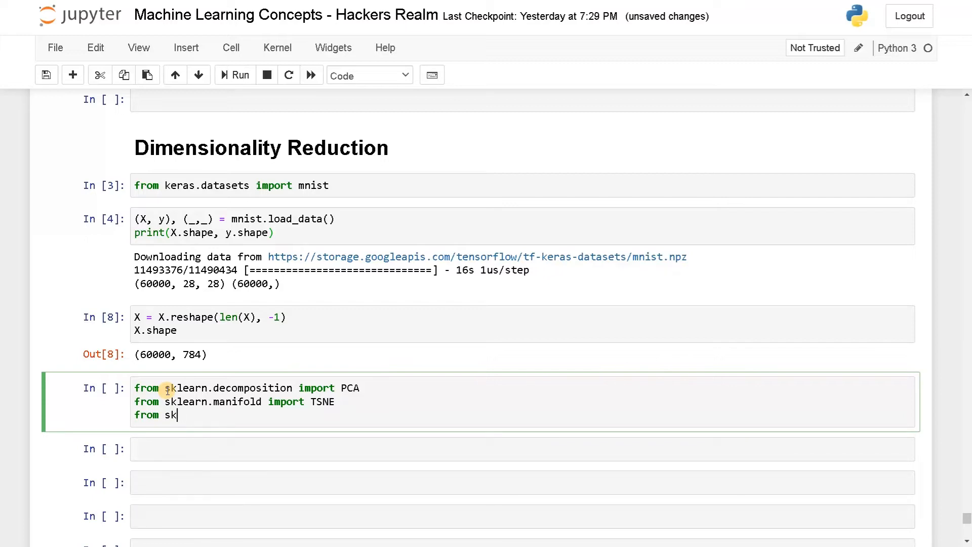
{"action": "type", "text": "learn.d"}
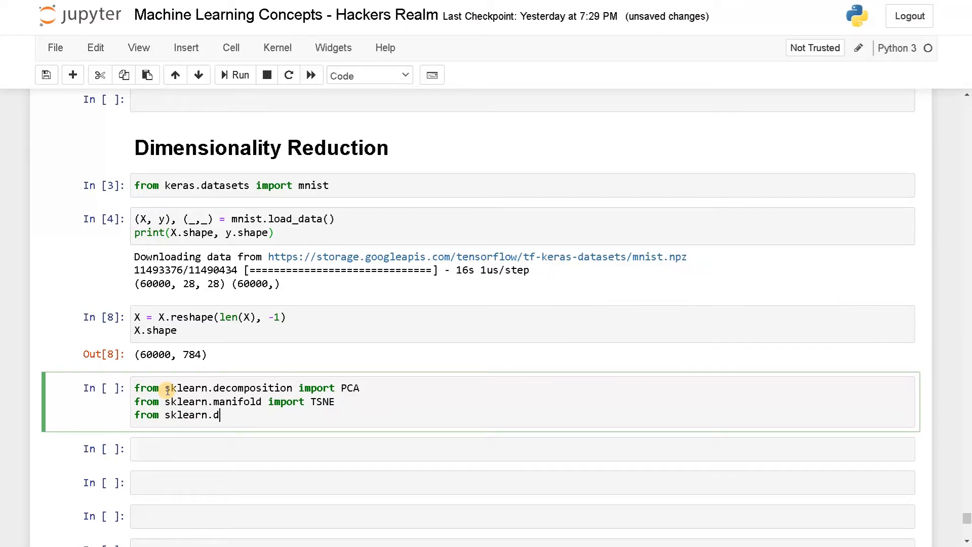
{"action": "type", "text": "iscriminant_analysis"}
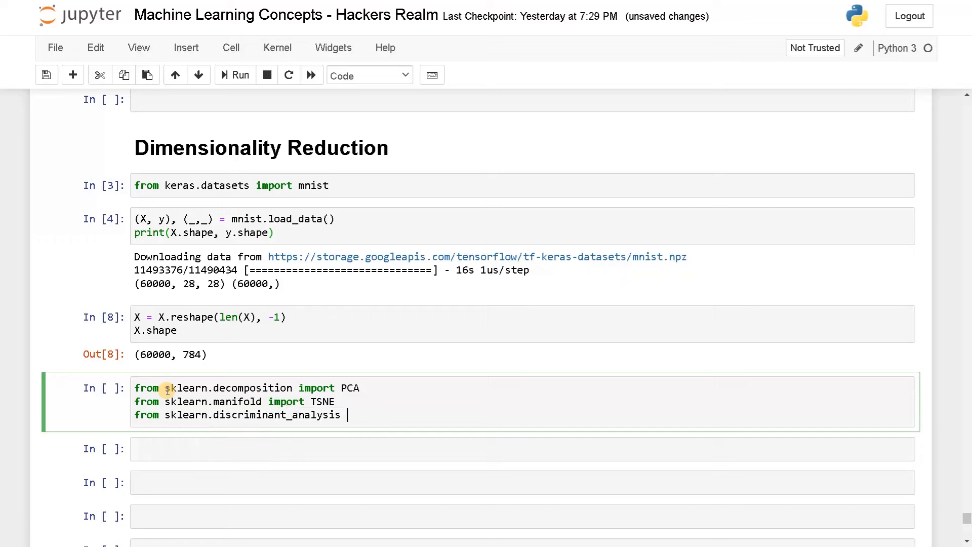
{"action": "type", "text": "import LinearDiscriminantAnalysis as L"}
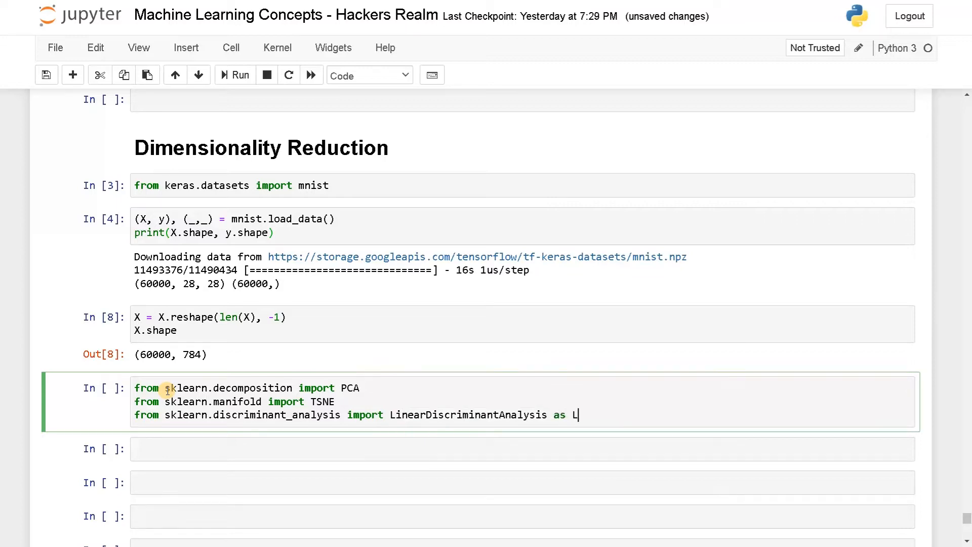
{"action": "type", "text": "DA"}
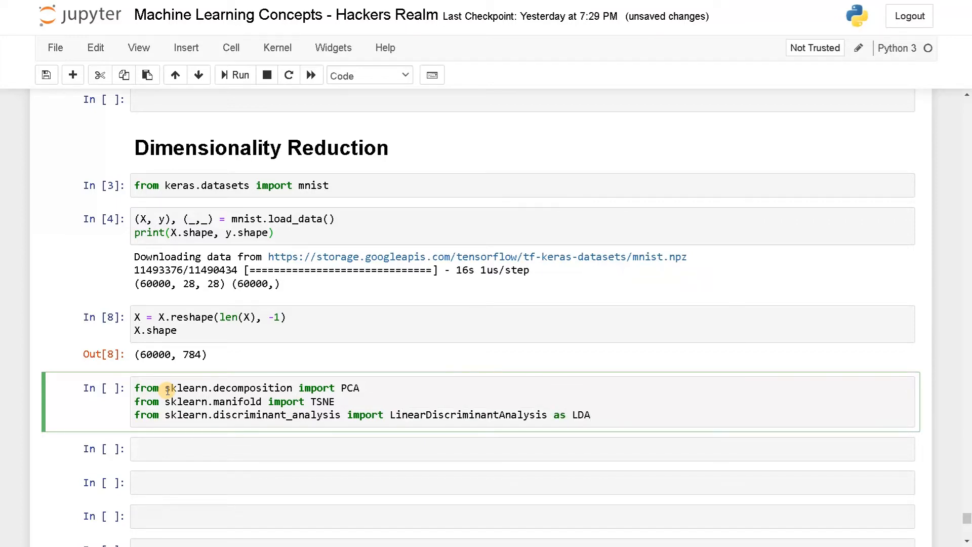
{"action": "type", "text": "from umap import UM"}
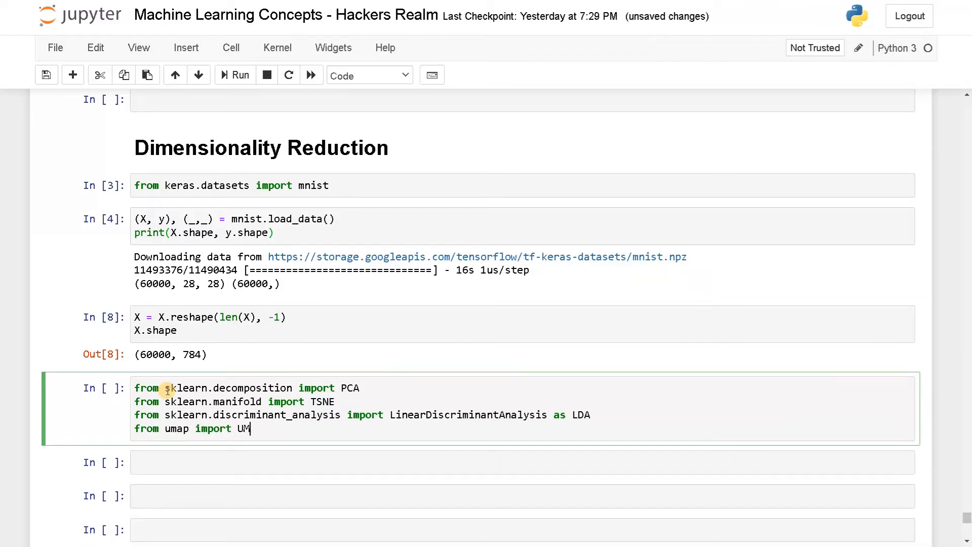
{"action": "key", "text": "shift+enter"}
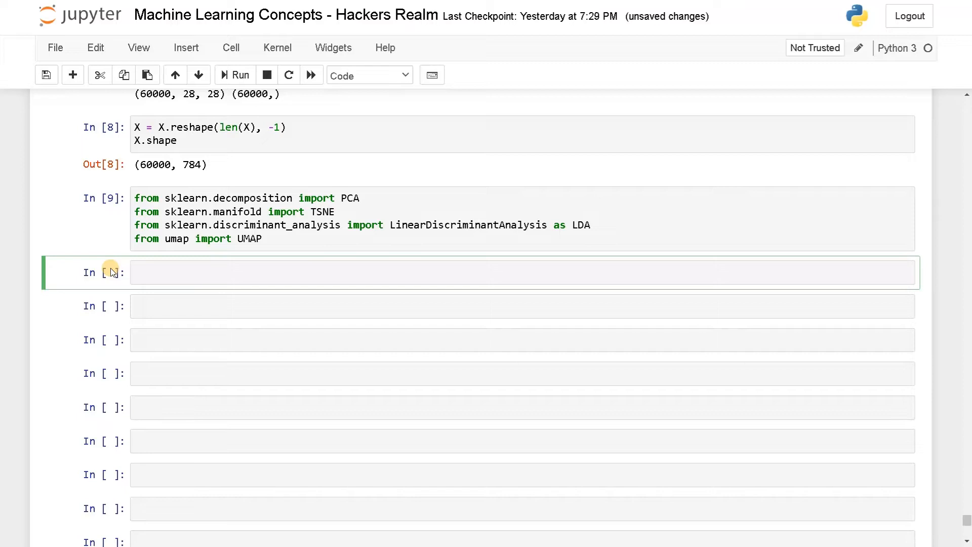
Step: Add a '## PCA' heading and the line x_pca = PCA(n_components=2).fit_transform(X)
{"action": "type", "text": "## PCA"}
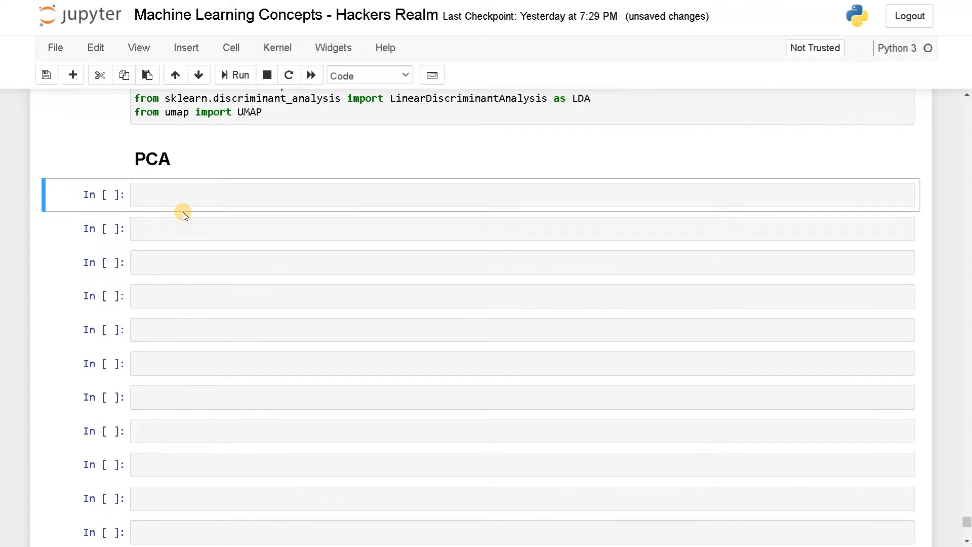
{"action": "left_click", "coordinate": [185, 195]}
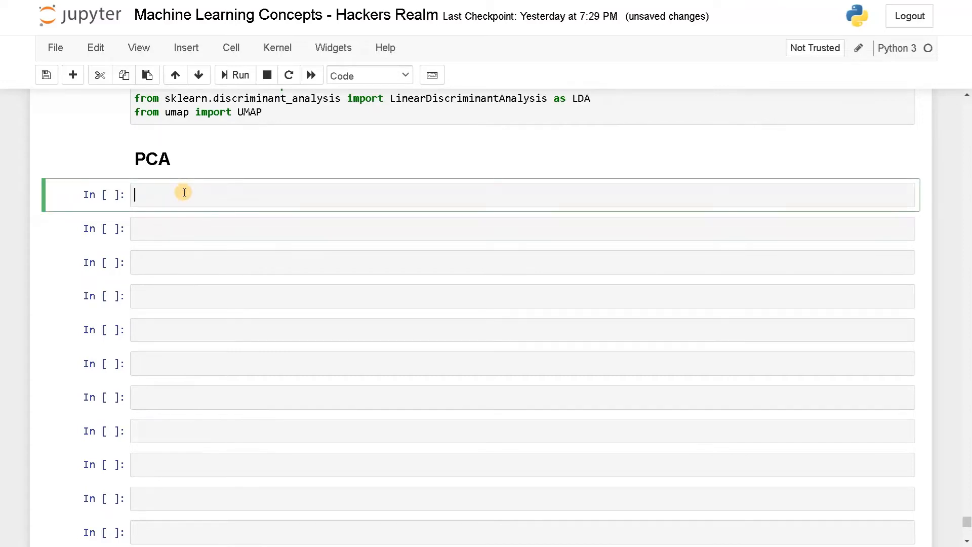
{"action": "type", "text": "X"}
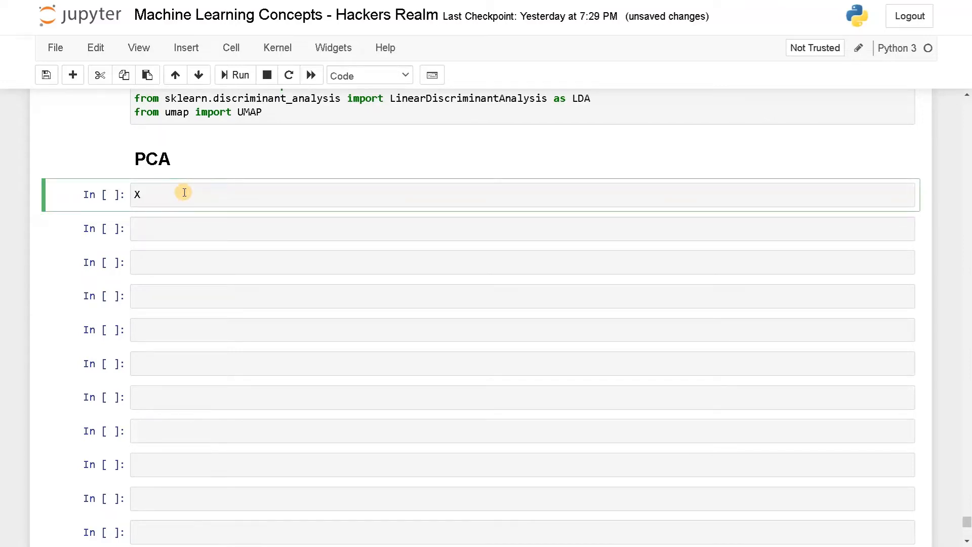
{"action": "type", "text": "_pca ="}
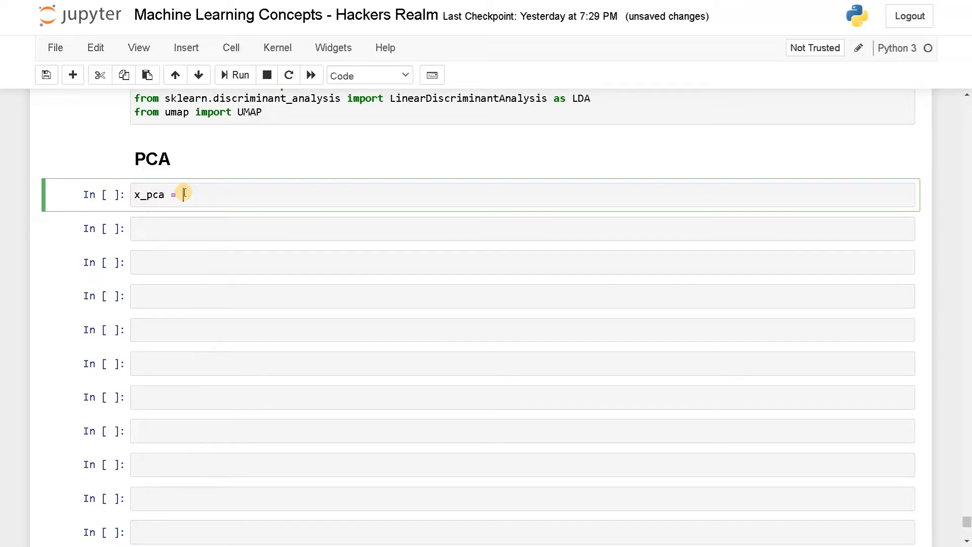
{"action": "type", "text": "P"}
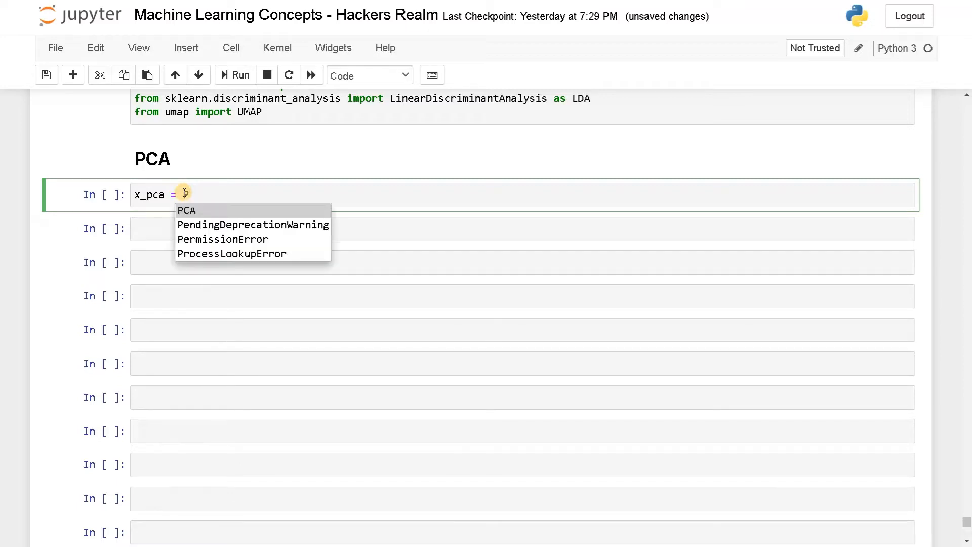
{"action": "type", "text": "PCA(n"}
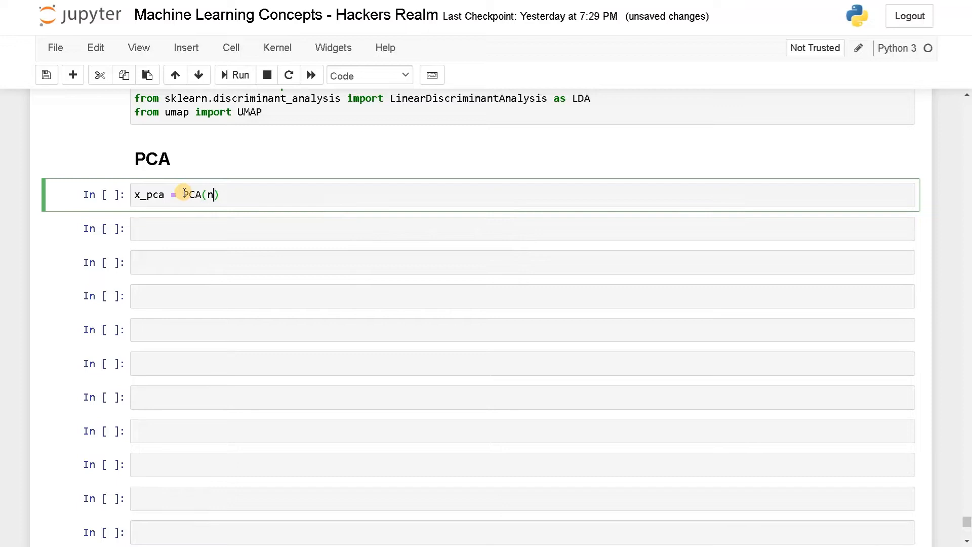
{"action": "type", "text": "_components="}
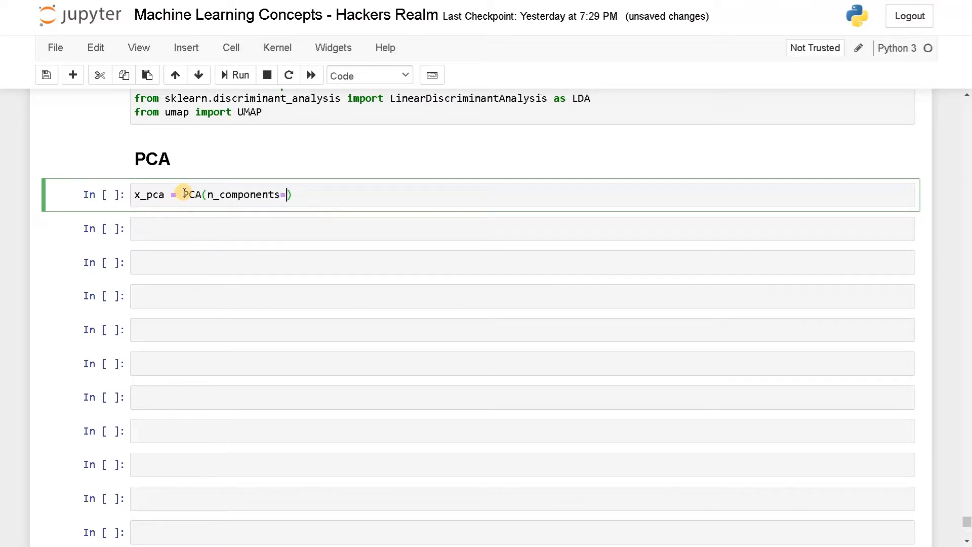
{"action": "type", "text": "2"}
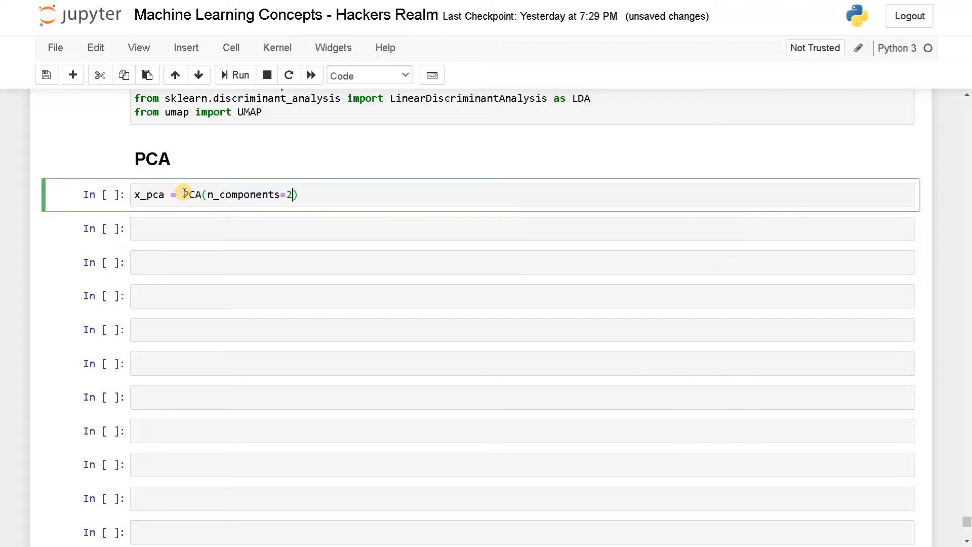
{"action": "type", "text": ".fit"}
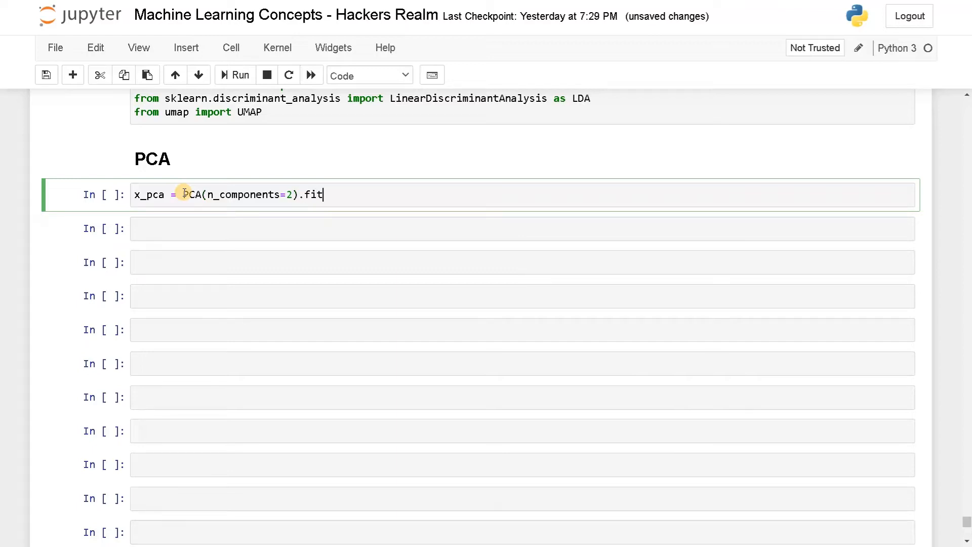
{"action": "key", "text": "tab"}
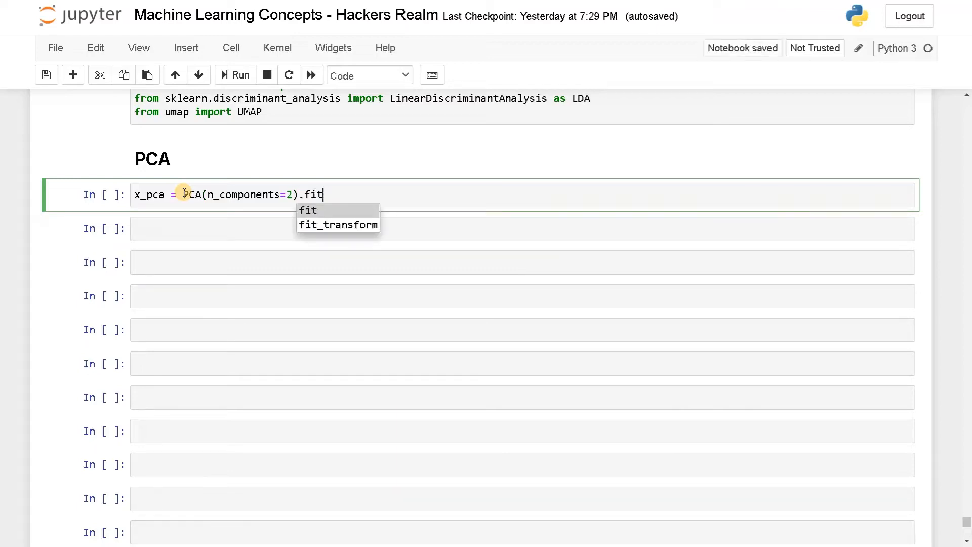
{"action": "left_click", "coordinate": [338, 225]}
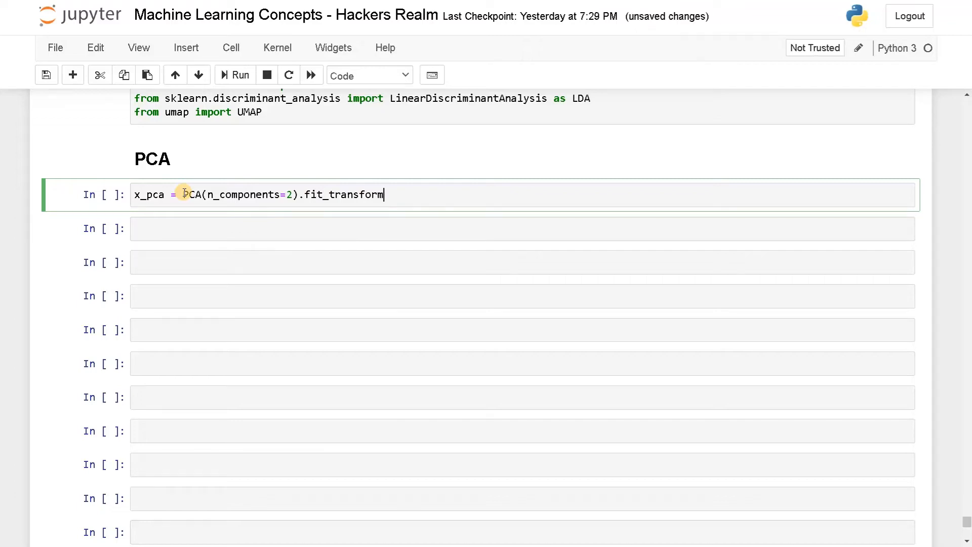
{"action": "type", "text": "(X, y)"}
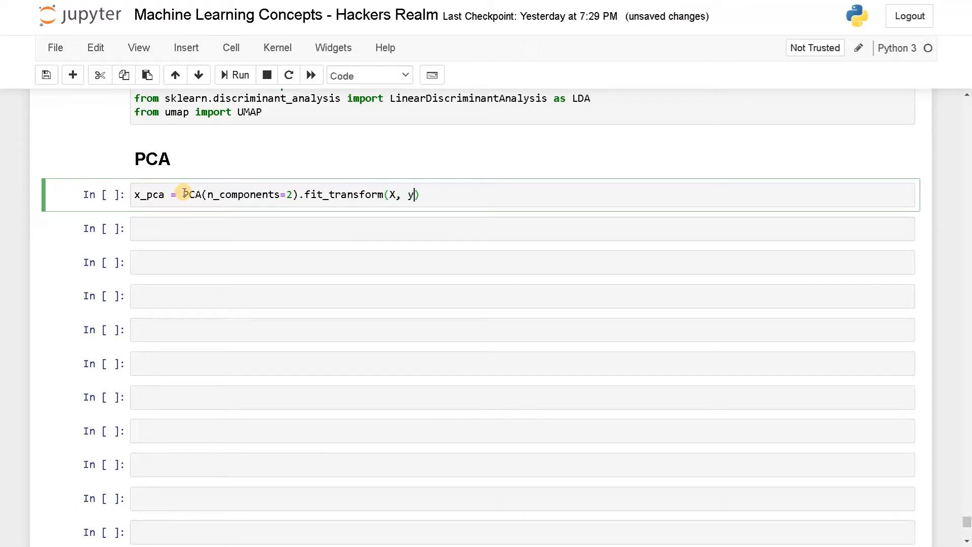
{"action": "key", "text": "Backspace"}
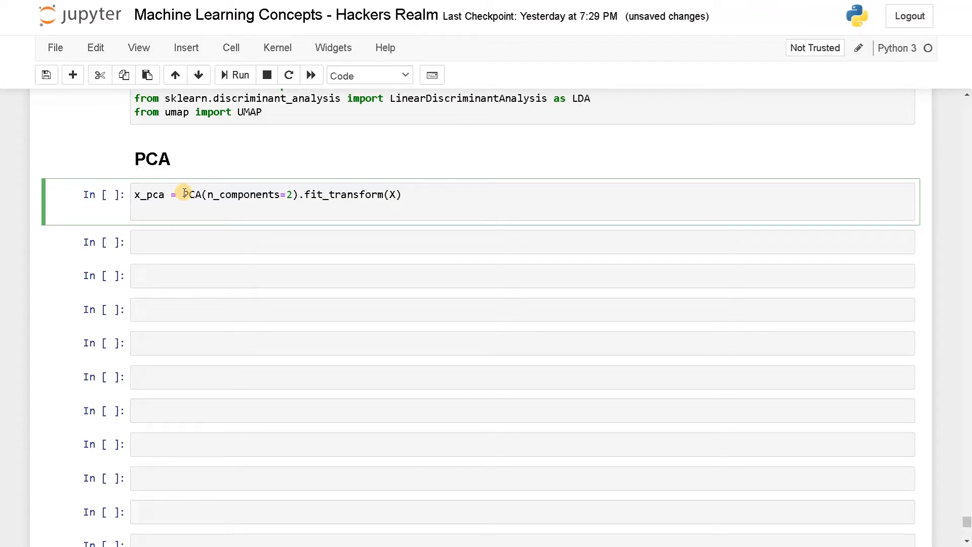
Step: Start the PCA plotting code with plt.figure(figsize=(20,20))
{"action": "type", "text": "fig"}
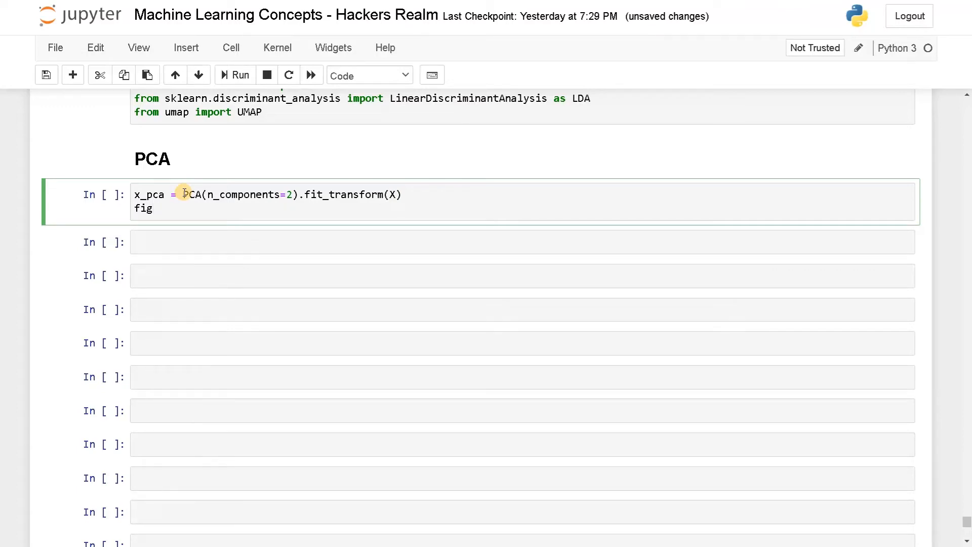
{"action": "type", "text": "plt.fi"}
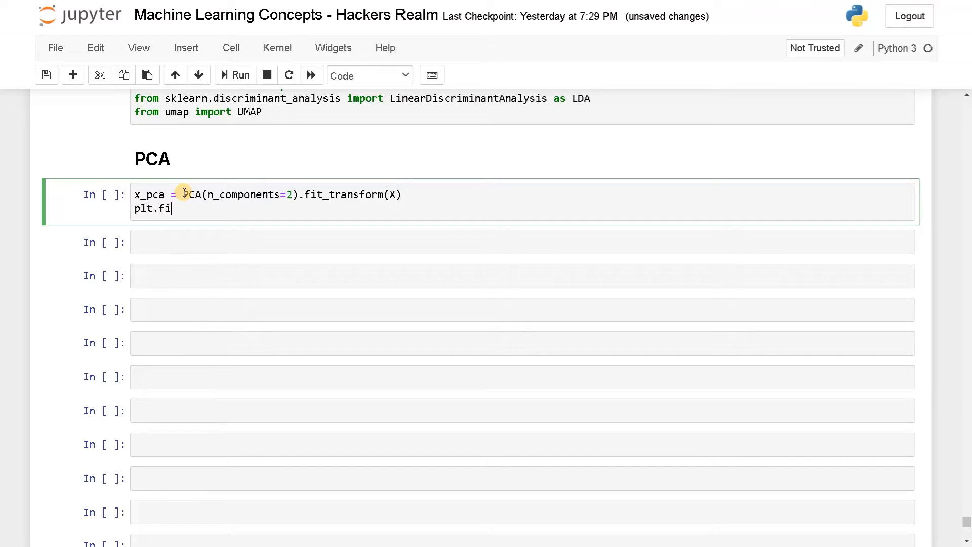
{"action": "type", "text": "gure(fig"}
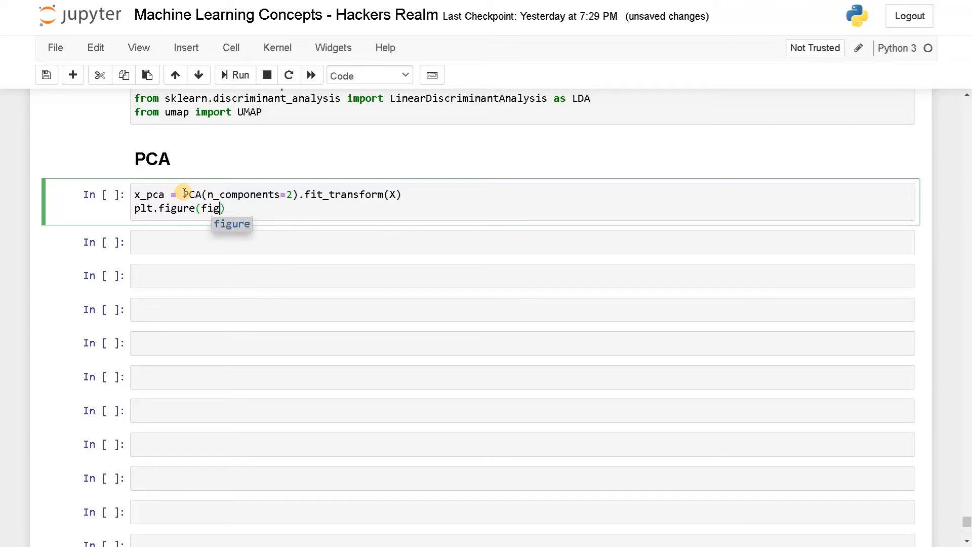
{"action": "type", "text": "size="}
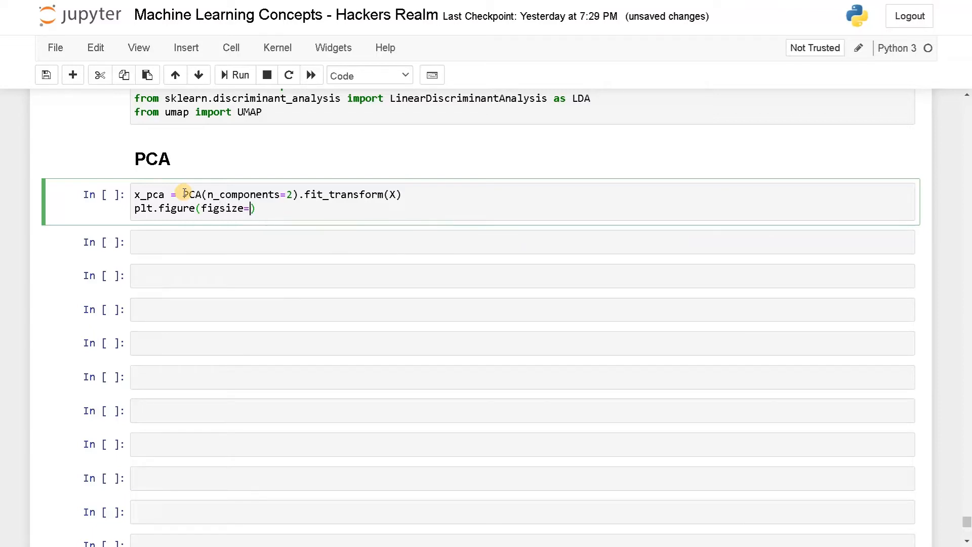
{"action": "type", "text": "("}
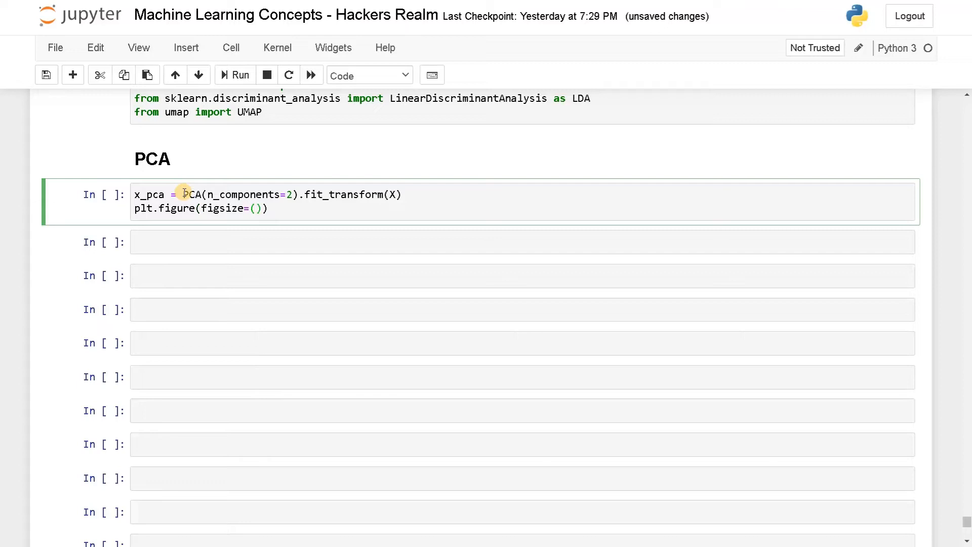
{"action": "type", "text": "29"}
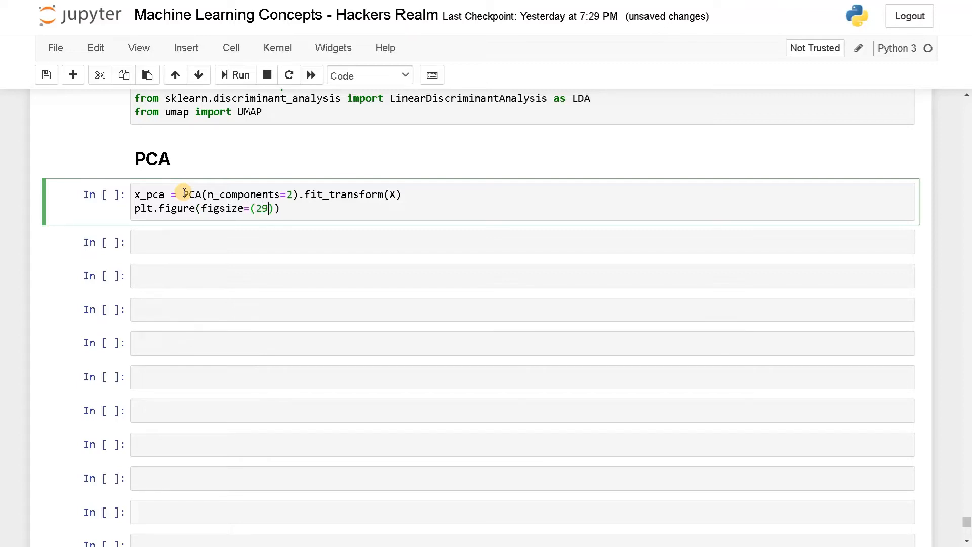
{"action": "type", "text": "0,"}
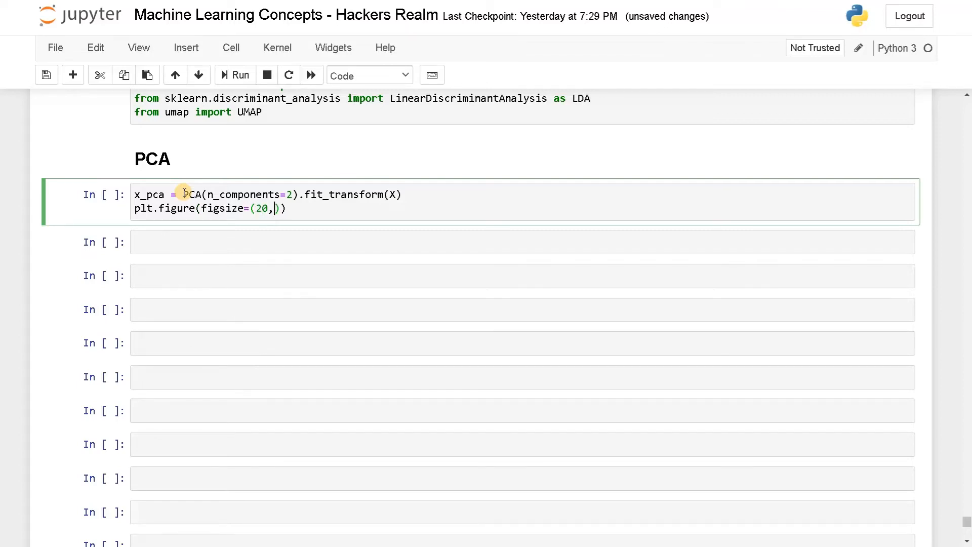
{"action": "type", "text": "20"}
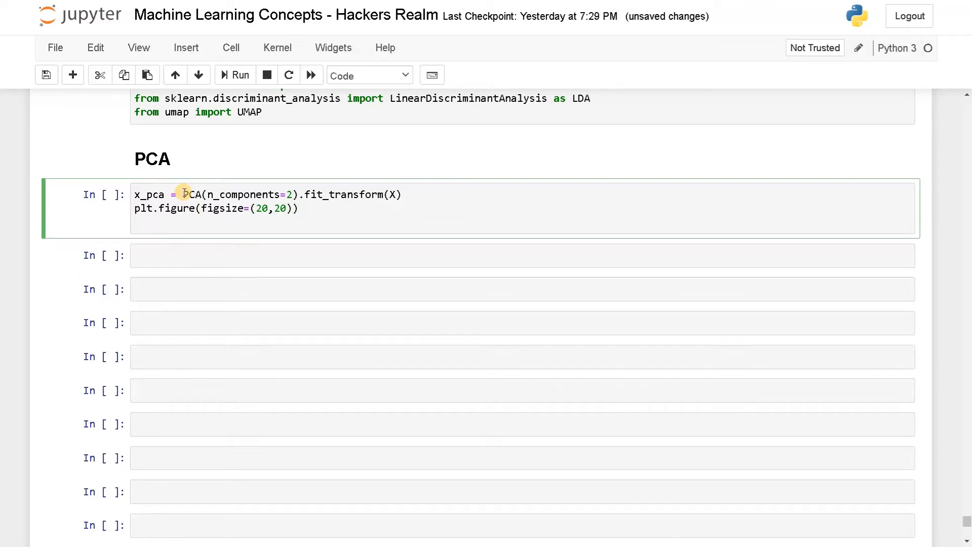
Step: Add plt.scatter of x_pca[:, 0] against x_pca[:, 1]
{"action": "type", "text": "plt."}
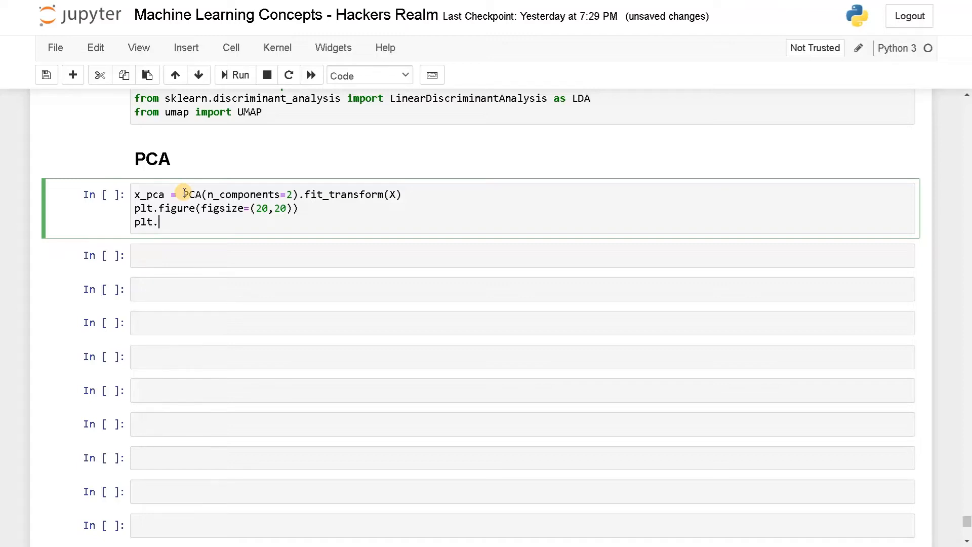
{"action": "type", "text": "scatter()"}
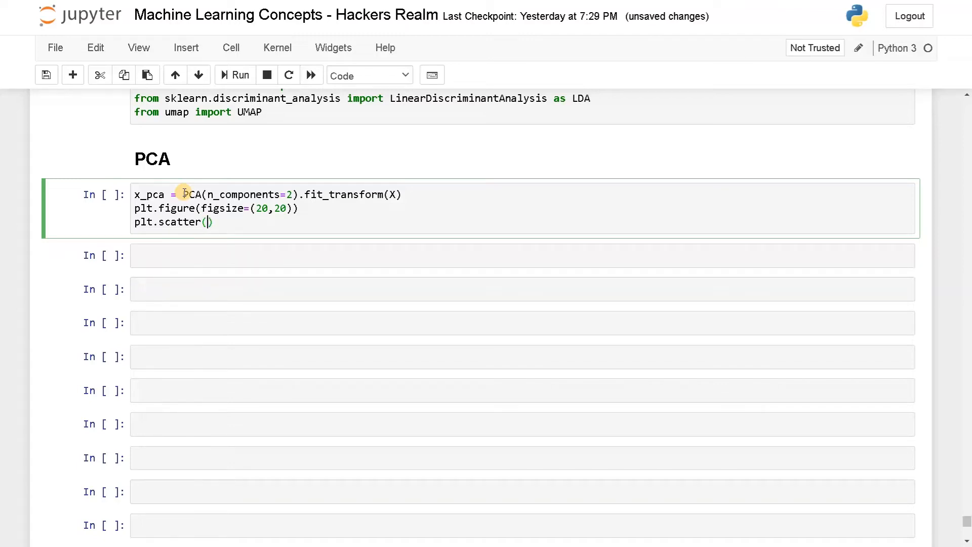
{"action": "type", "text": "x"}
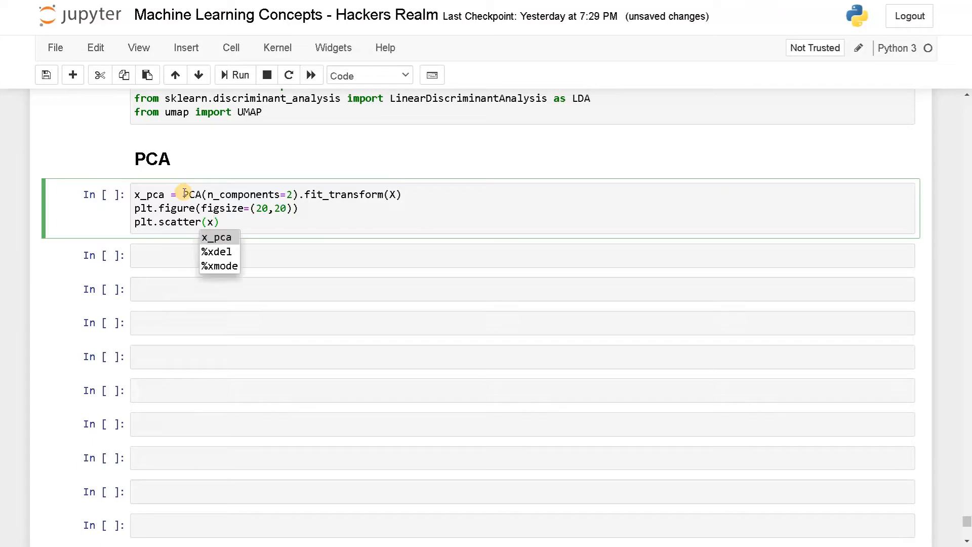
{"action": "left_click", "coordinate": [218, 237]}
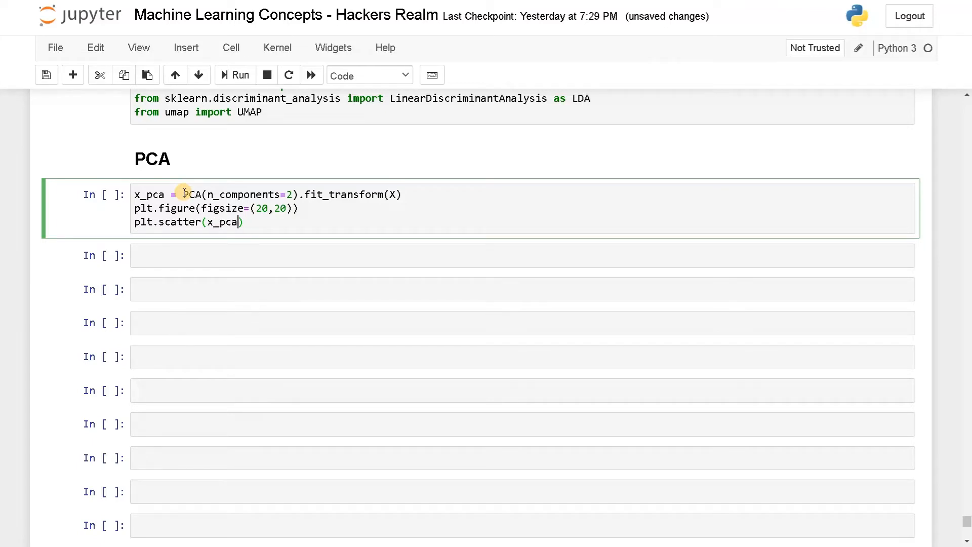
{"action": "type", "text": "[:,]"}
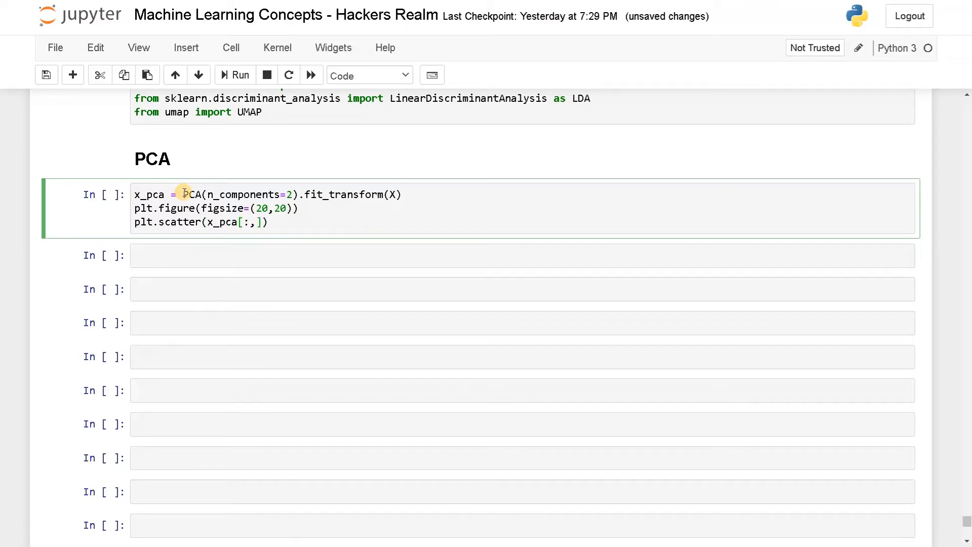
{"action": "type", "text": "0"}
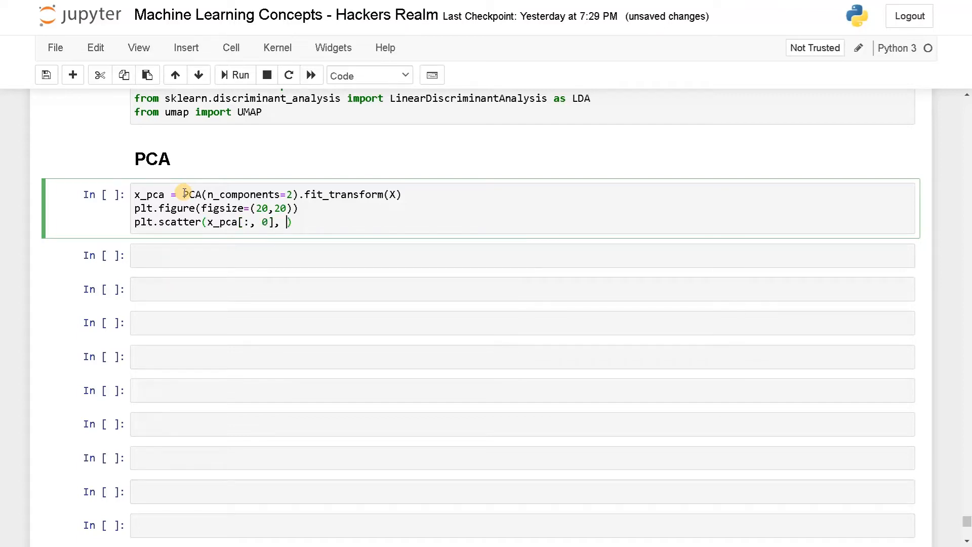
{"action": "type", "text": "x"}
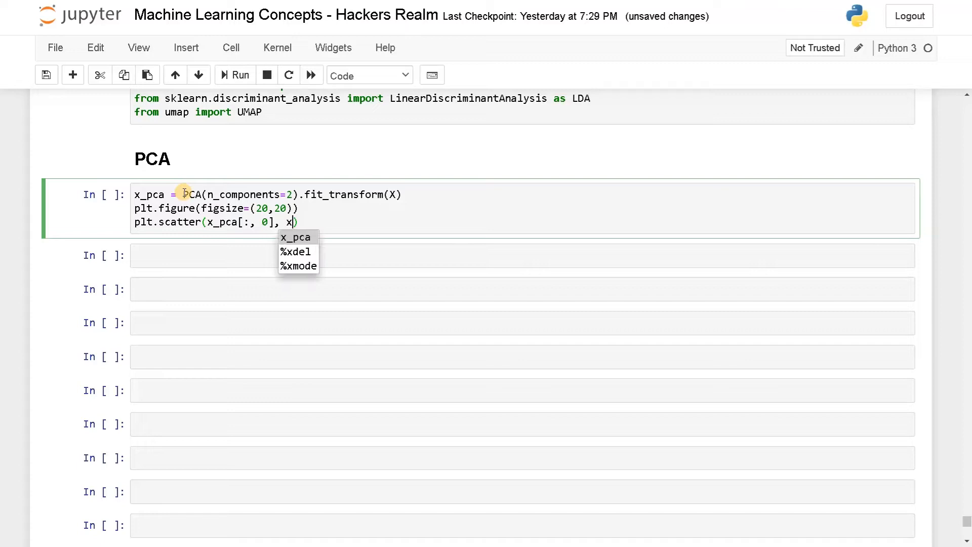
{"action": "left_click", "coordinate": [297, 237]}
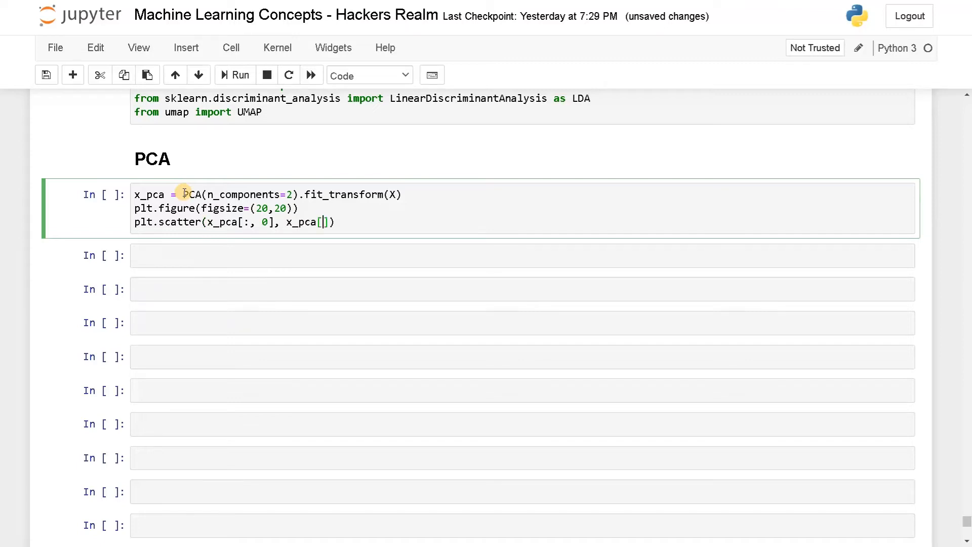
{"action": "type", "text": ":,"}
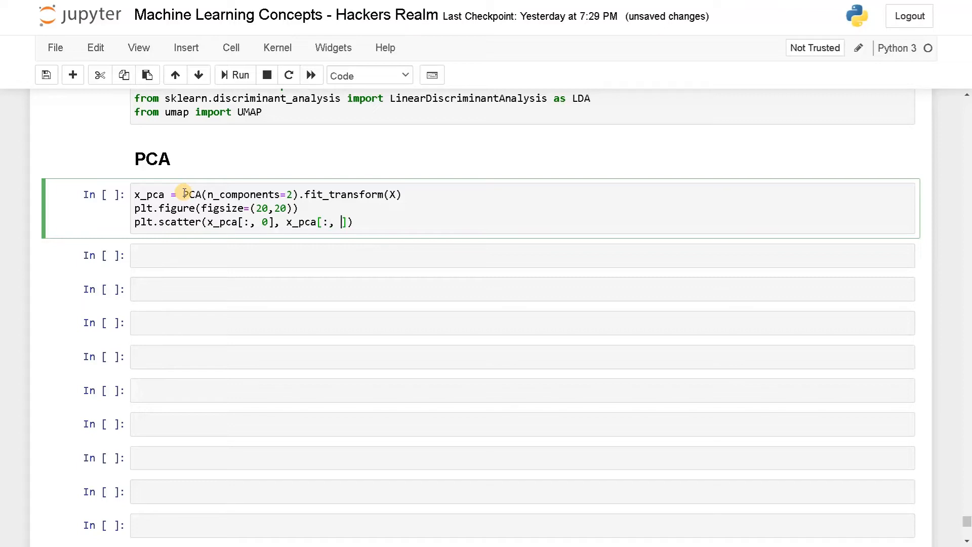
{"action": "type", "text": "1"}
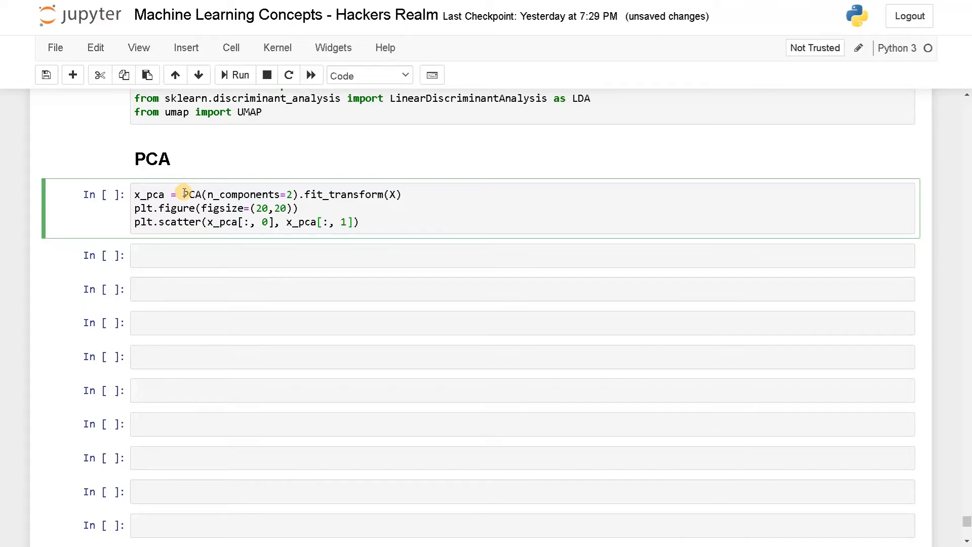
Step: Colour the scatter points by y, add plt.show(), and run the cell
{"action": "type", "text": ","}
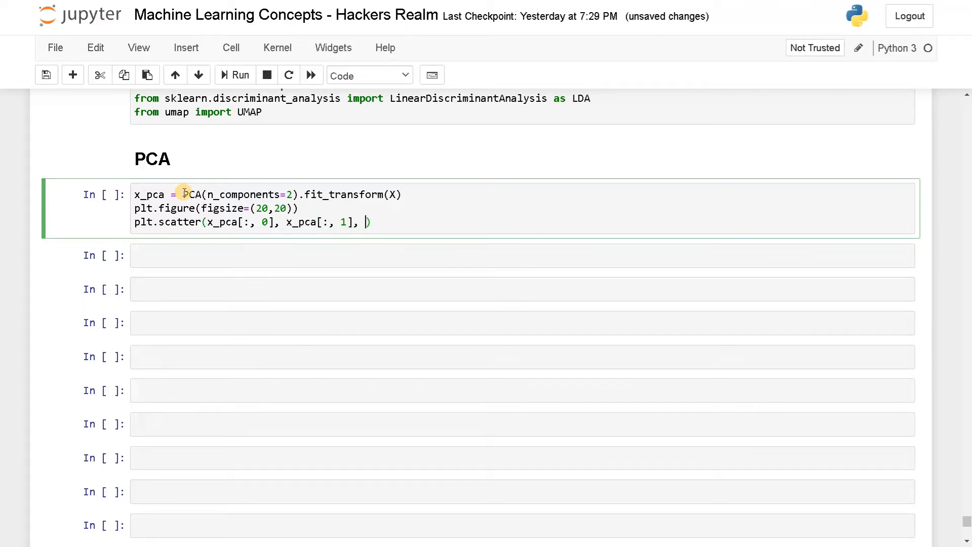
{"action": "type", "text": "c="}
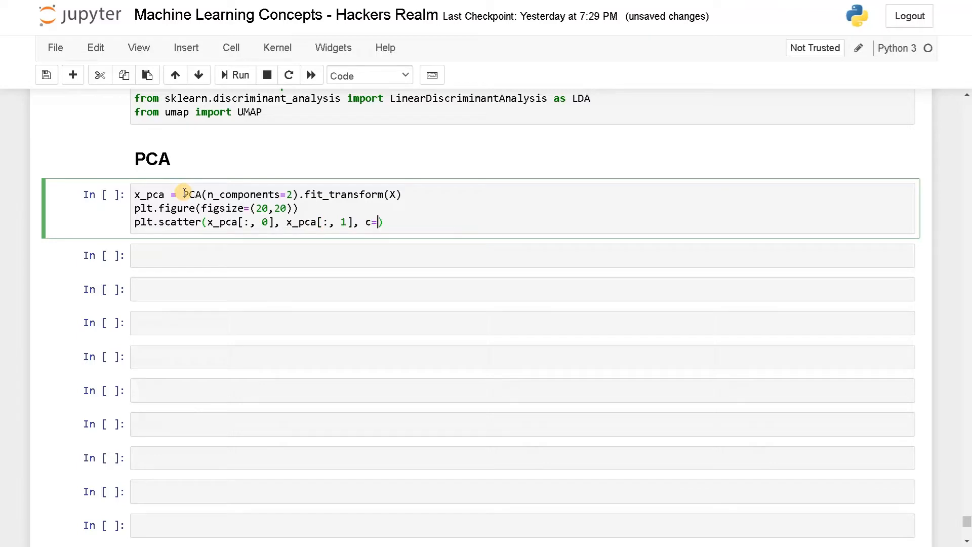
{"action": "type", "text": "y"}
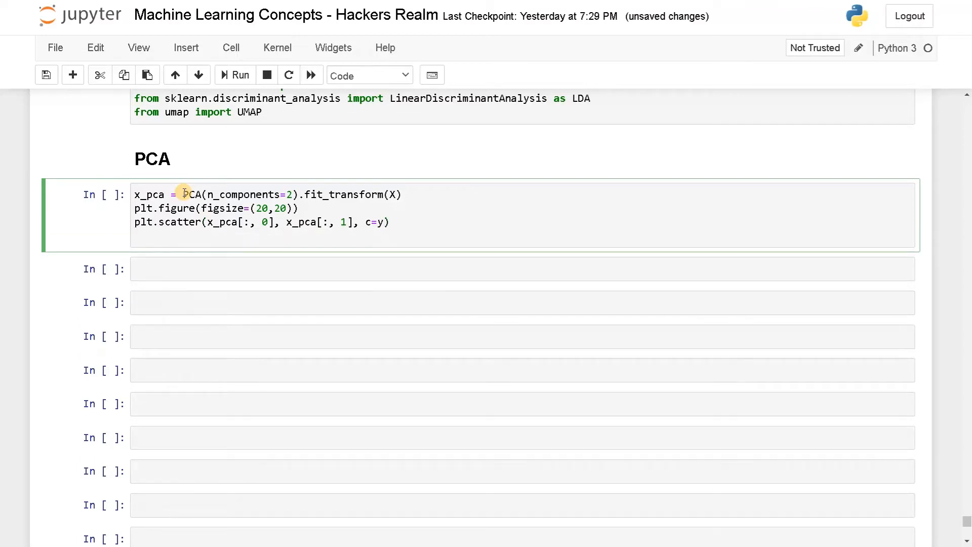
{"action": "type", "text": "plt.show()"}
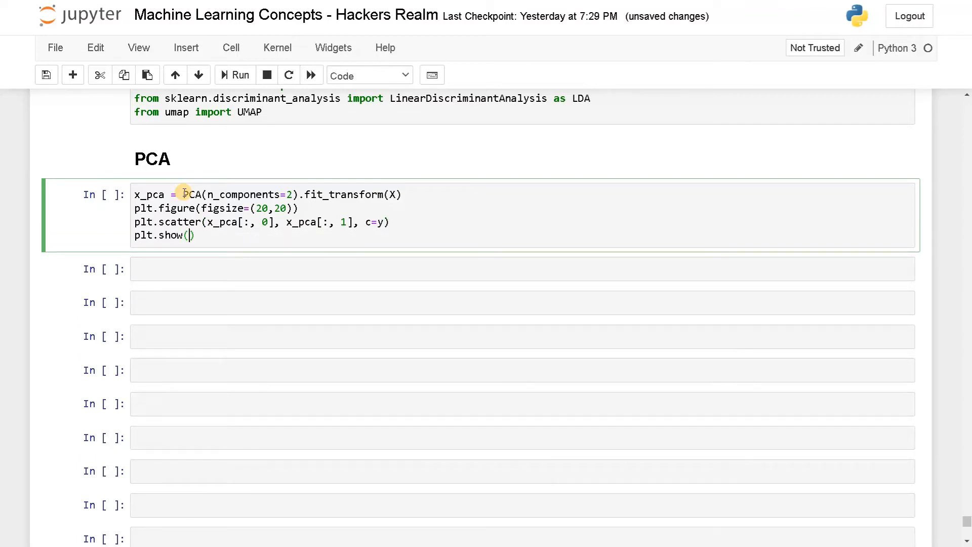
{"action": "left_click", "coordinate": [235, 75]}
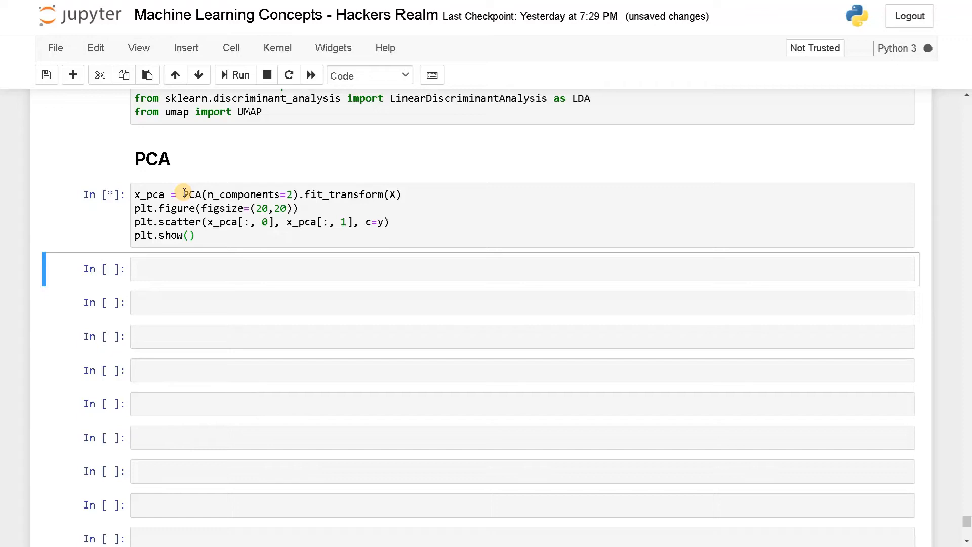
{"action": "mouse_move", "coordinate": [193, 209]}
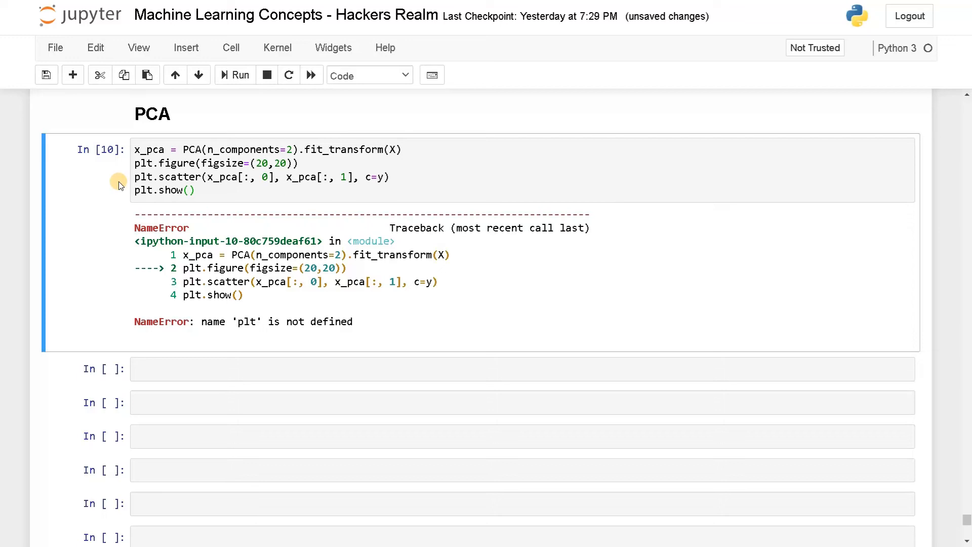
Step: Rerun the imports and PCA cells to clear the plt NameError and render the scatter
{"action": "left_click", "coordinate": [240, 75]}
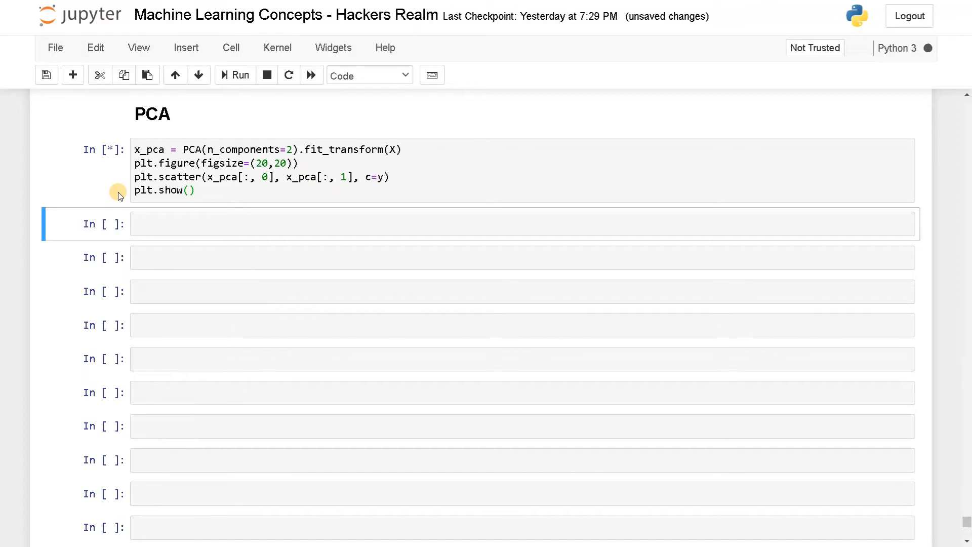
{"action": "left_click", "coordinate": [234, 75]}
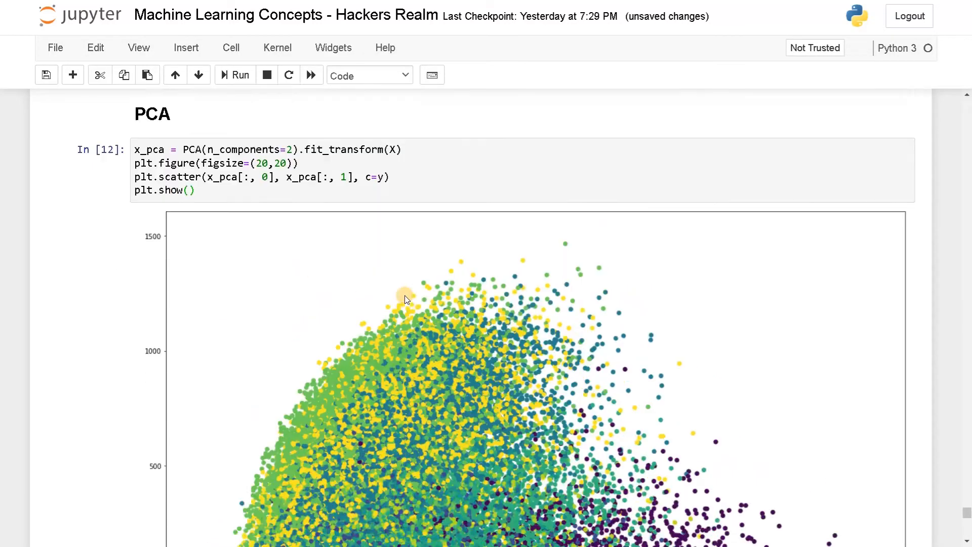
{"action": "mouse_move", "coordinate": [434, 310]}
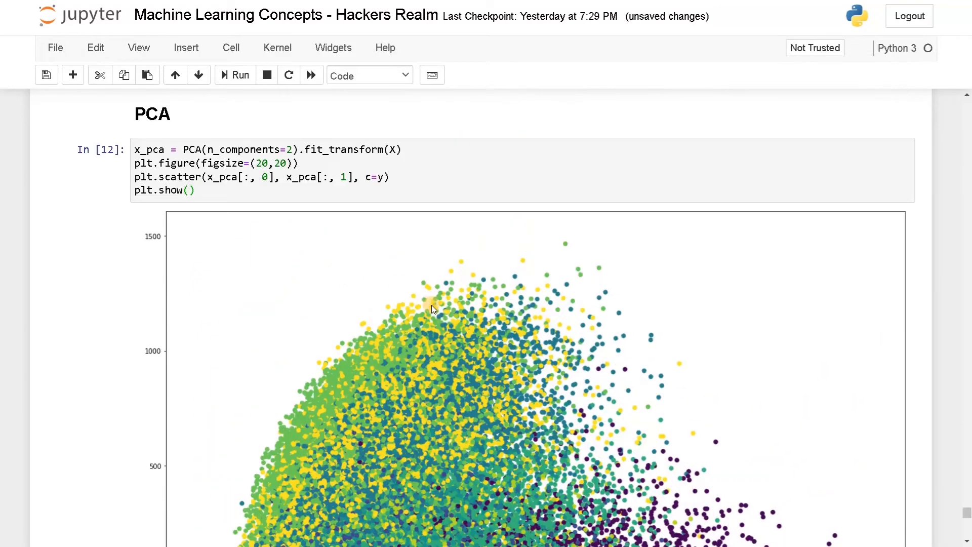
{"action": "scroll", "scroll_direction": "down", "scroll_amount": 3}
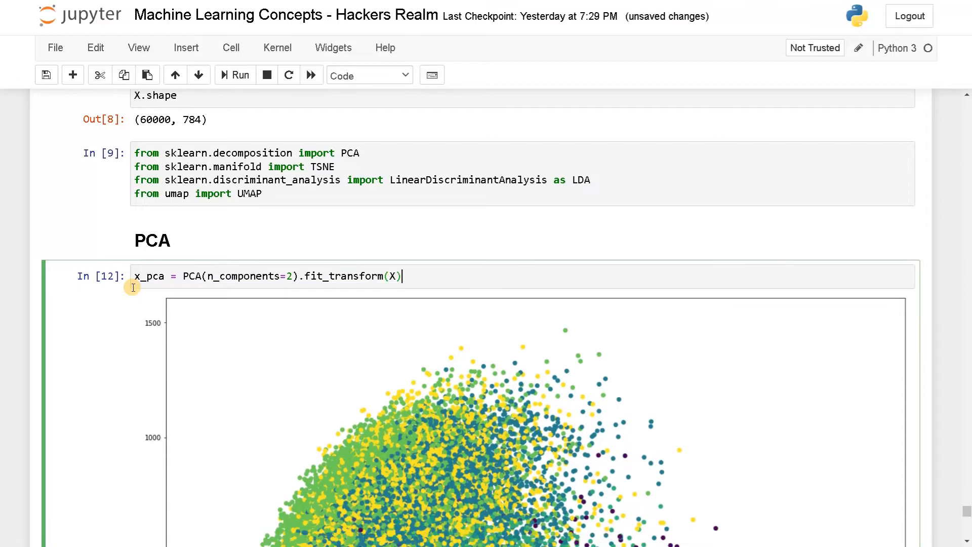
Step: Run the transform-only PCA cell, check x_pca shape (60000, 2), and run the plotting cell
{"action": "left_click", "coordinate": [240, 75]}
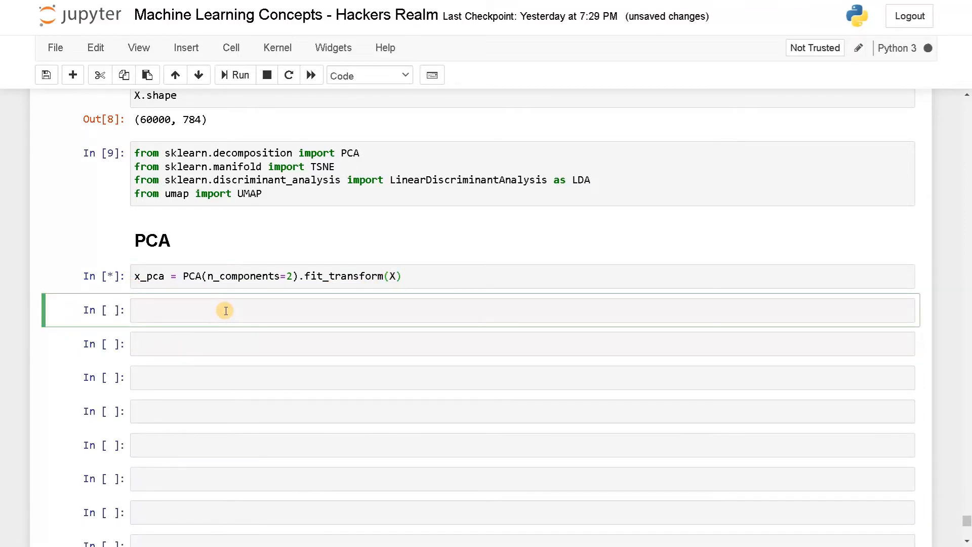
{"action": "type", "text": "x_"}
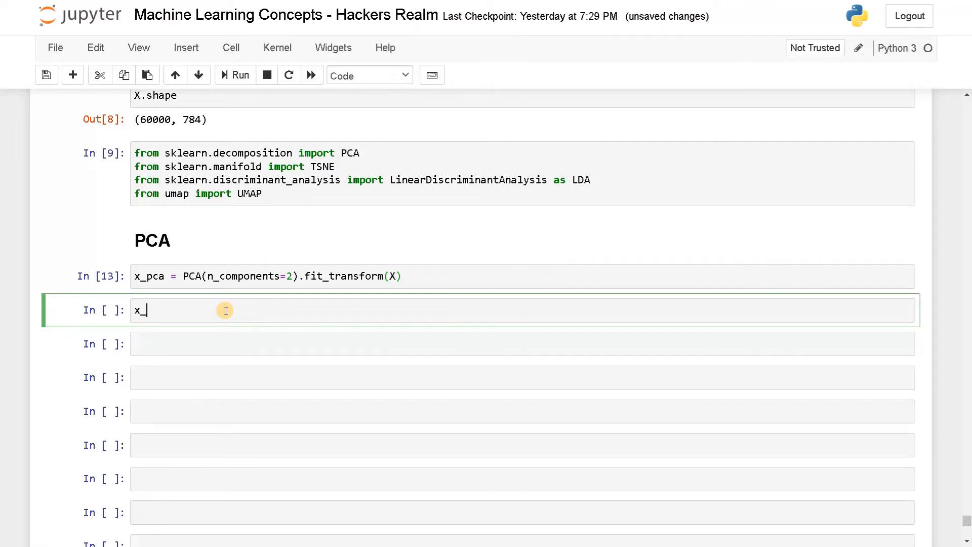
{"action": "type", "text": "pca.shape"}
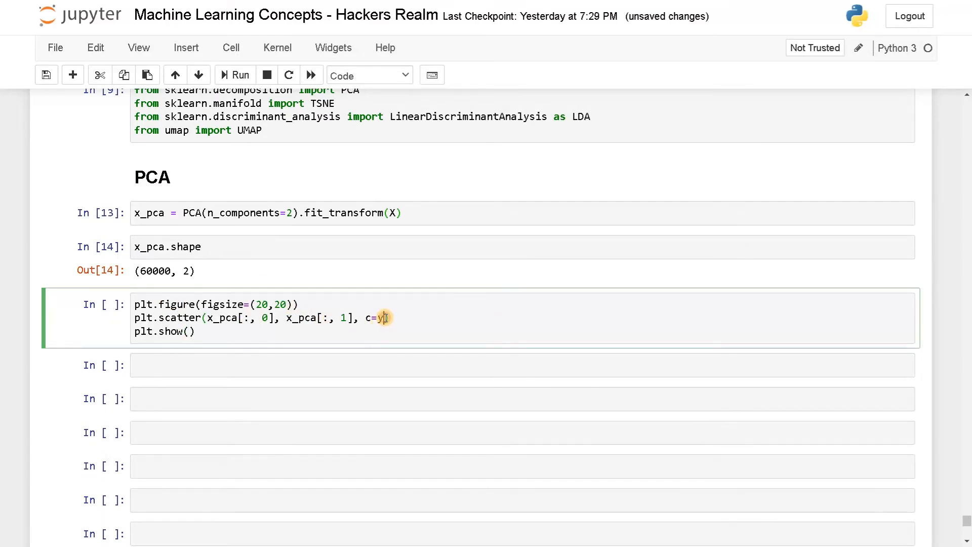
{"action": "left_click", "coordinate": [240, 75]}
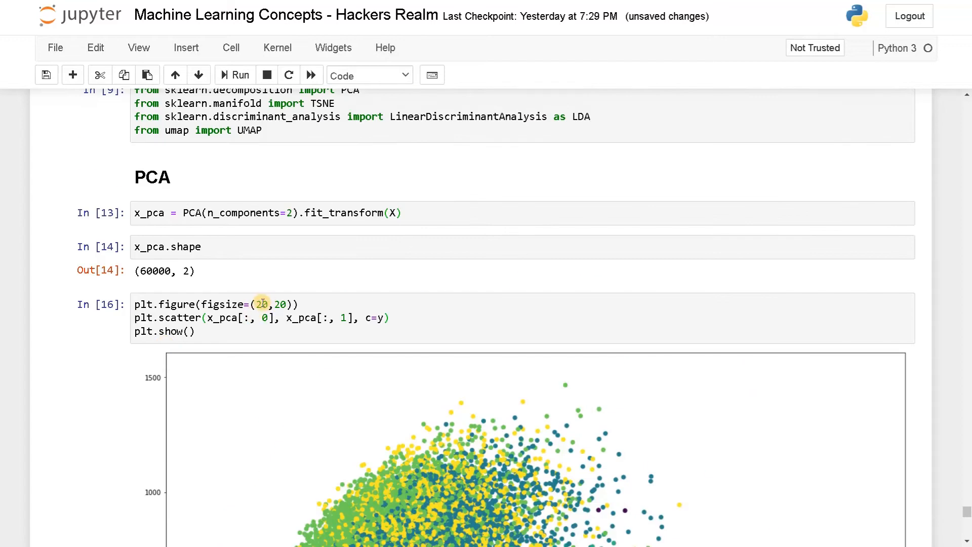
{"action": "left_click", "coordinate": [260, 304]}
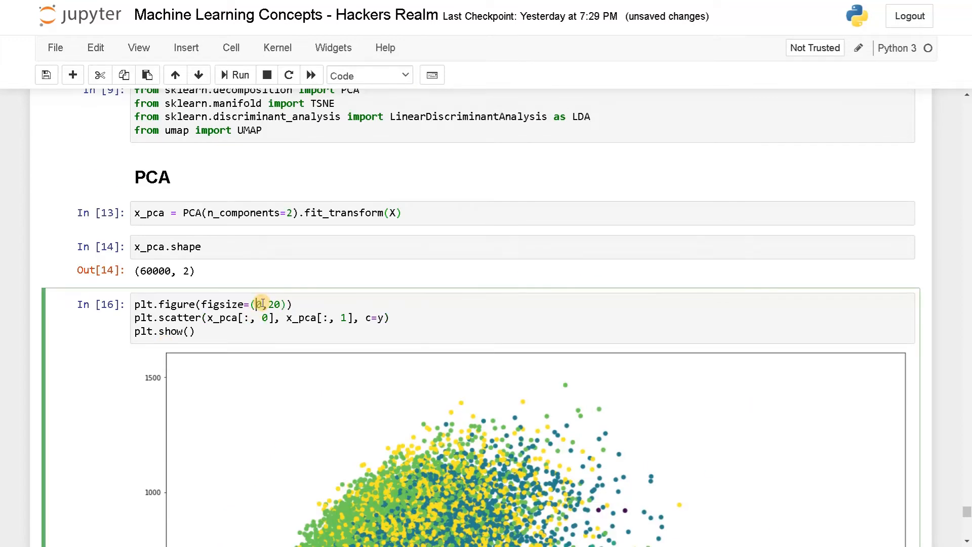
{"action": "type", "text": "10,10"}
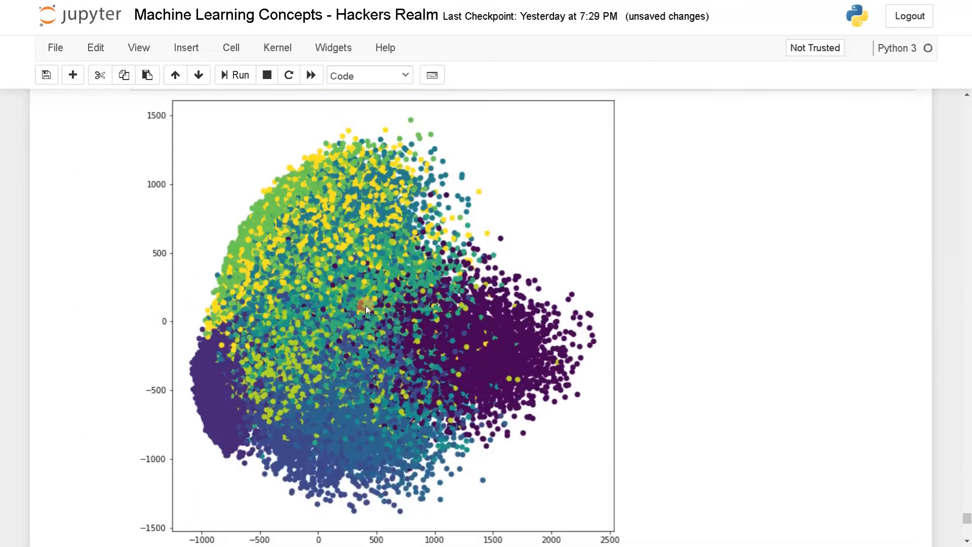
{"action": "mouse_move", "coordinate": [310, 287]}
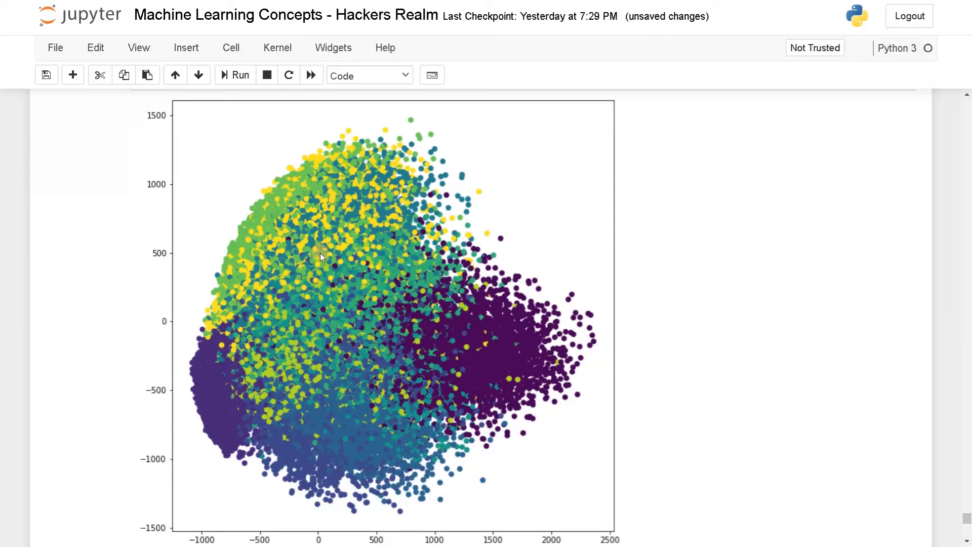
{"action": "mouse_move", "coordinate": [291, 241]}
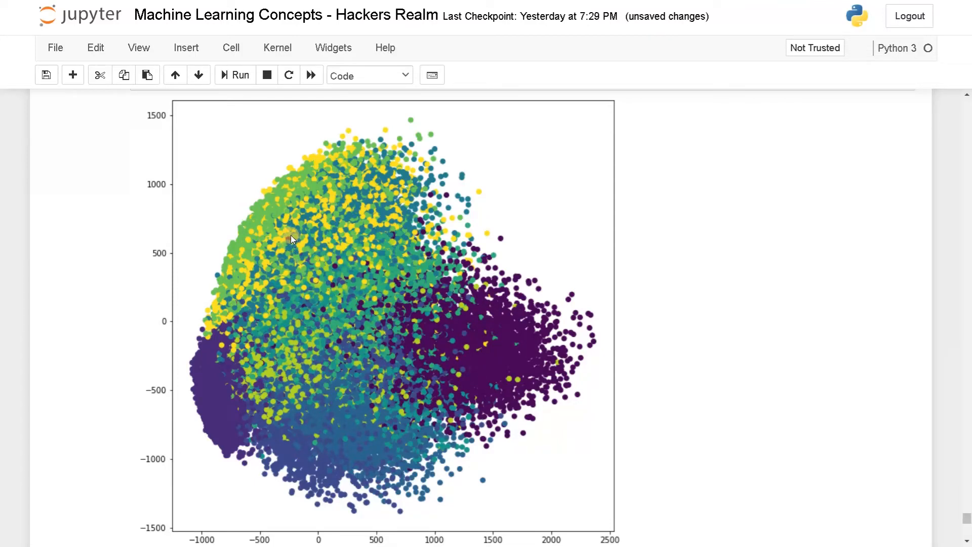
{"action": "mouse_move", "coordinate": [273, 208]}
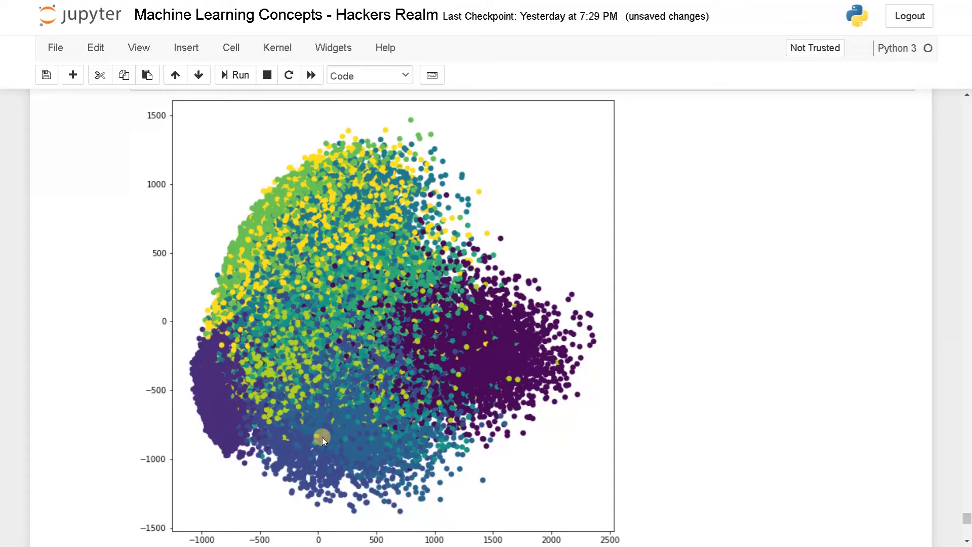
{"action": "mouse_move", "coordinate": [334, 301]}
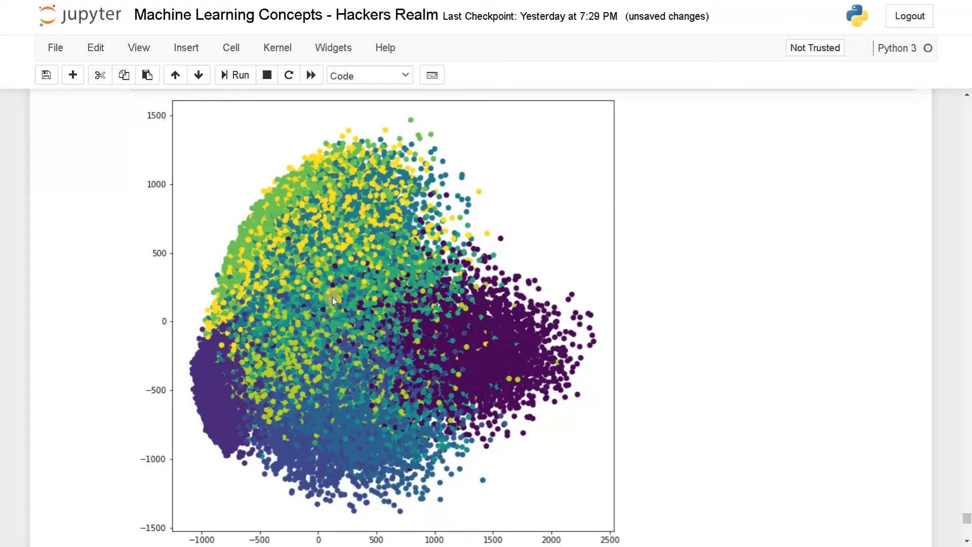
{"action": "mouse_move", "coordinate": [315, 285]}
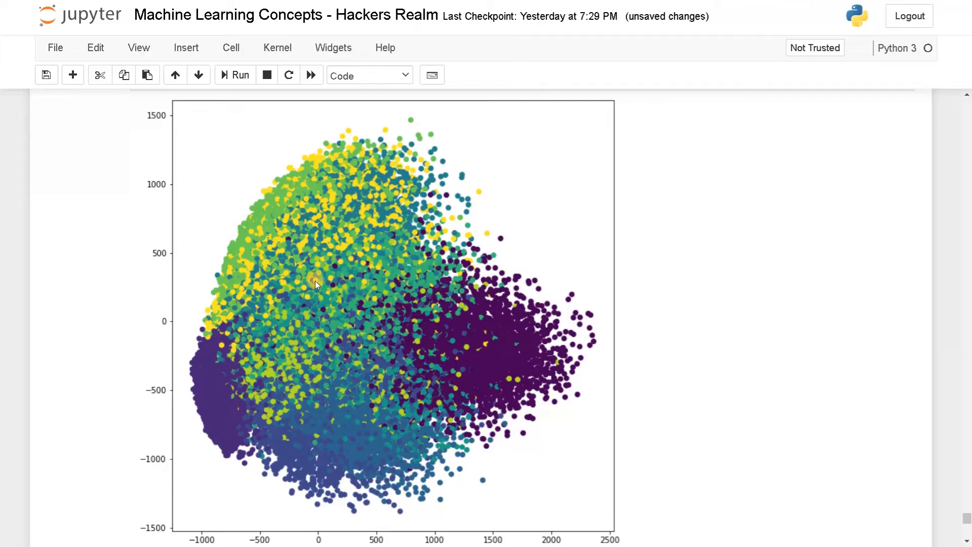
{"action": "mouse_move", "coordinate": [304, 222]}
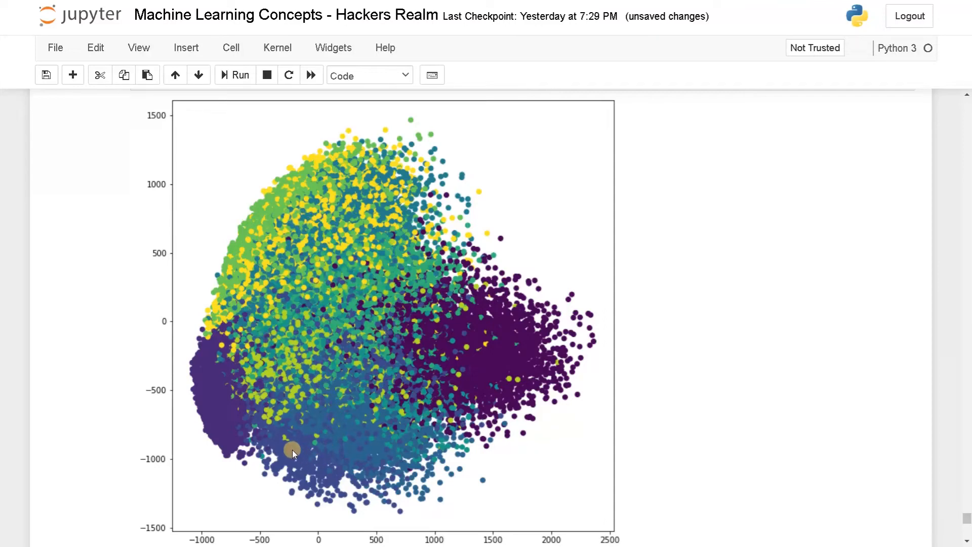
{"action": "mouse_move", "coordinate": [256, 426]}
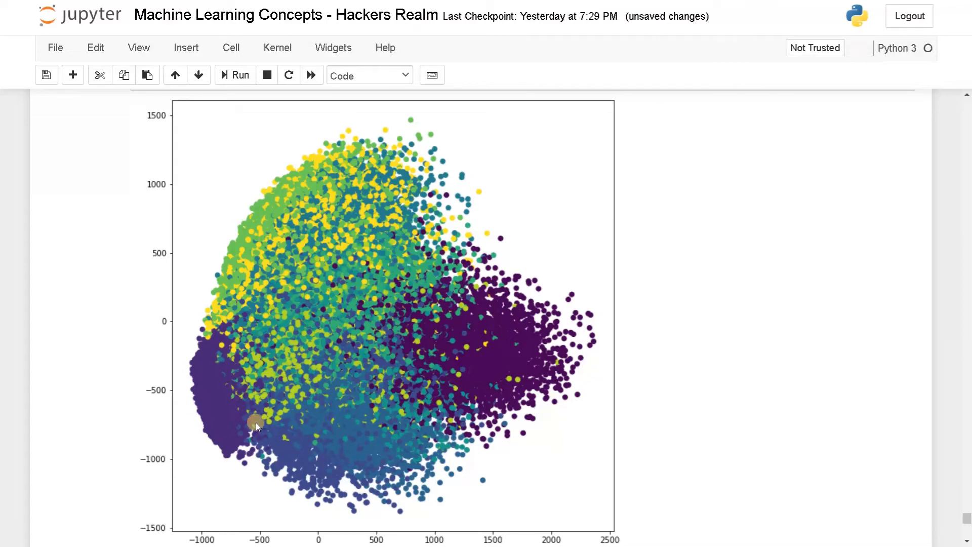
{"action": "mouse_move", "coordinate": [507, 381]}
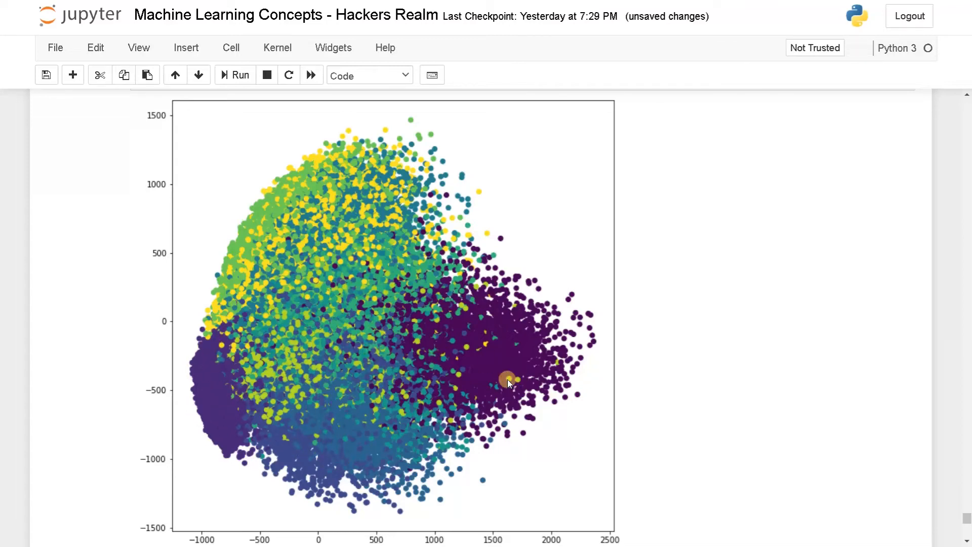
{"action": "mouse_move", "coordinate": [330, 251]}
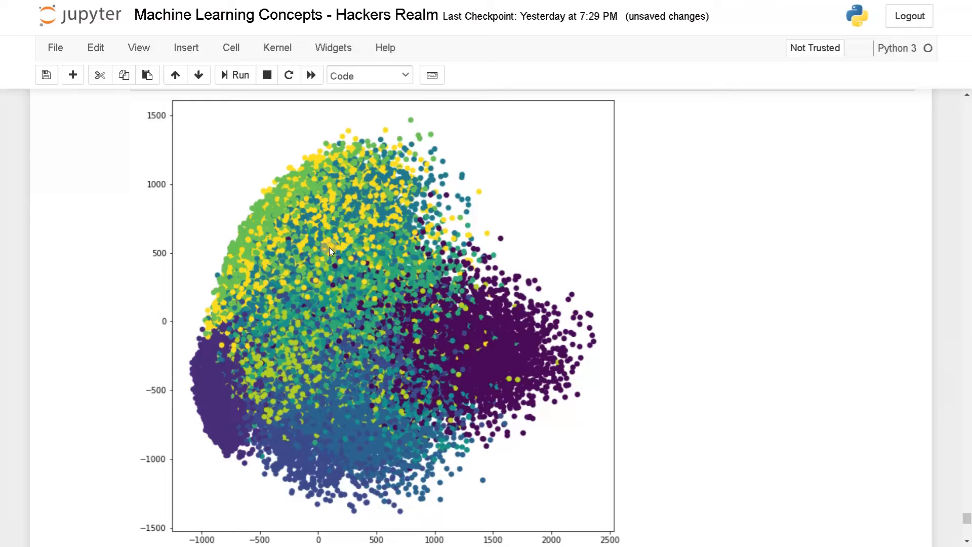
{"action": "mouse_move", "coordinate": [293, 222]}
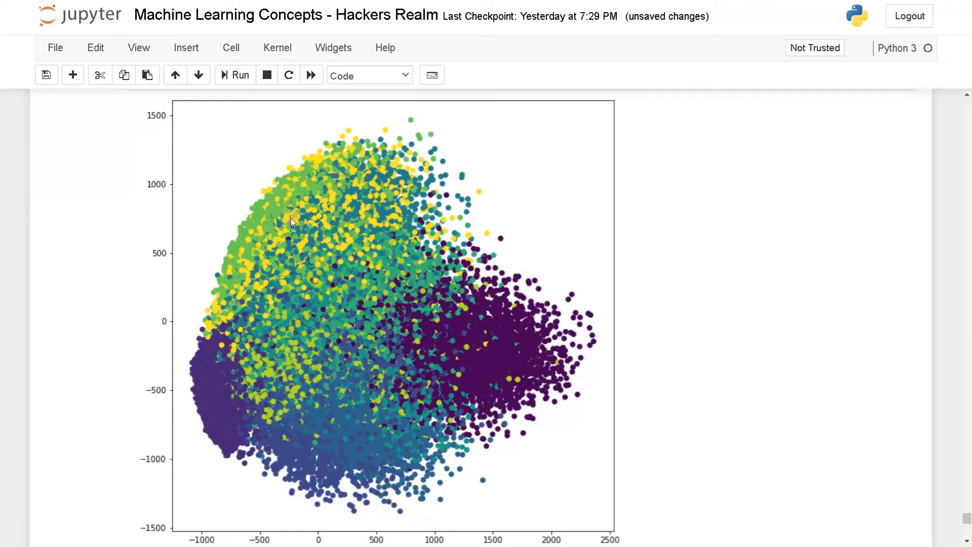
{"action": "mouse_move", "coordinate": [361, 154]}
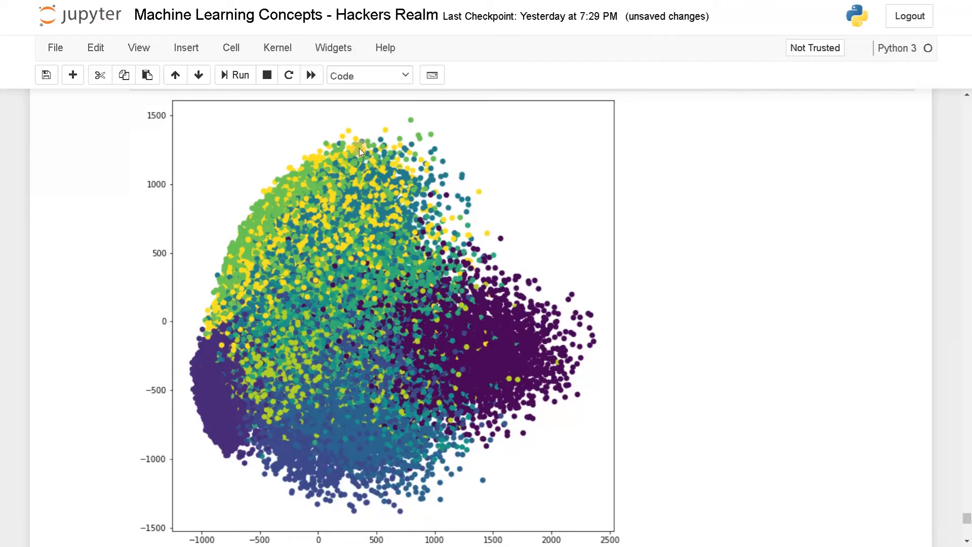
{"action": "mouse_move", "coordinate": [342, 153]}
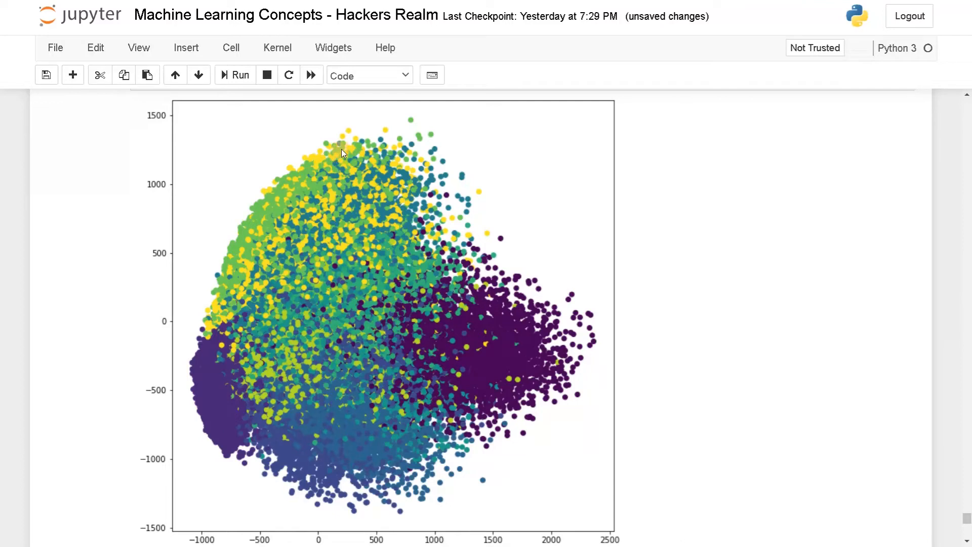
{"action": "mouse_move", "coordinate": [379, 218]}
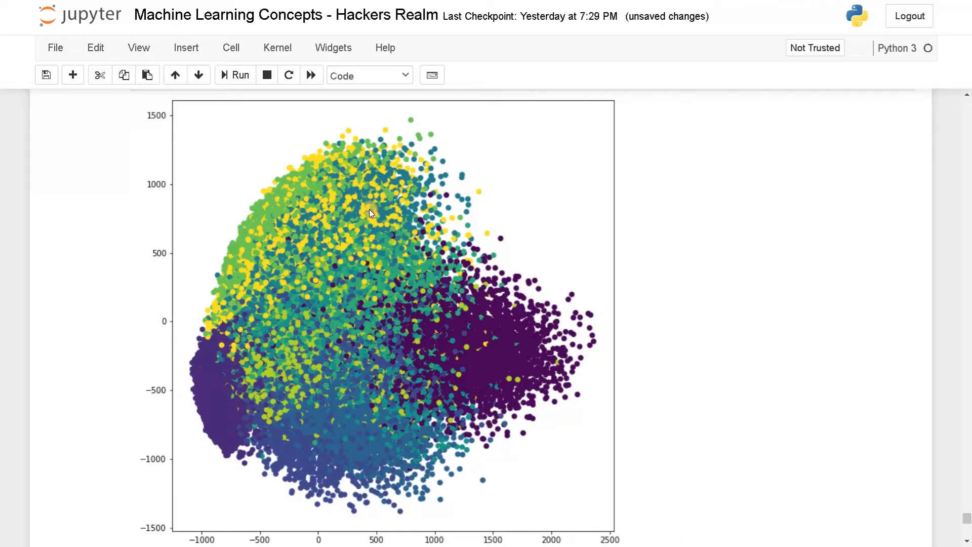
{"action": "mouse_move", "coordinate": [361, 281]}
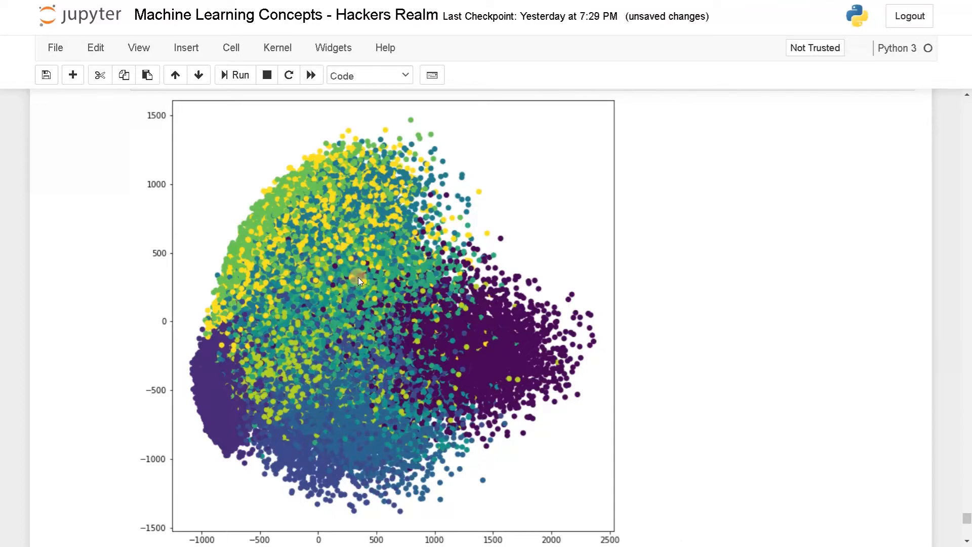
{"action": "mouse_move", "coordinate": [105, 307]}
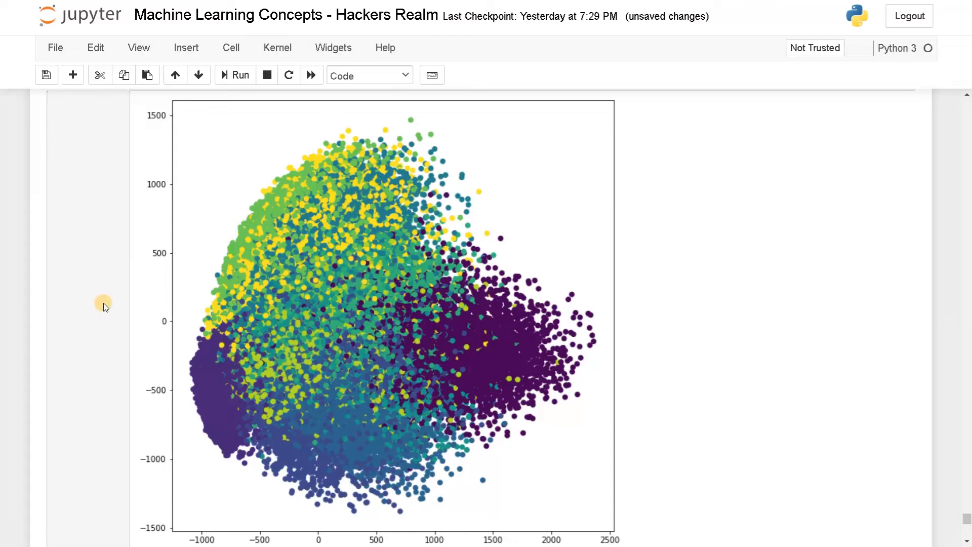
{"action": "mouse_move", "coordinate": [356, 191]}
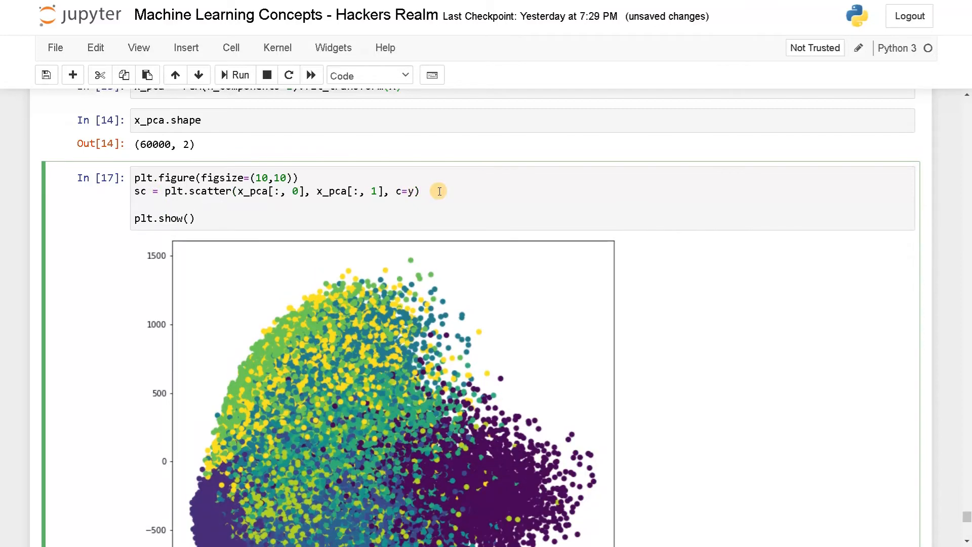
Step: Add plt.legend(handles=sc.legend_elements()[0], labels=list(range(10))) to the plotting cell
{"action": "type", "text": "plt.legend(handles=sc.legend_elements()[0], labels=list(range(10)))"}
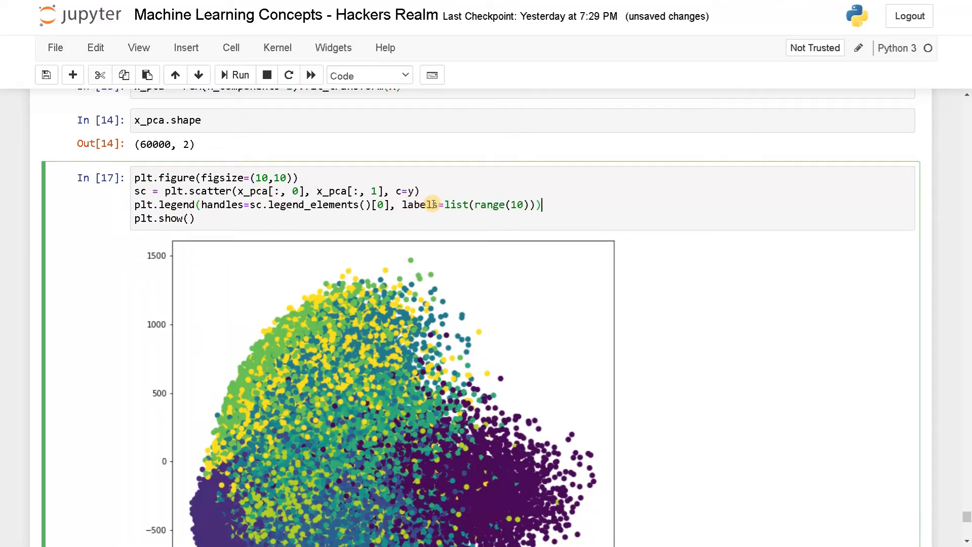
{"action": "mouse_move", "coordinate": [402, 205]}
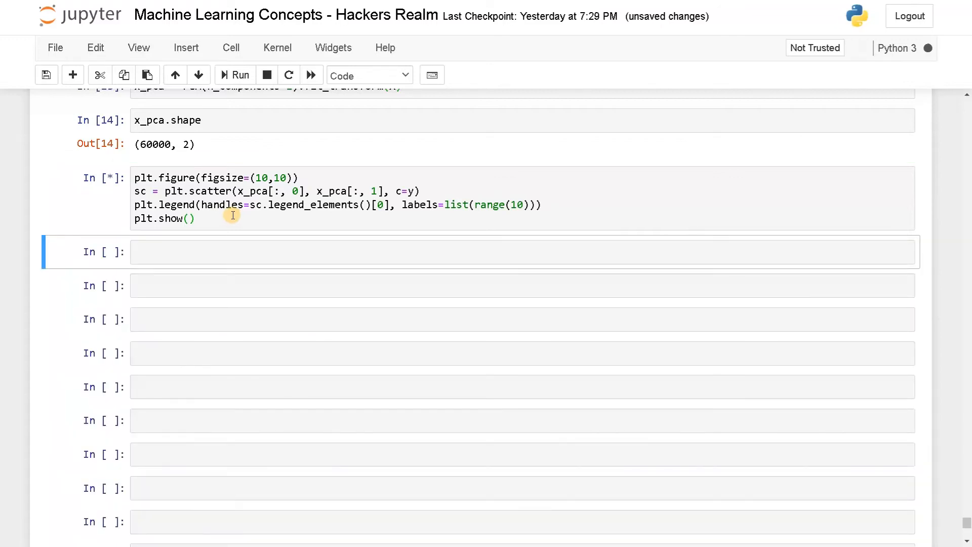
Step: Rerun the plotting cell to show the 0–9 legend and scroll to the cell below
{"action": "left_click", "coordinate": [240, 75]}
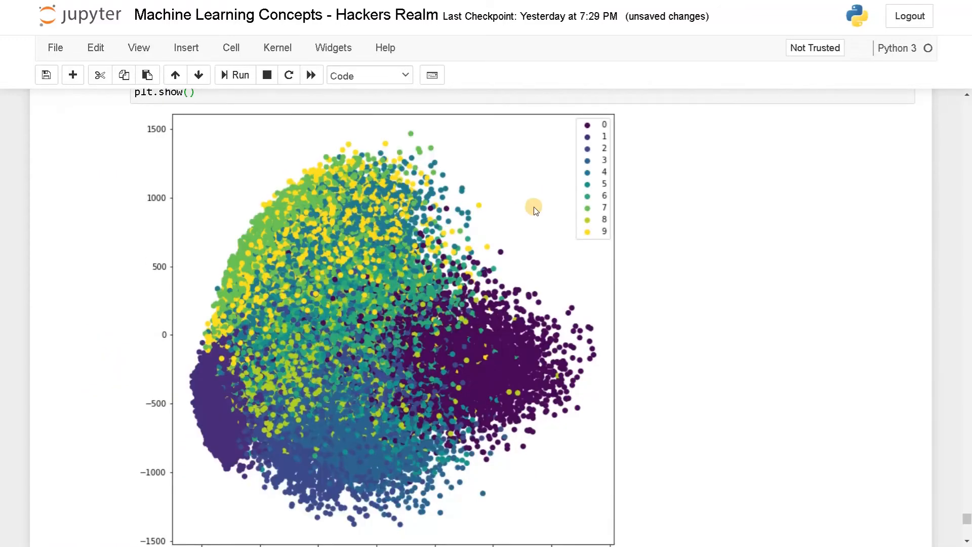
{"action": "mouse_move", "coordinate": [599, 240]}
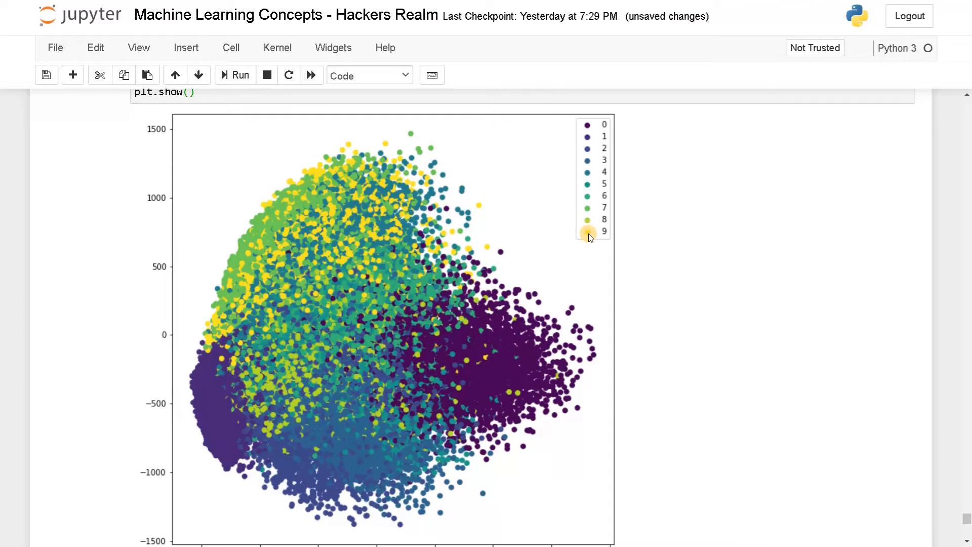
{"action": "mouse_move", "coordinate": [318, 180]}
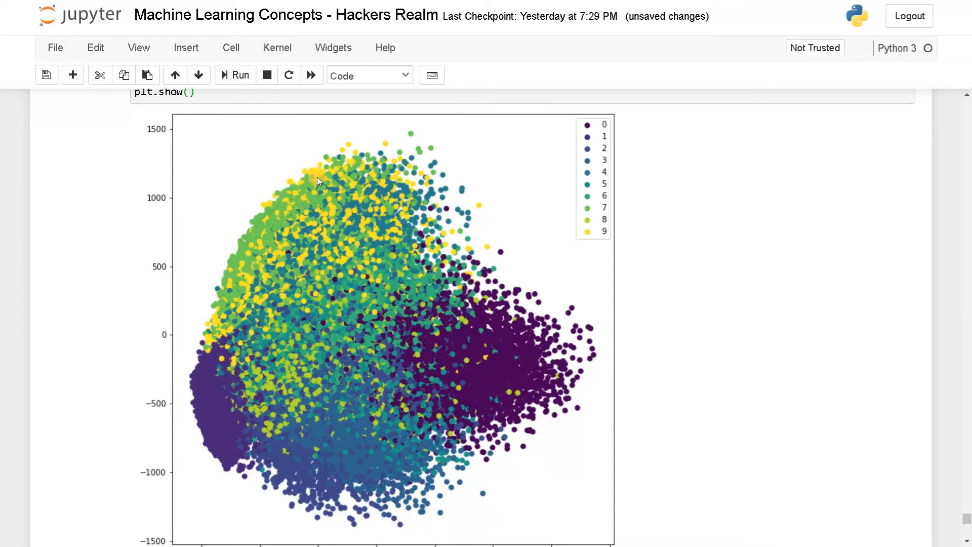
{"action": "mouse_move", "coordinate": [375, 207]}
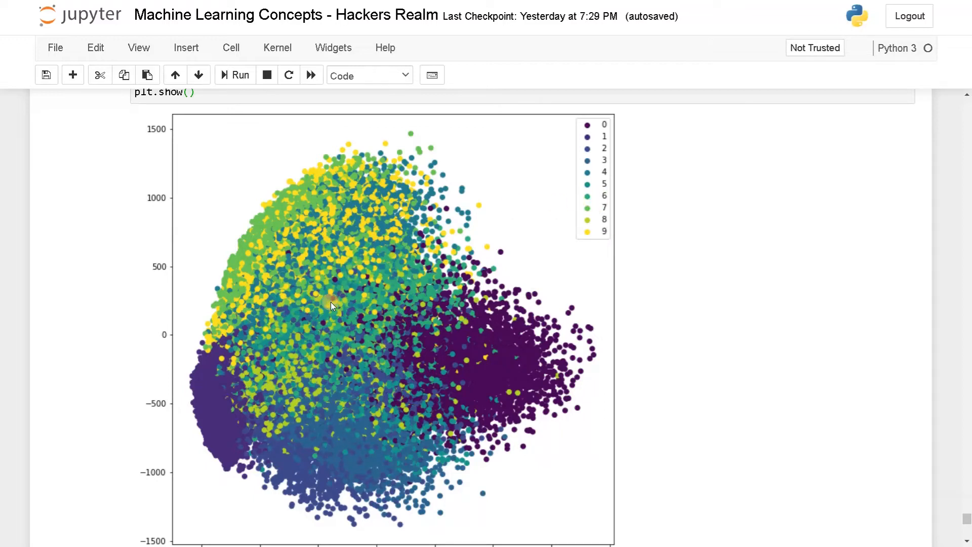
{"action": "mouse_move", "coordinate": [340, 257]}
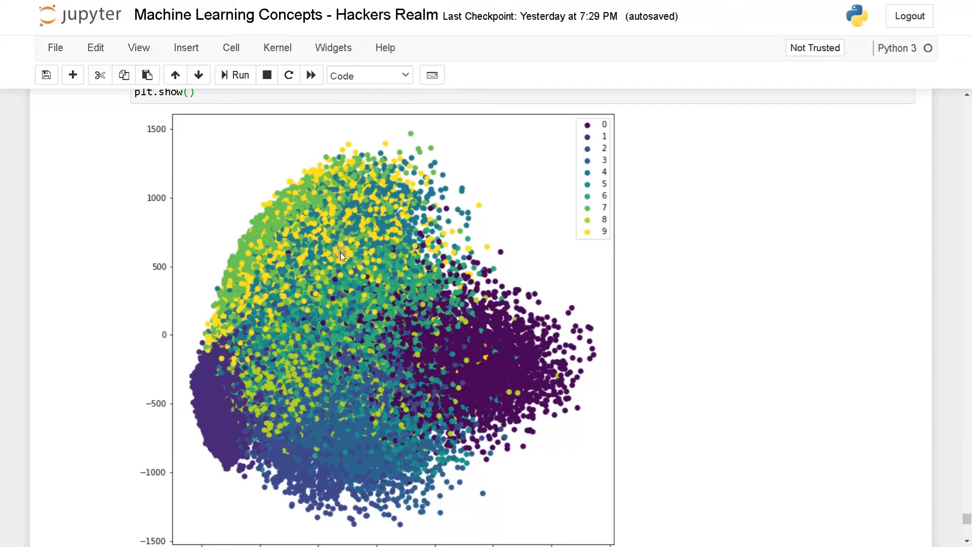
{"action": "mouse_move", "coordinate": [601, 171]}
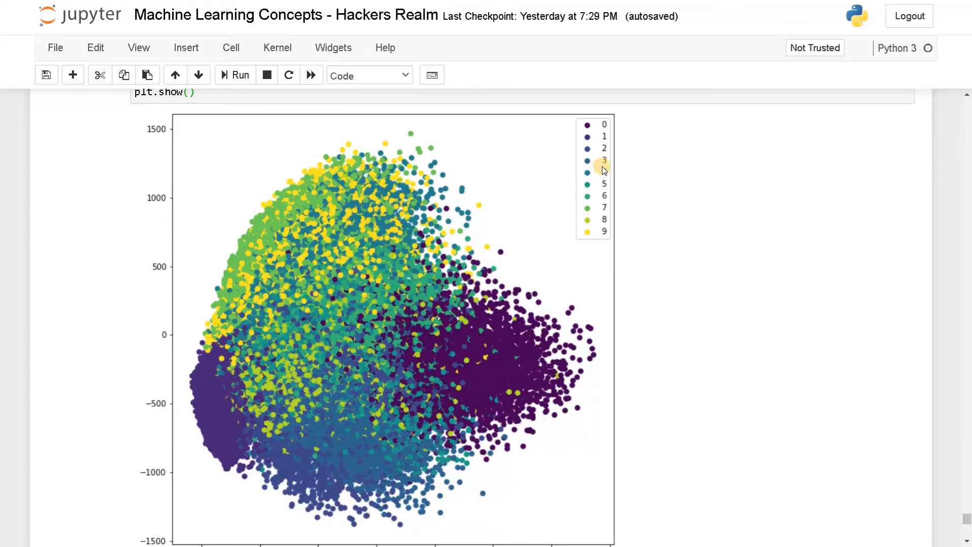
{"action": "mouse_move", "coordinate": [303, 465]}
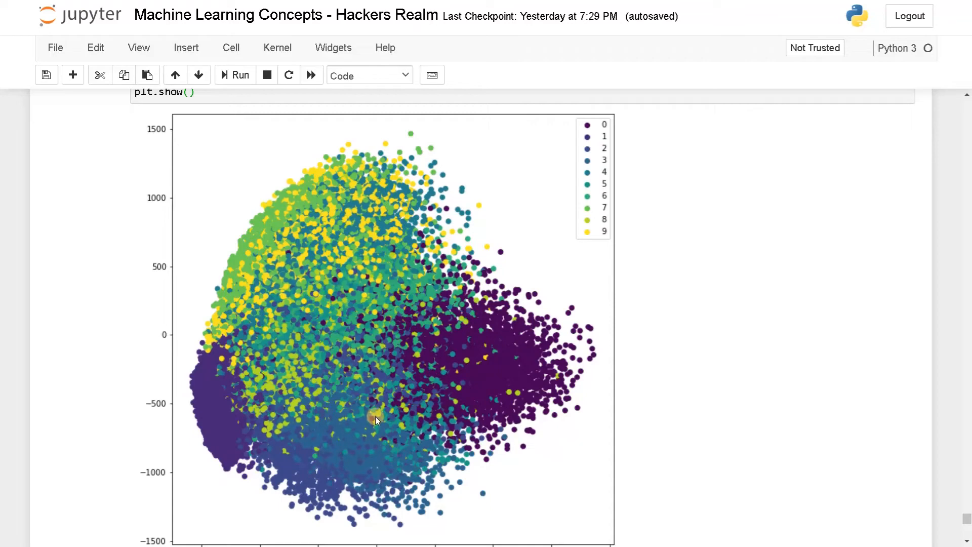
{"action": "scroll", "scroll_direction": "down", "scroll_amount": 3}
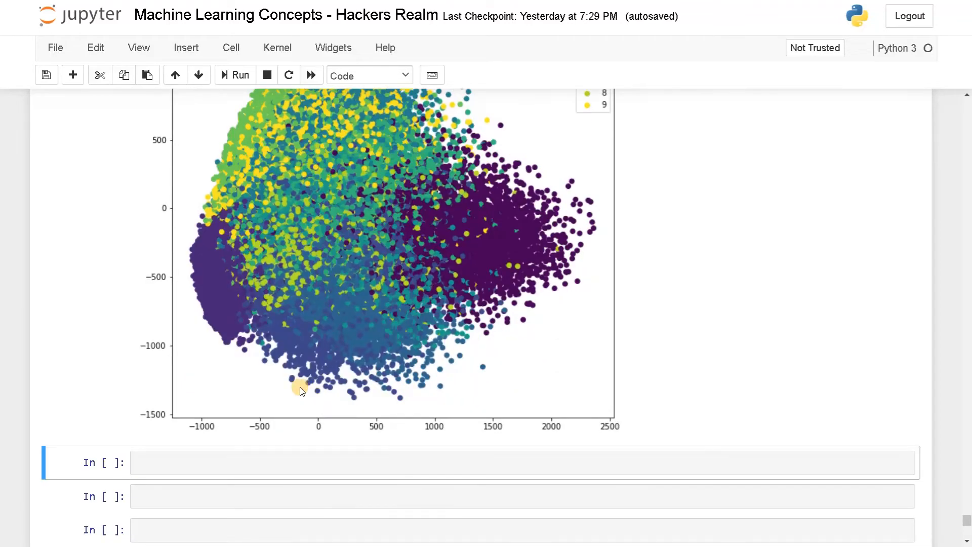
{"action": "scroll", "scroll_direction": "down", "scroll_amount": 3}
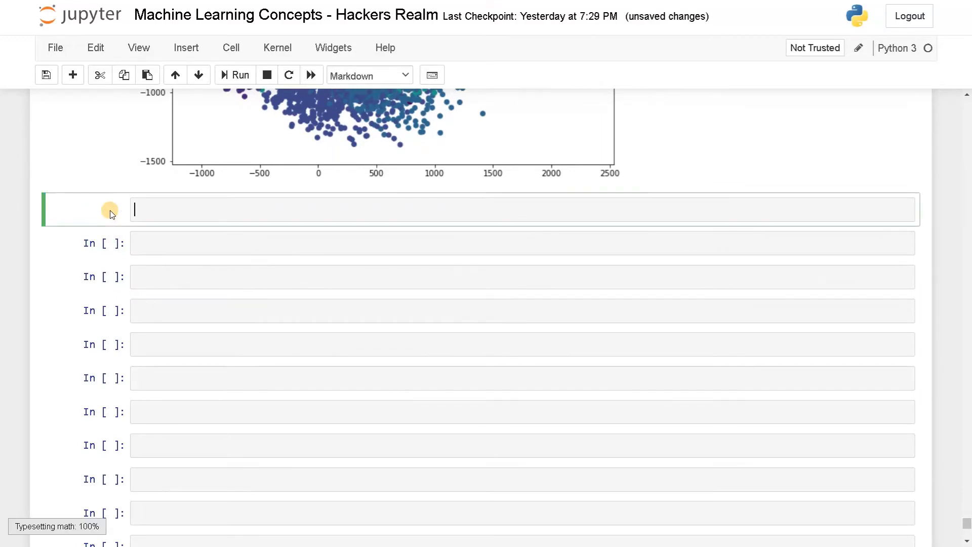
Step: Under an LDA heading, compute x_lda = LDA(n_components=2).fit_transform(X, y) and copy the PCA plot cell
{"action": "type", "text": "## L"}
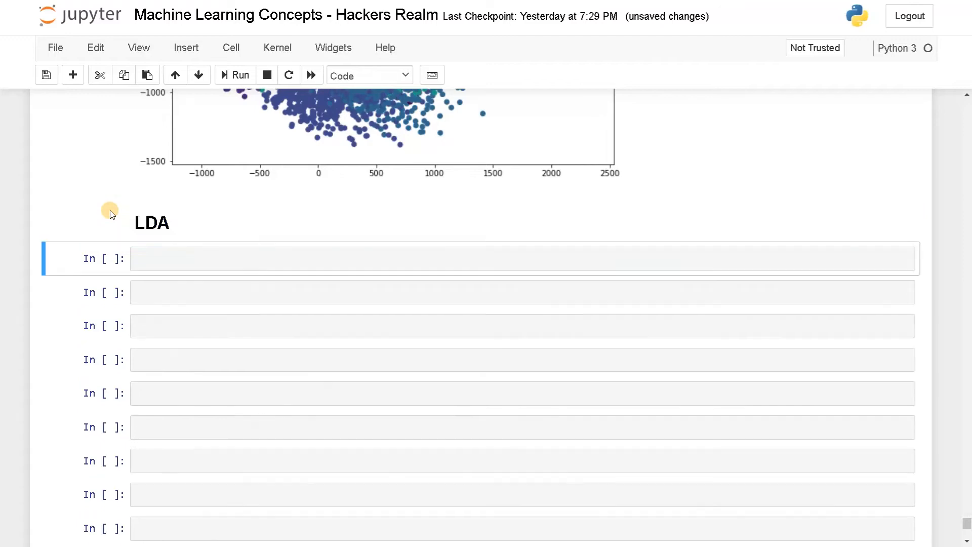
{"action": "left_click", "coordinate": [152, 259]}
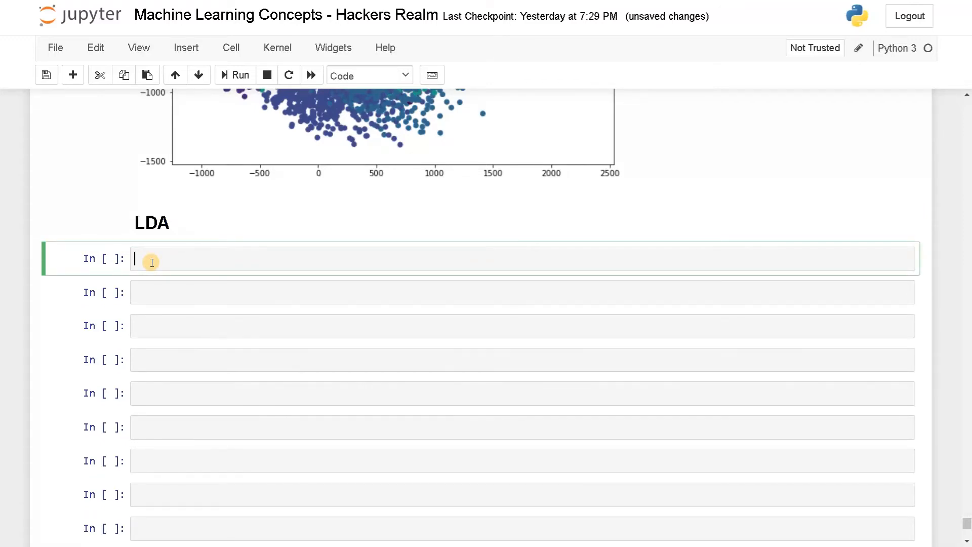
{"action": "type", "text": "x_la"}
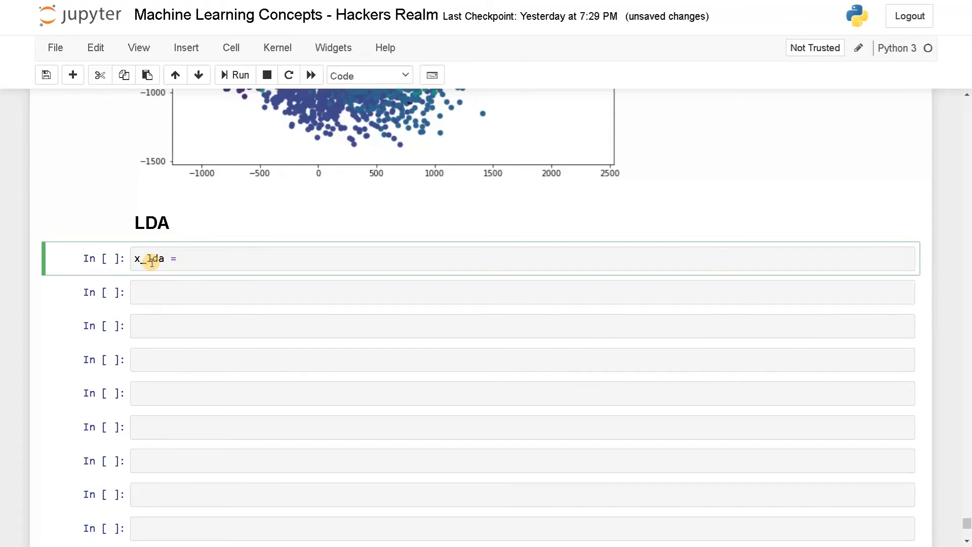
{"action": "type", "text": "L"}
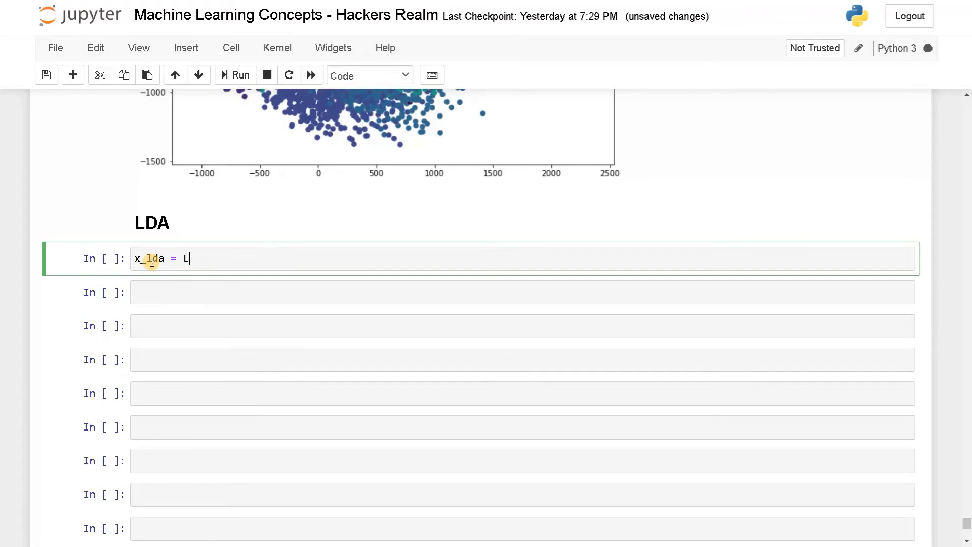
{"action": "type", "text": "DA(n"}
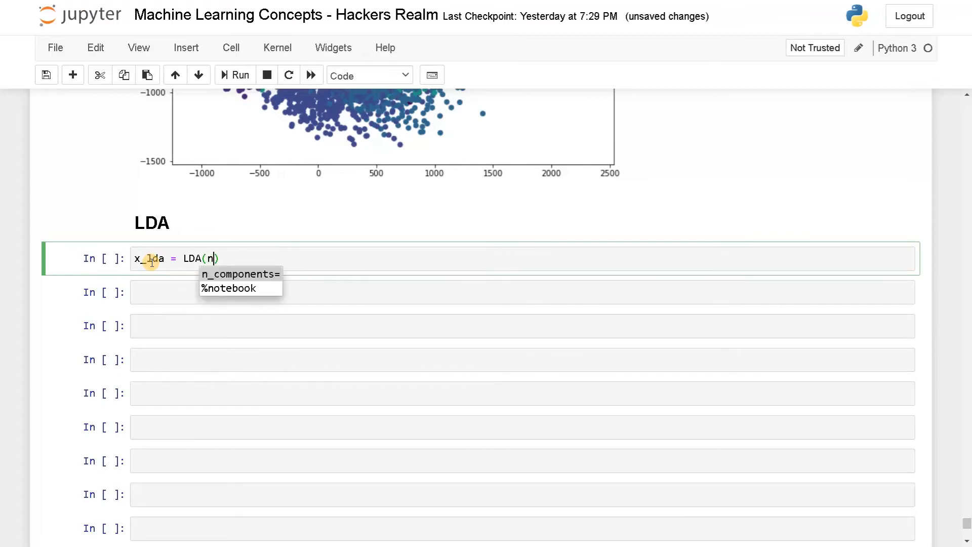
{"action": "type", "text": "_components=2)"}
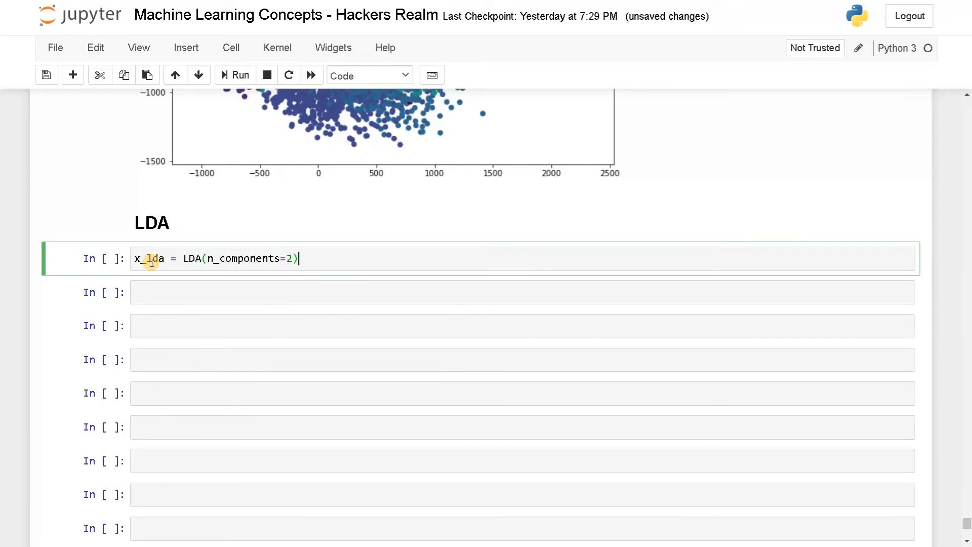
{"action": "type", "text": ".fit"}
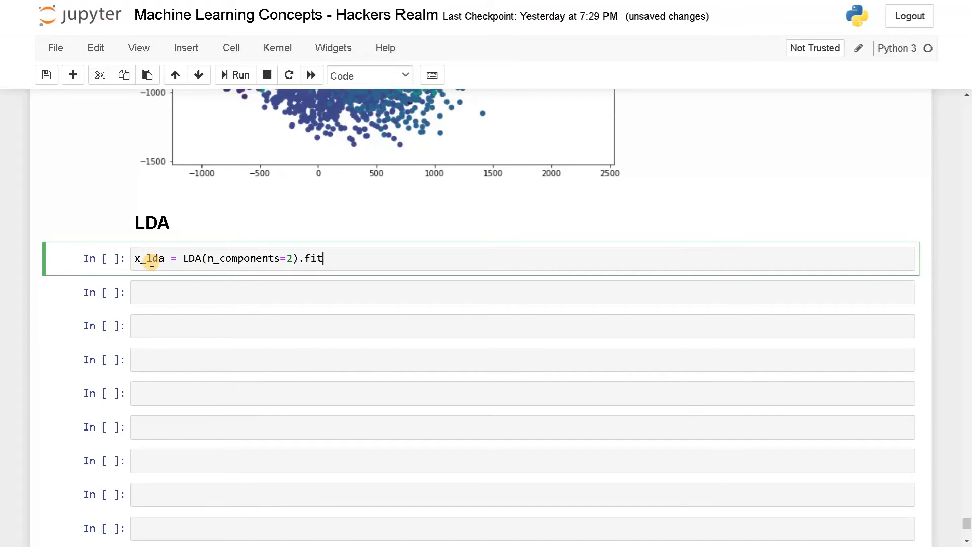
{"action": "type", "text": "_transform"}
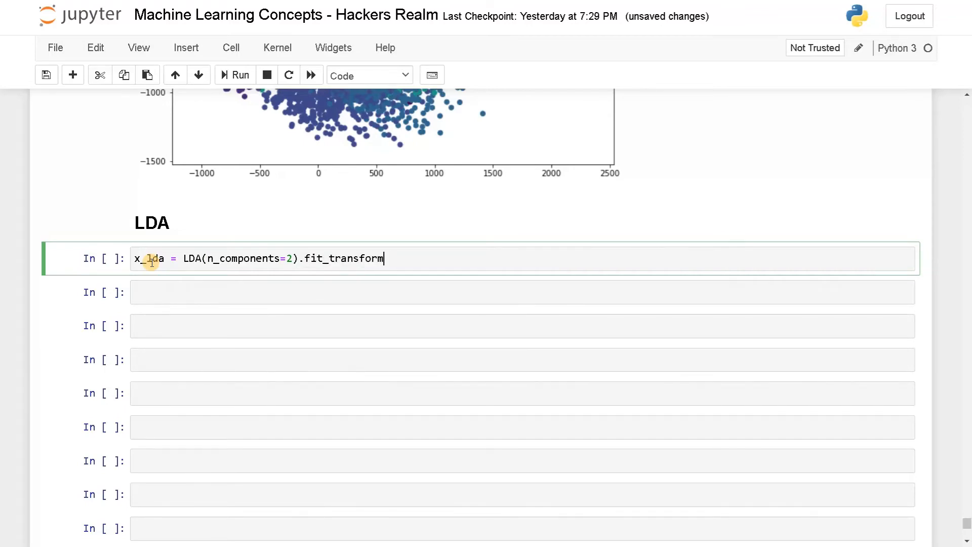
{"action": "type", "text": "(X, y"}
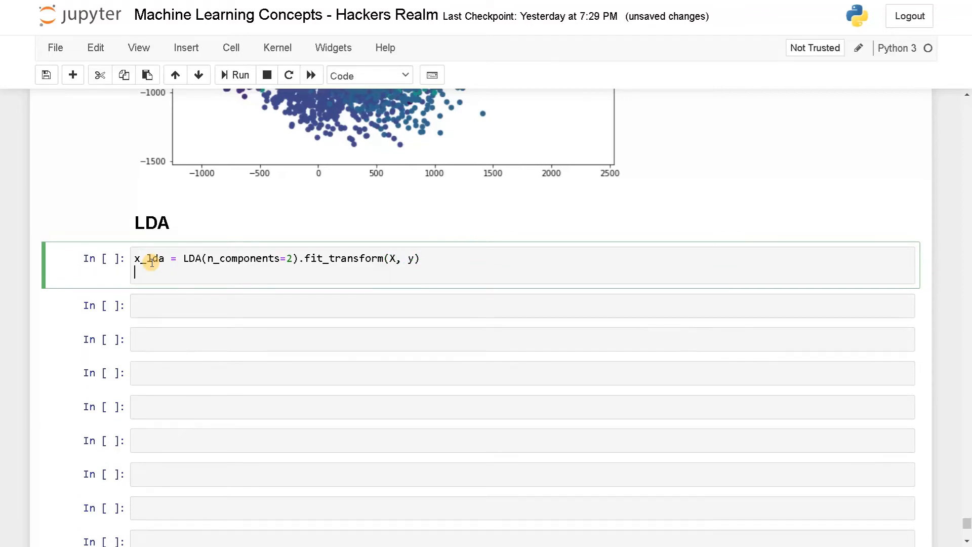
{"action": "key", "text": "Backspace"}
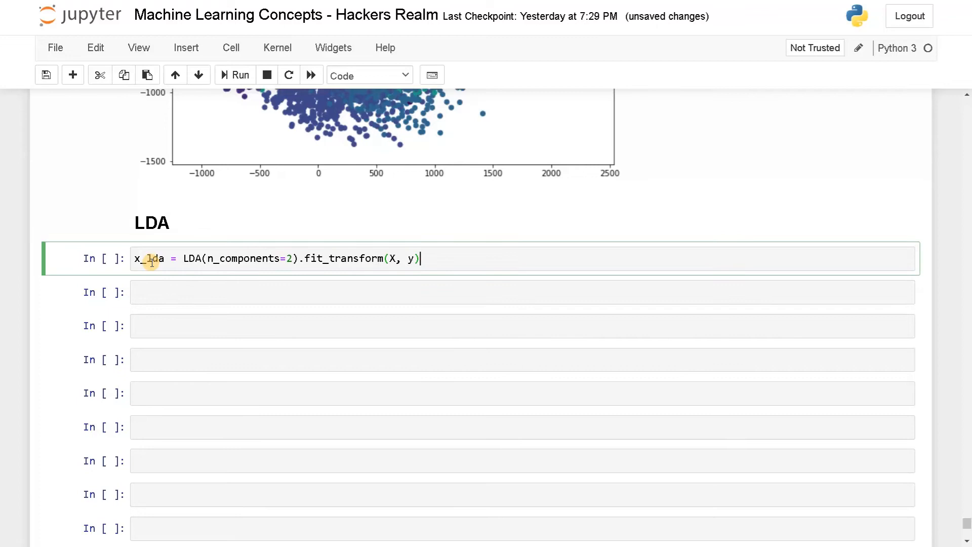
{"action": "left_click", "coordinate": [234, 75]}
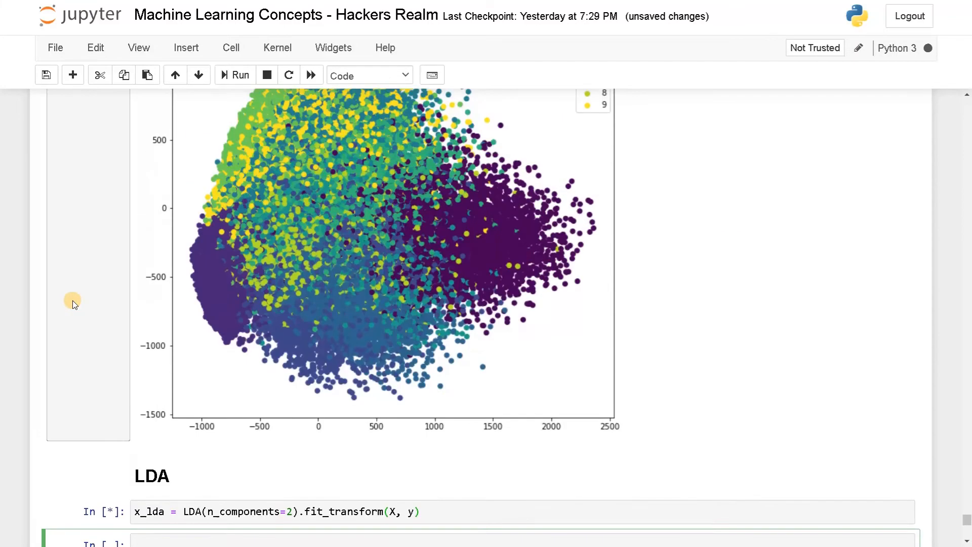
{"action": "scroll", "scroll_direction": "up", "scroll_amount": 3}
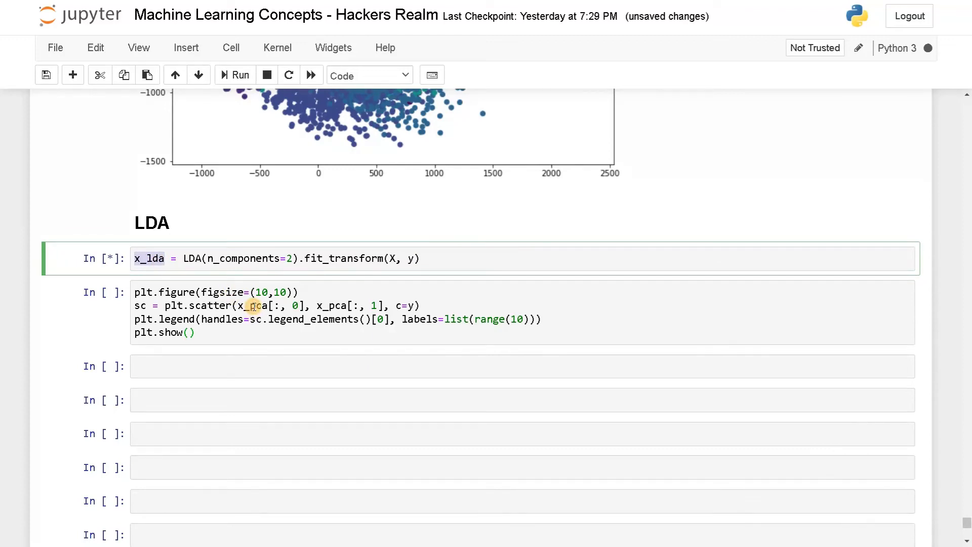
Step: Switch the copied plot cell from x_pca to x_lda and draw the LDA digit scatter
{"action": "left_click", "coordinate": [254, 306]}
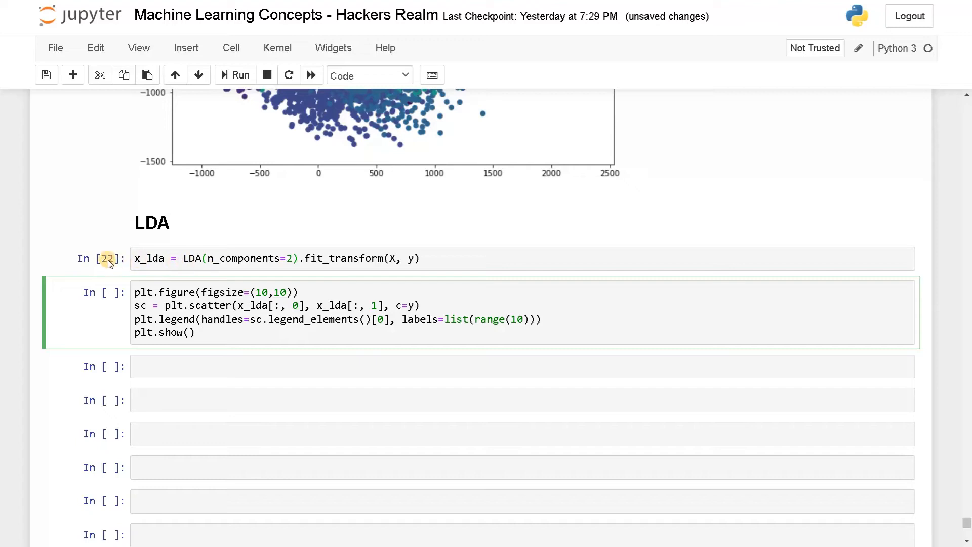
{"action": "mouse_move", "coordinate": [226, 334]}
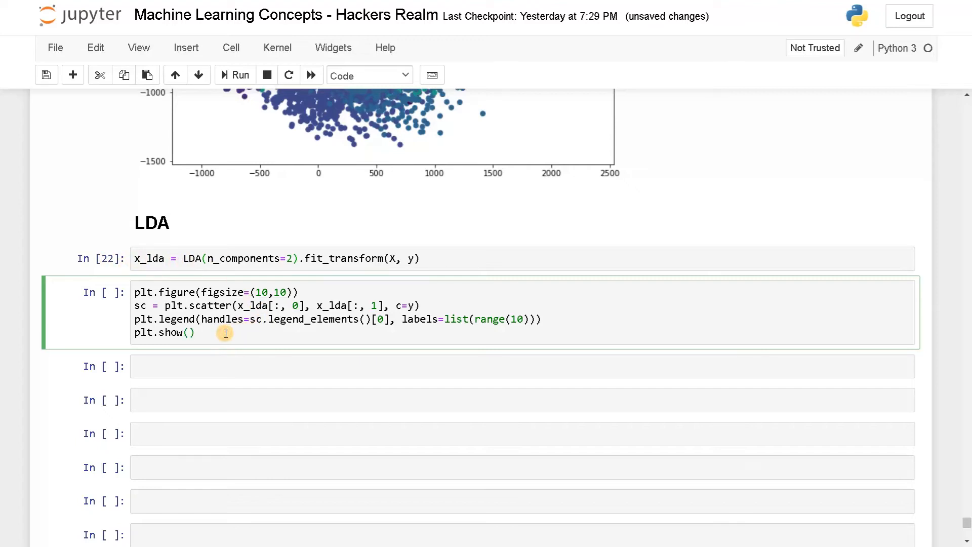
{"action": "left_click", "coordinate": [239, 75]}
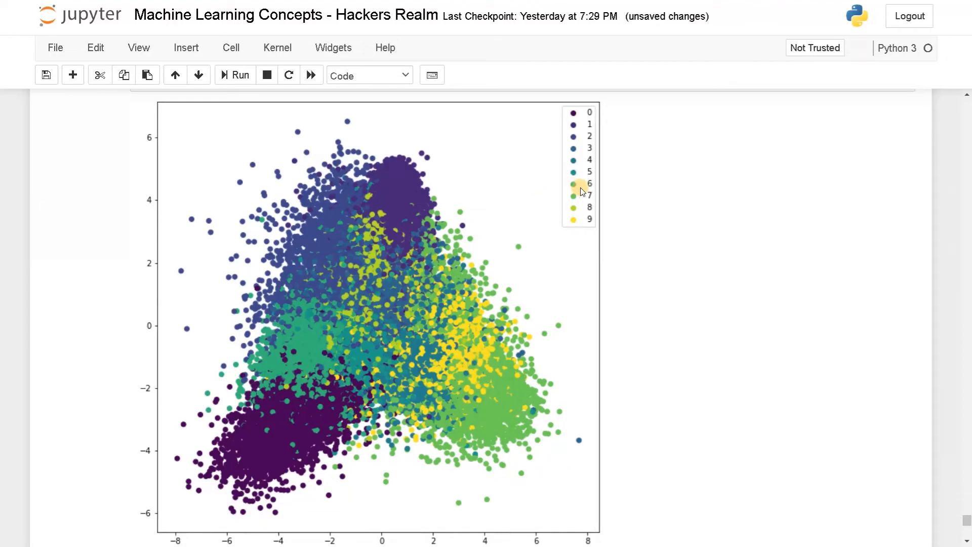
{"action": "mouse_move", "coordinate": [403, 343]}
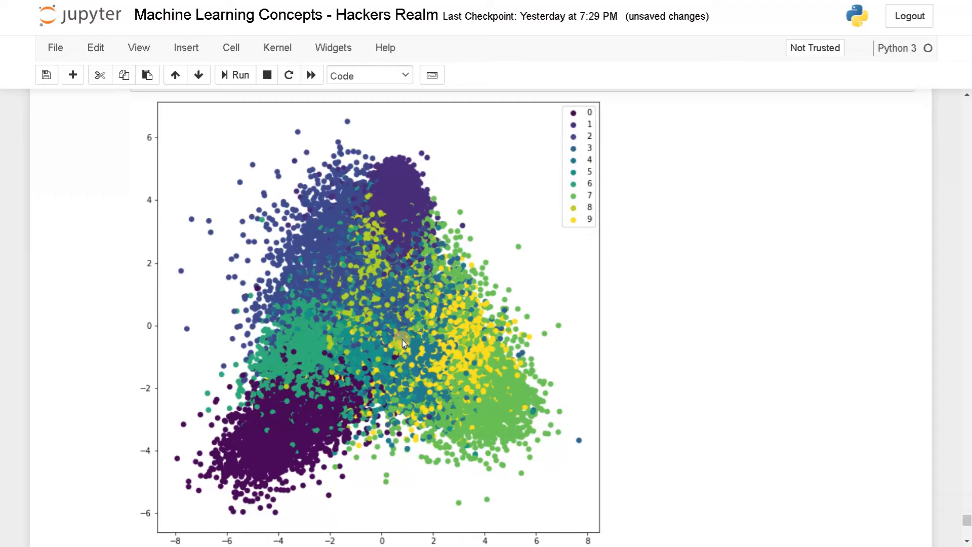
{"action": "mouse_move", "coordinate": [398, 345]}
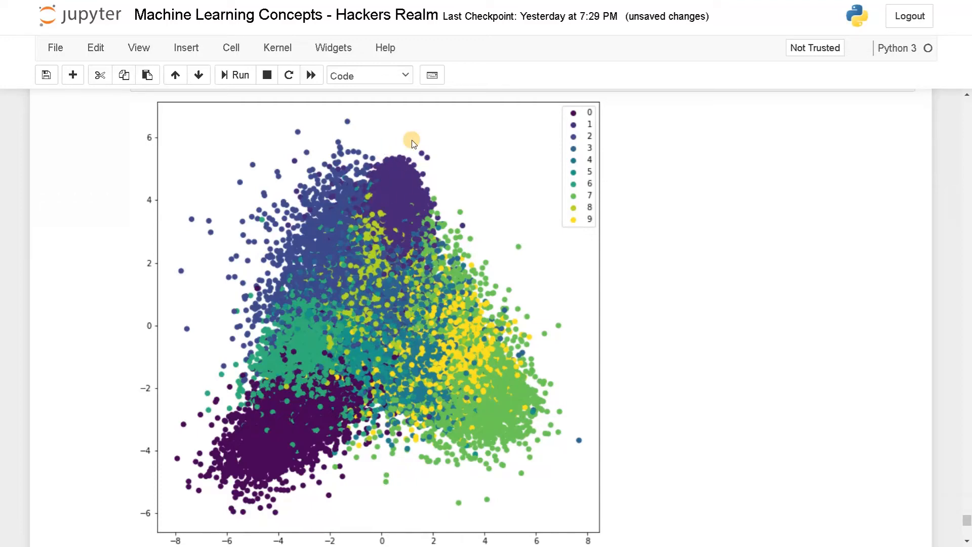
{"action": "mouse_move", "coordinate": [268, 458]}
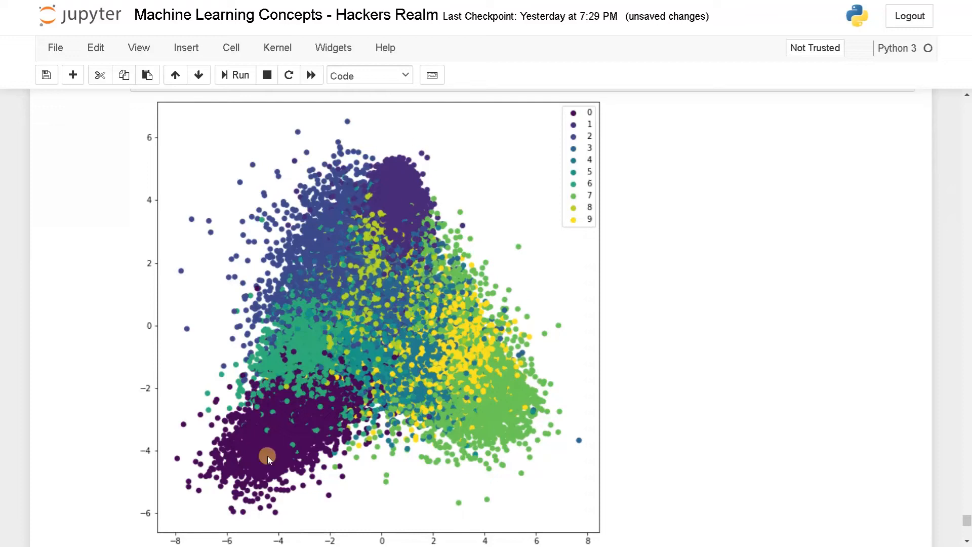
{"action": "mouse_move", "coordinate": [310, 276]}
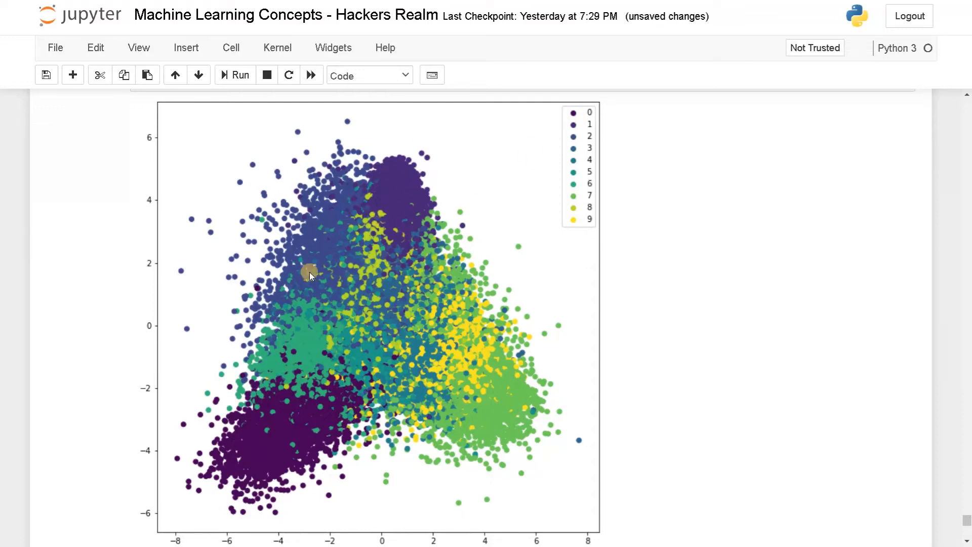
{"action": "mouse_move", "coordinate": [358, 323]}
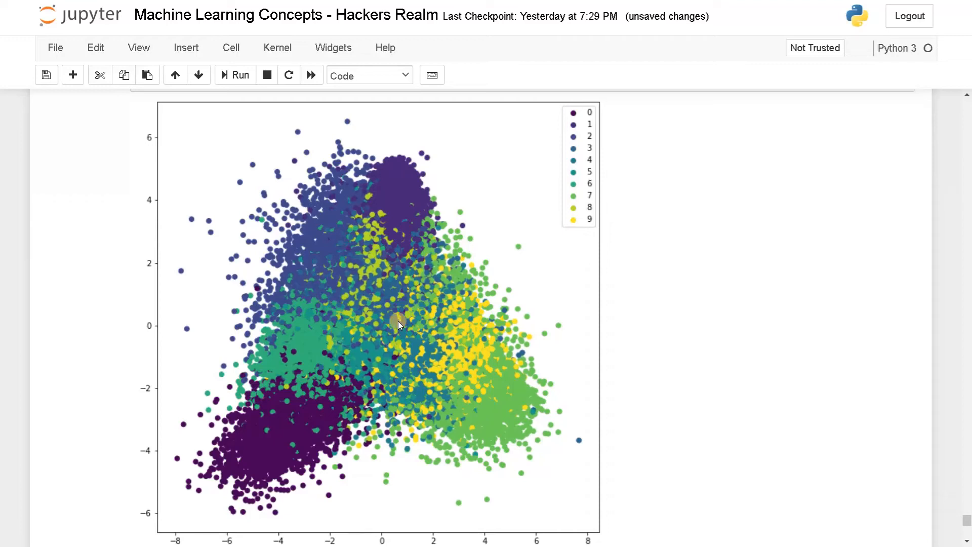
{"action": "mouse_move", "coordinate": [431, 387]}
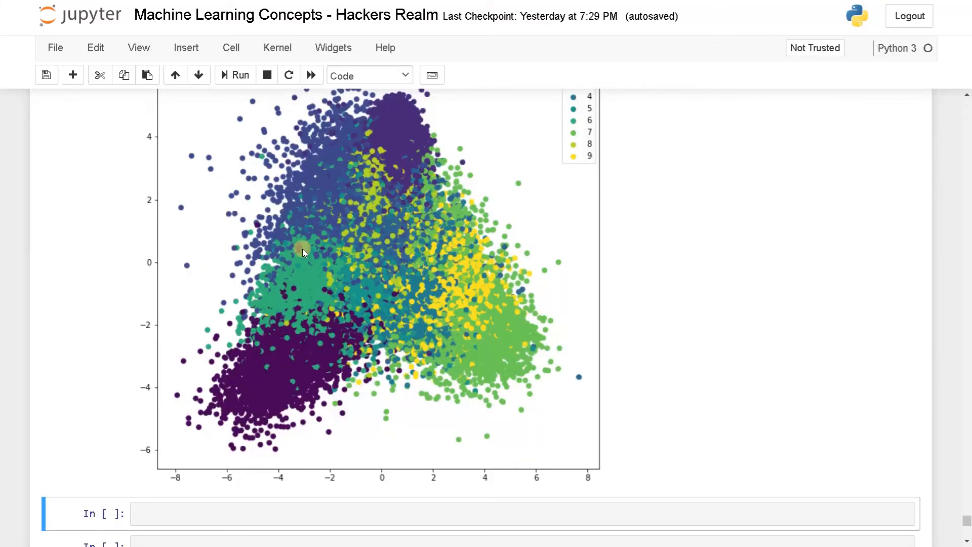
{"action": "scroll", "scroll_direction": "down", "scroll_amount": 3}
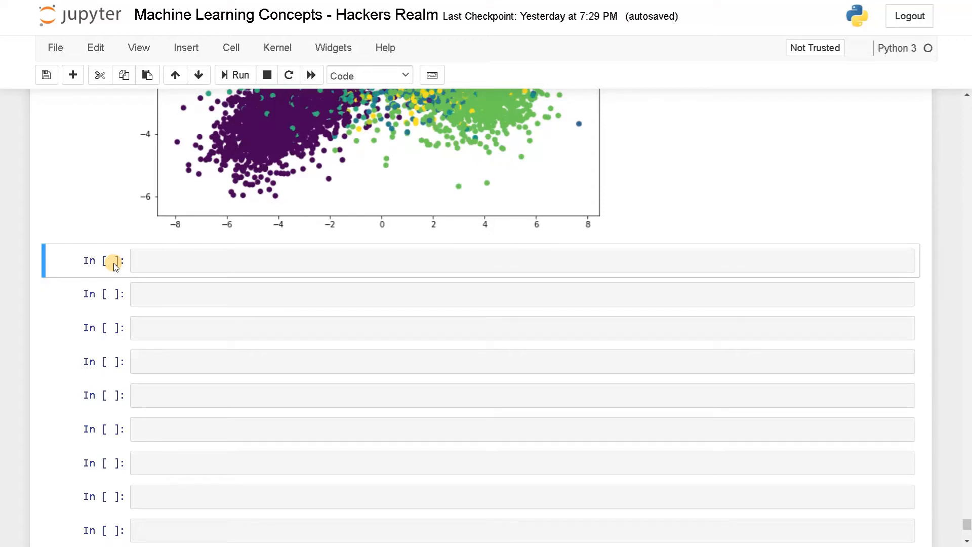
Step: Add a t-SNE heading and compute x_tsne = TSNE().fit_transform(X)
{"action": "type", "text": "## T"}
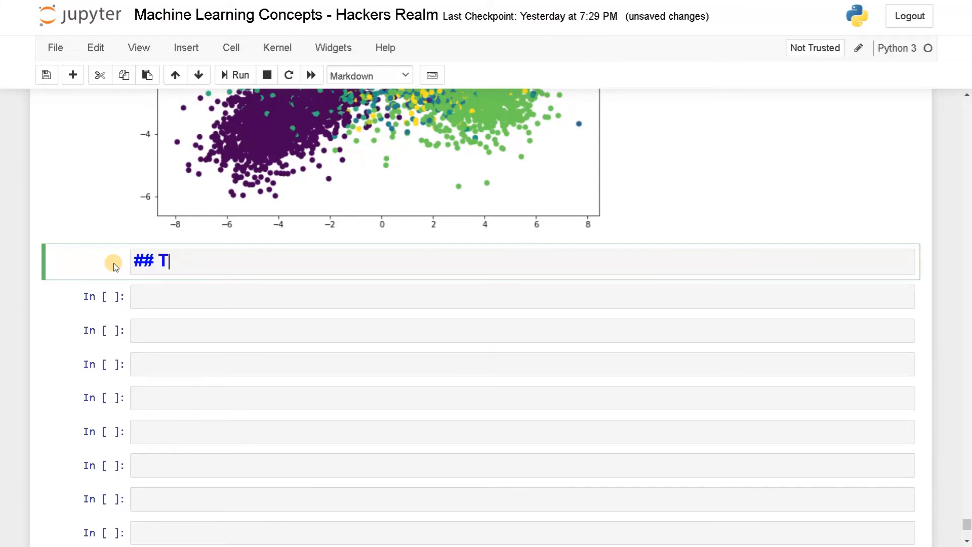
{"action": "type", "text": "-SNE"}
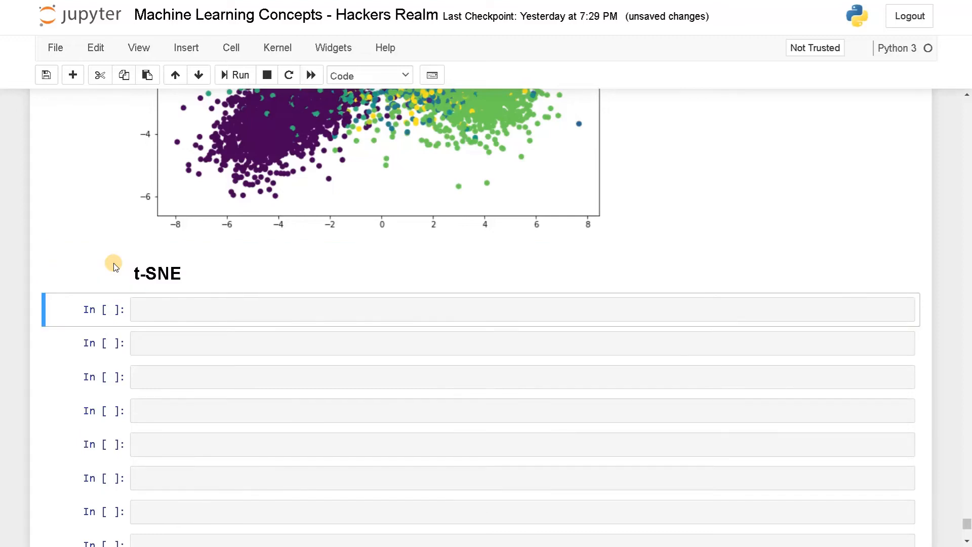
{"action": "left_click", "coordinate": [172, 310]}
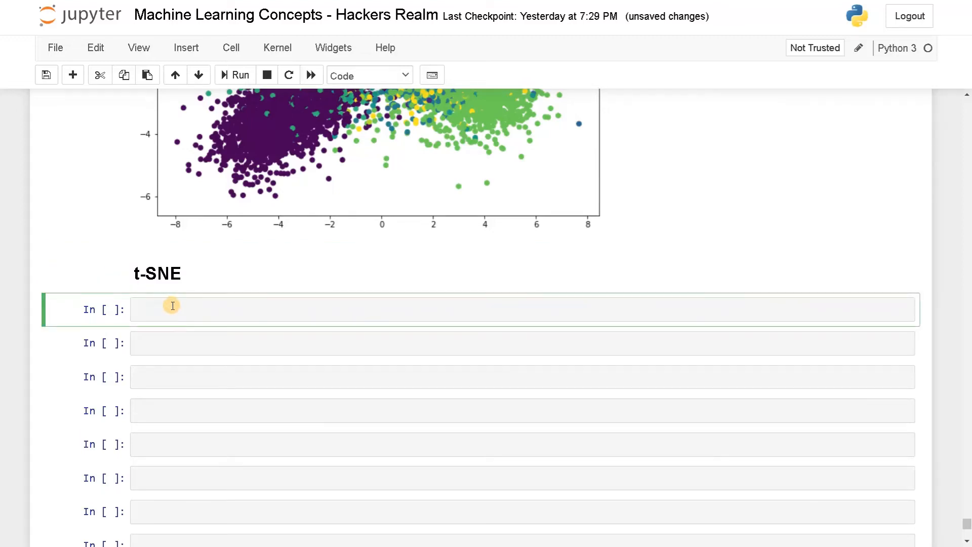
{"action": "type", "text": "x_ts"}
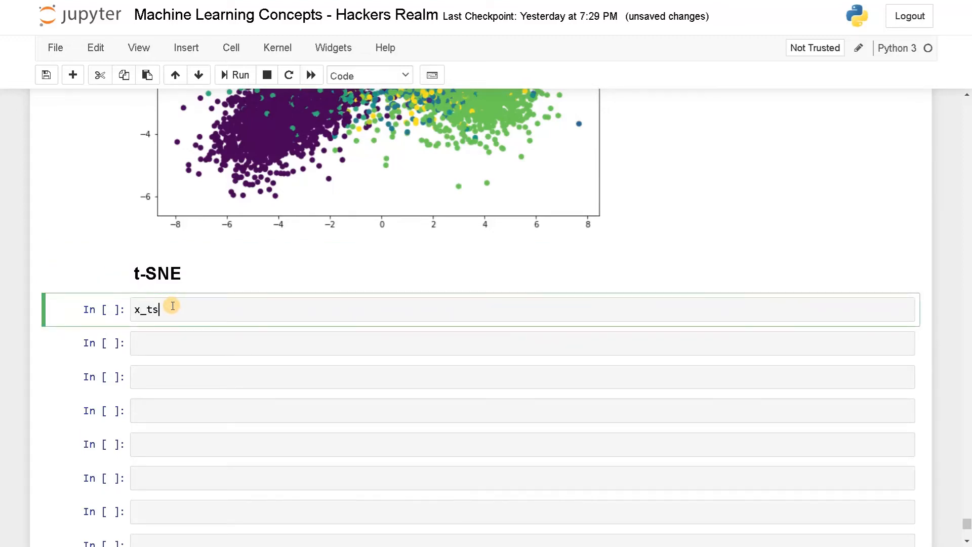
{"action": "type", "text": "ne = T"}
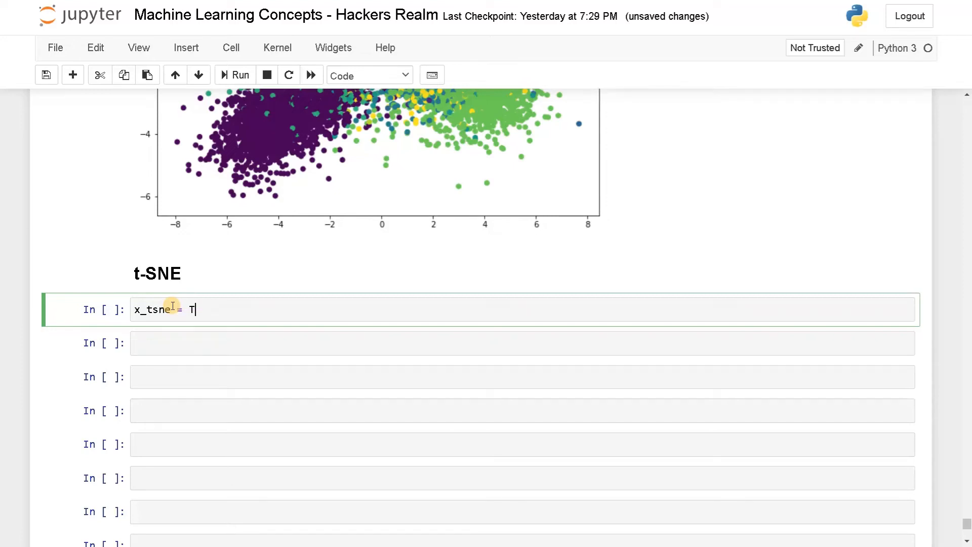
{"action": "key", "text": "tab"}
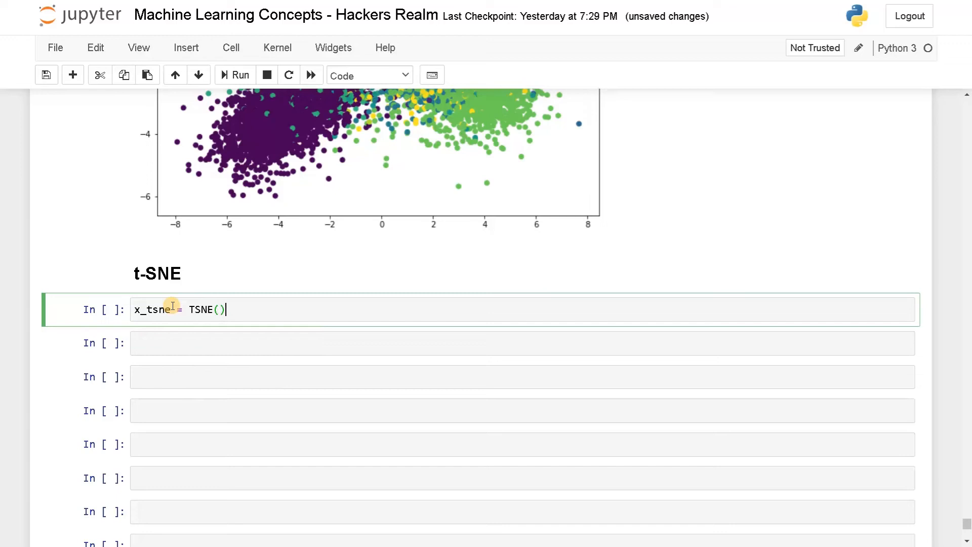
{"action": "type", "text": ".fit"}
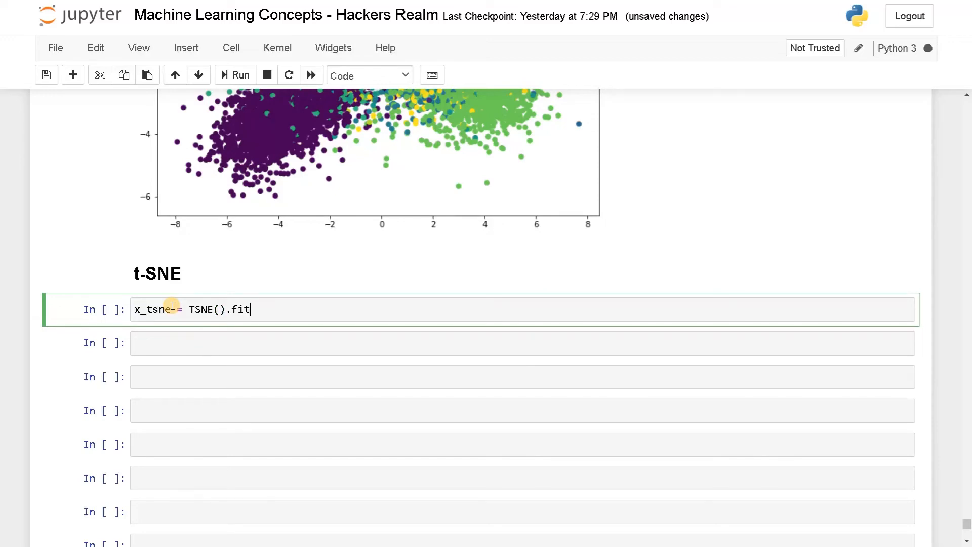
{"action": "type", "text": "_transform"}
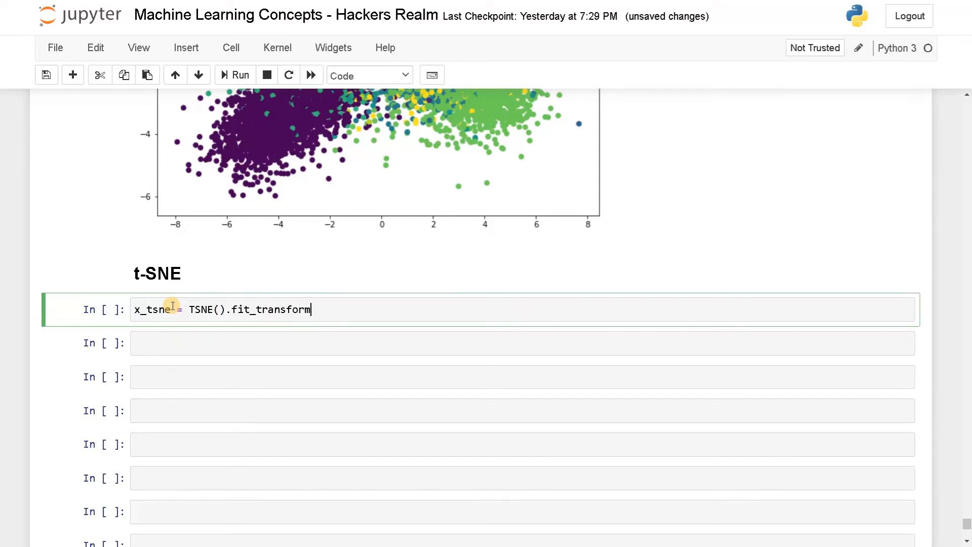
{"action": "type", "text": "(X)"}
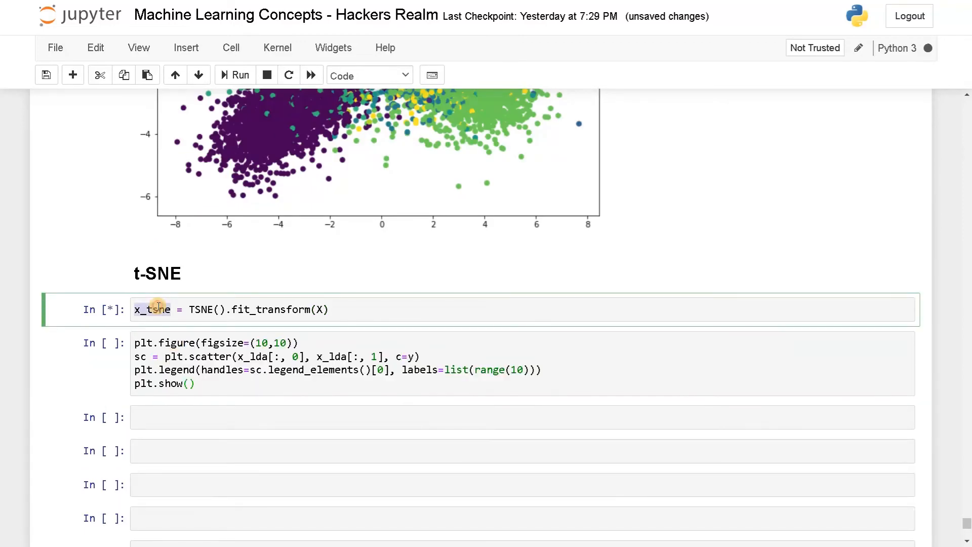
Step: Change the pasted scatter cell's data from the LDA result to x_tsne
{"action": "left_click", "coordinate": [267, 357]}
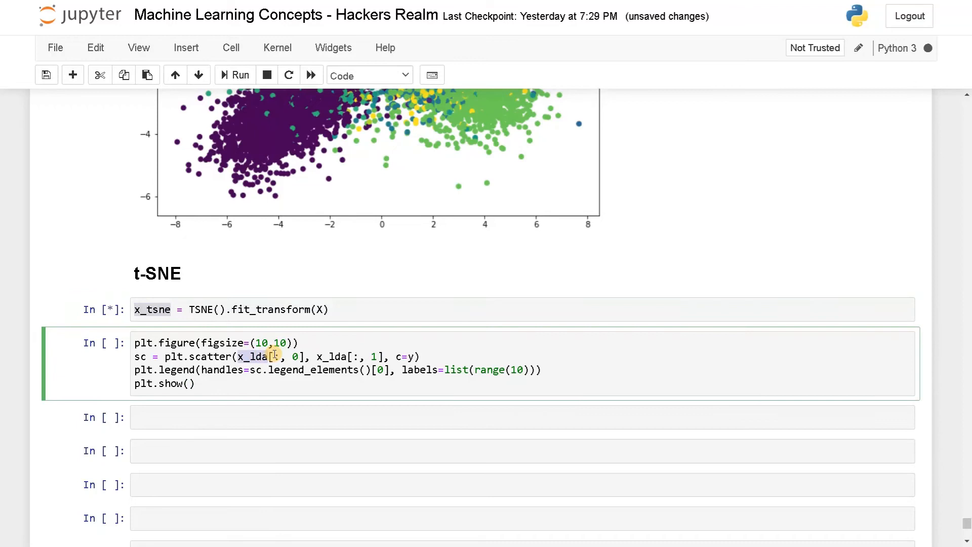
{"action": "type", "text": "x_tsne"}
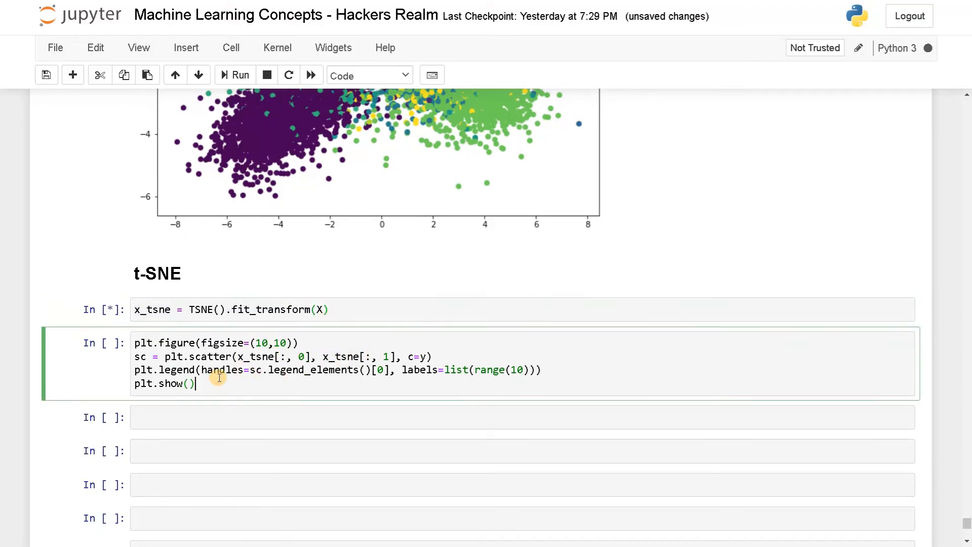
{"action": "scroll", "scroll_direction": "down", "scroll_amount": 3}
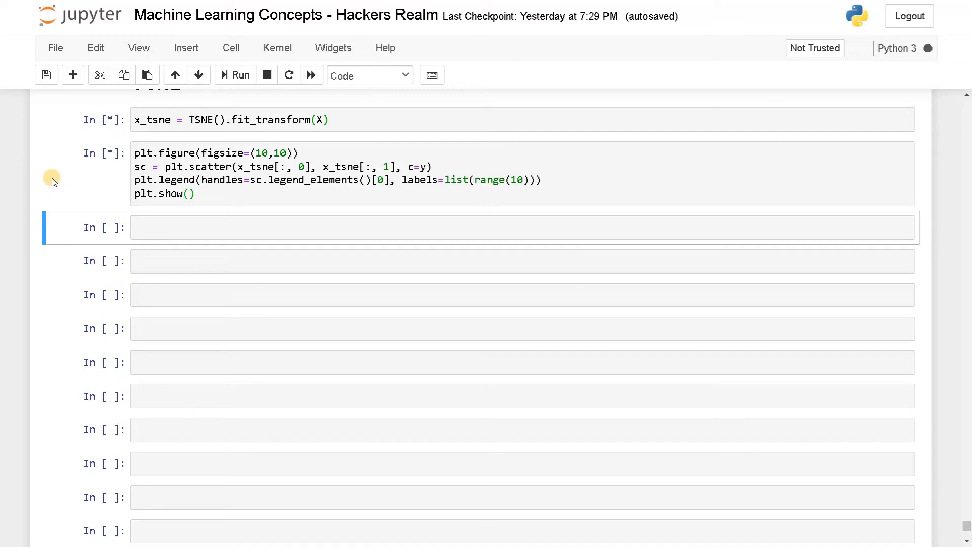
{"action": "mouse_move", "coordinate": [111, 230]}
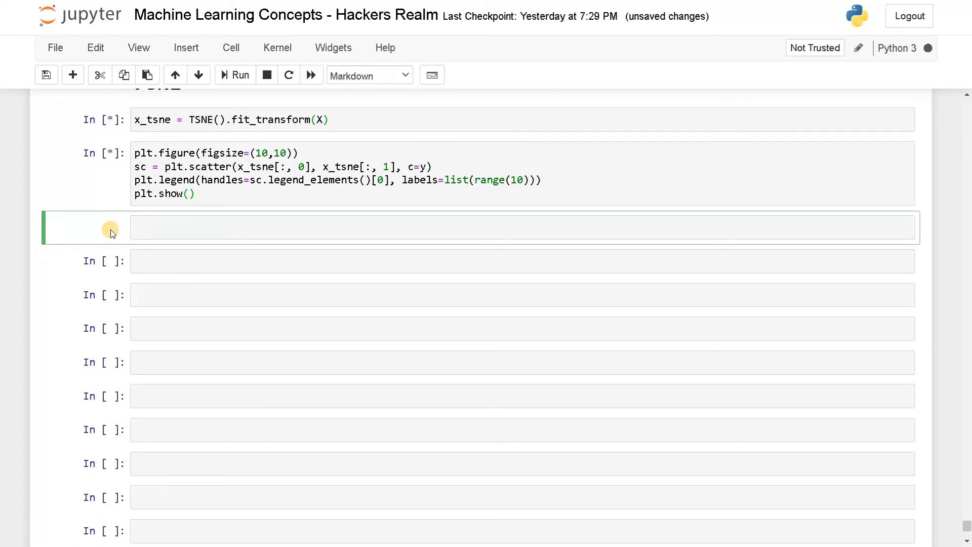
Step: Add a UMAP heading and begin x_umap = UMAP(n_neighbors=10 ...)
{"action": "type", "text": "## U"}
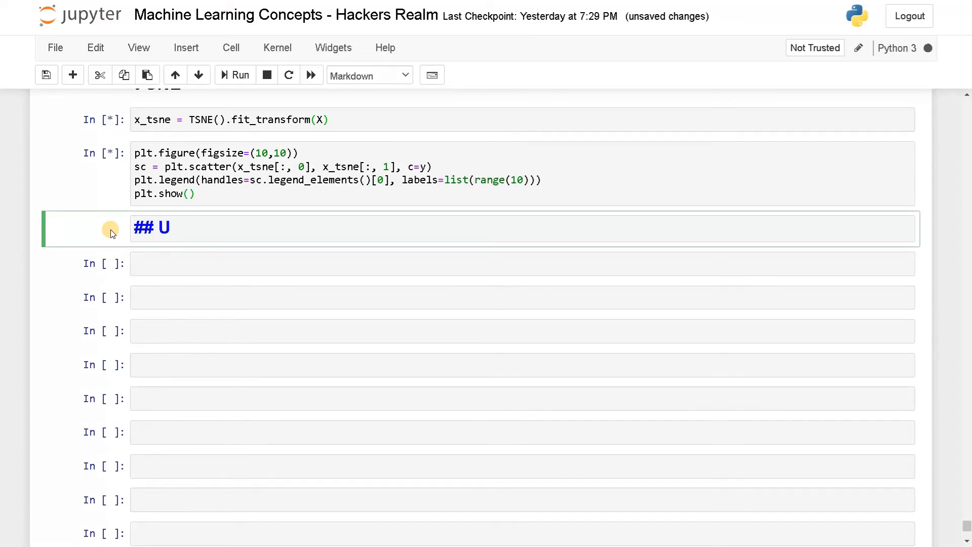
{"action": "type", "text": "MAP"}
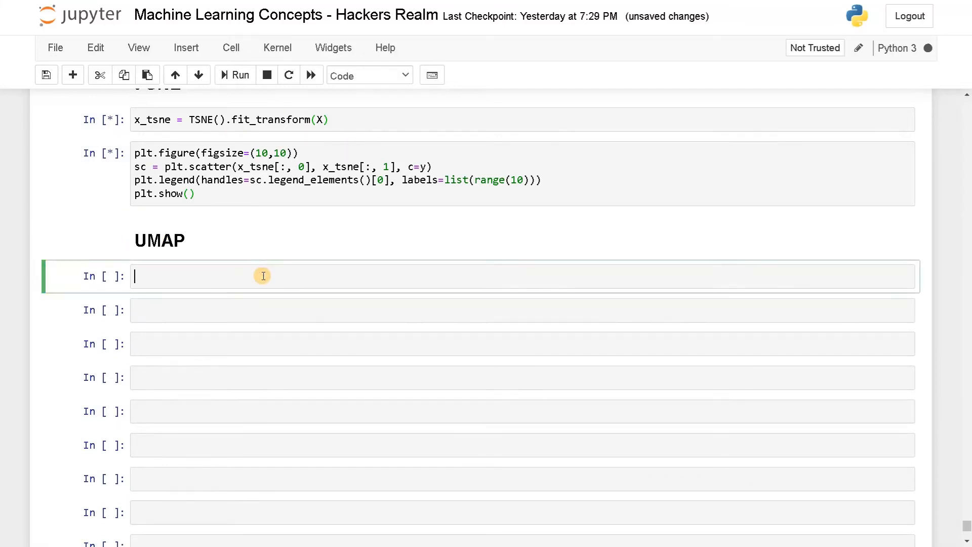
{"action": "type", "text": "x_umap"}
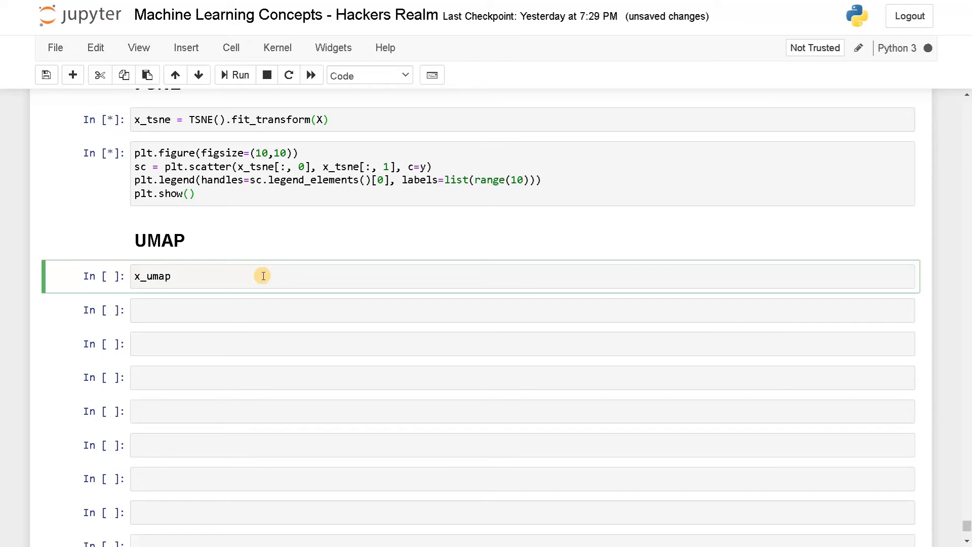
{"action": "type", "text": "="}
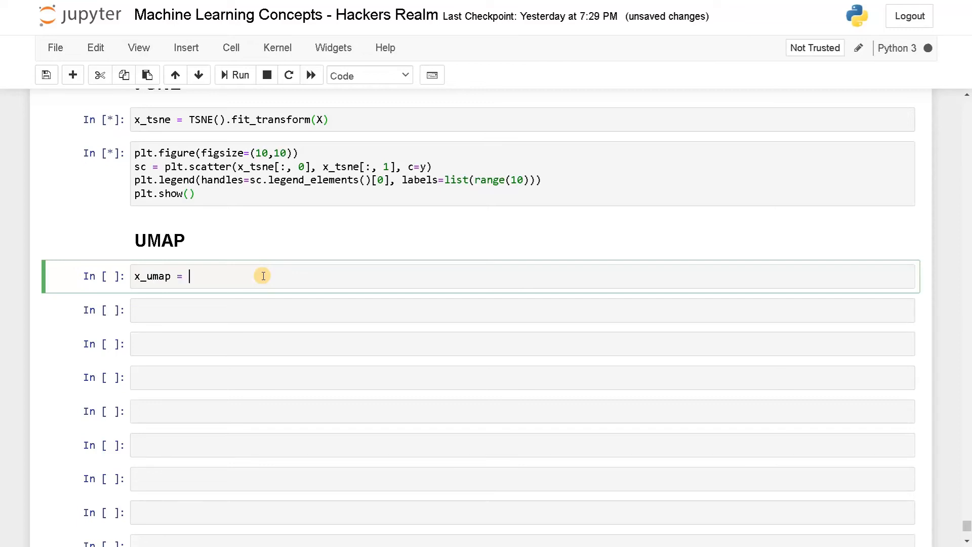
{"action": "type", "text": "UMA"}
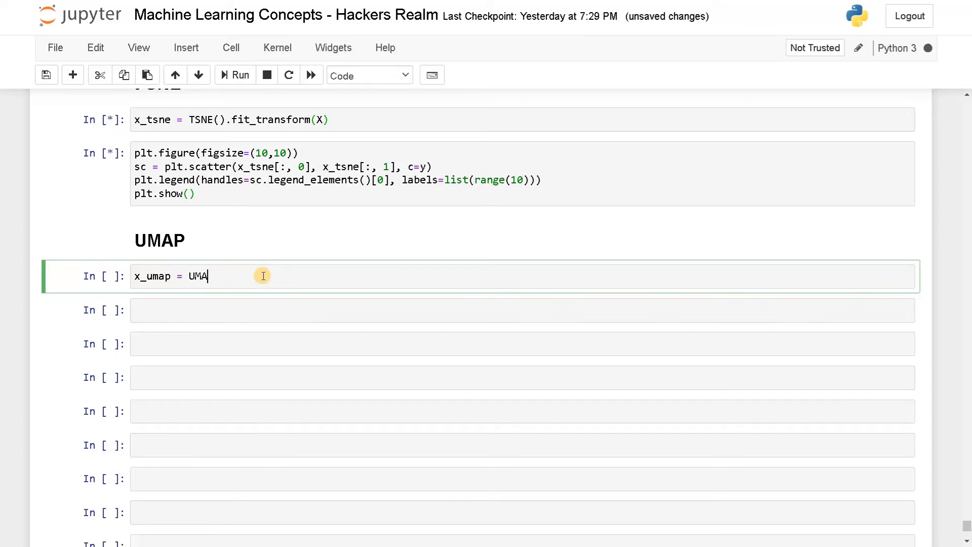
{"action": "type", "text": "P()"}
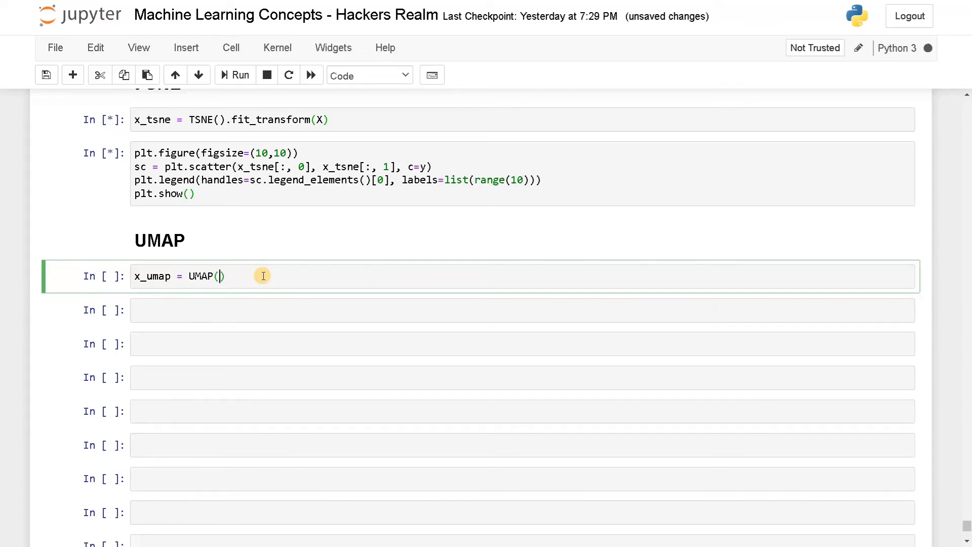
{"action": "type", "text": "n_"}
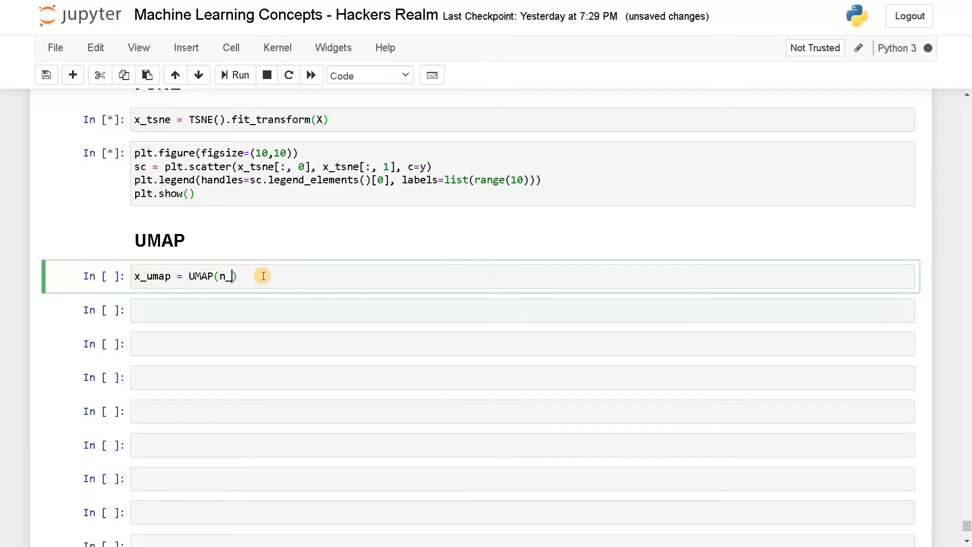
{"action": "type", "text": "eighbo"}
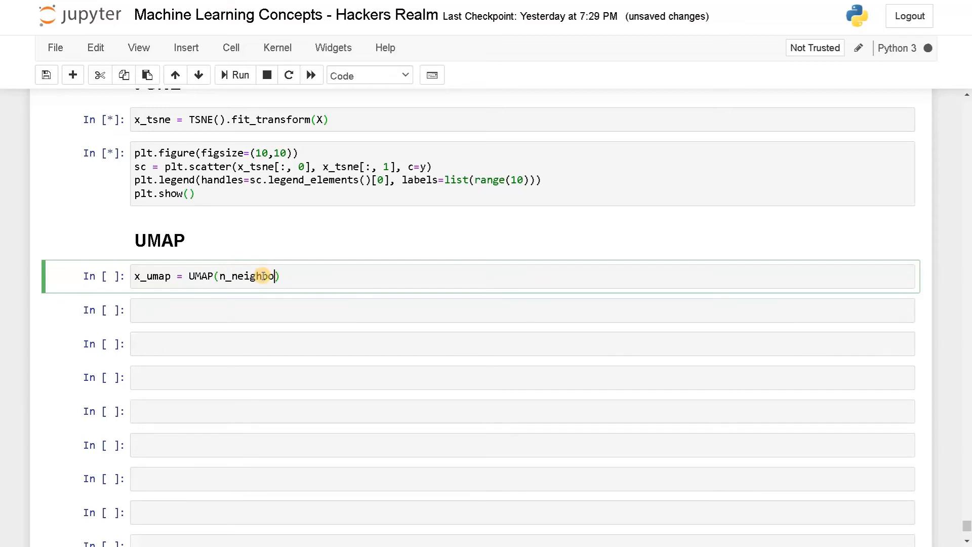
{"action": "type", "text": "rs="}
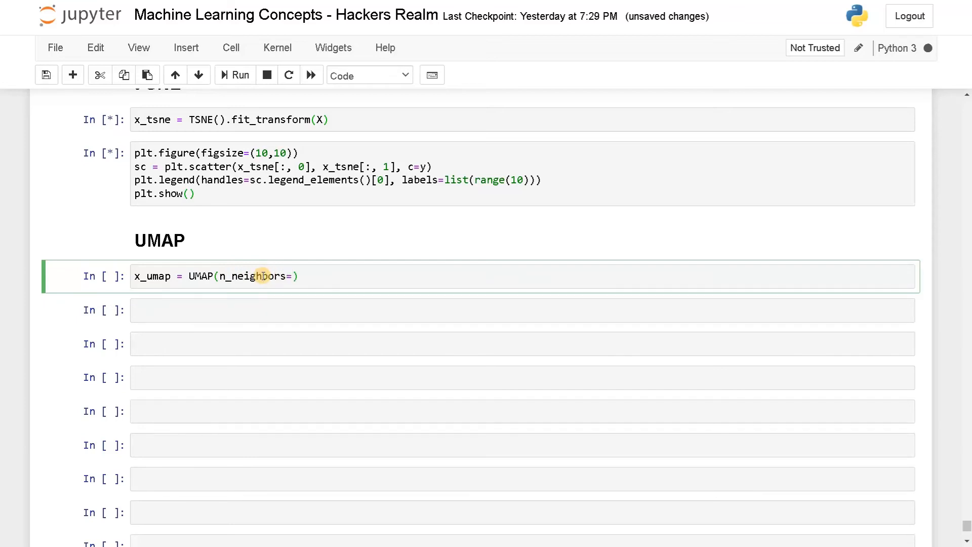
{"action": "type", "text": "10,"}
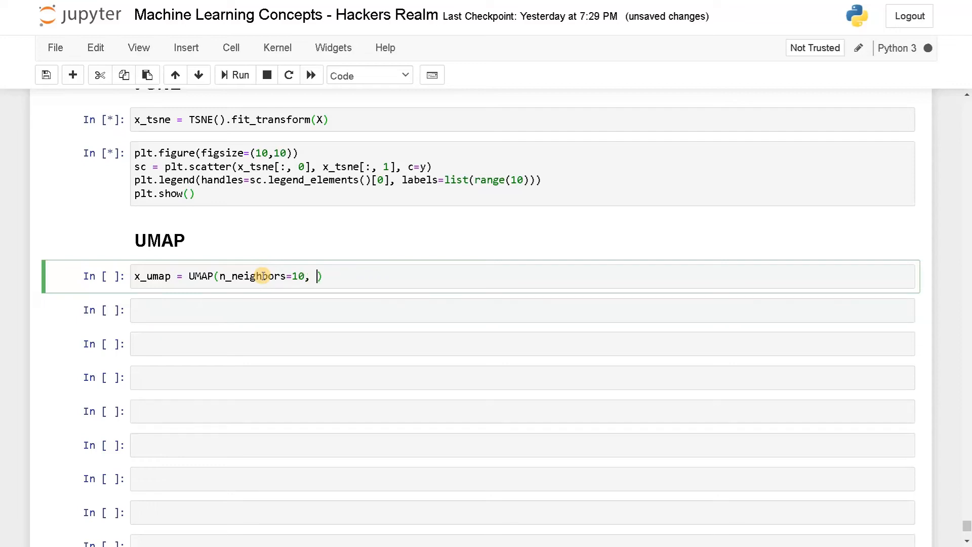
Step: Finish the UMAP call with min_dist=0.1, metric='correlation' and .fit_transform(X)
{"action": "type", "text": "min_"}
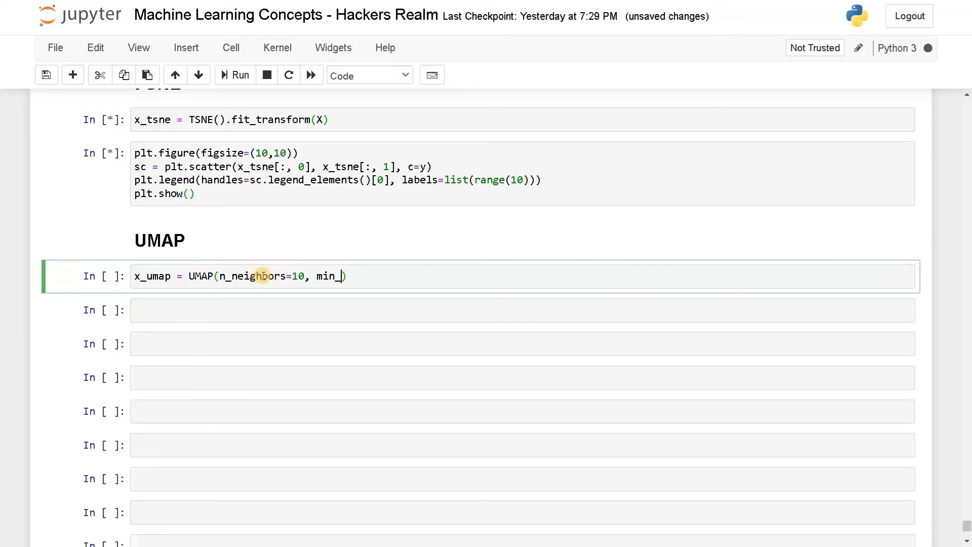
{"action": "type", "text": "dist="}
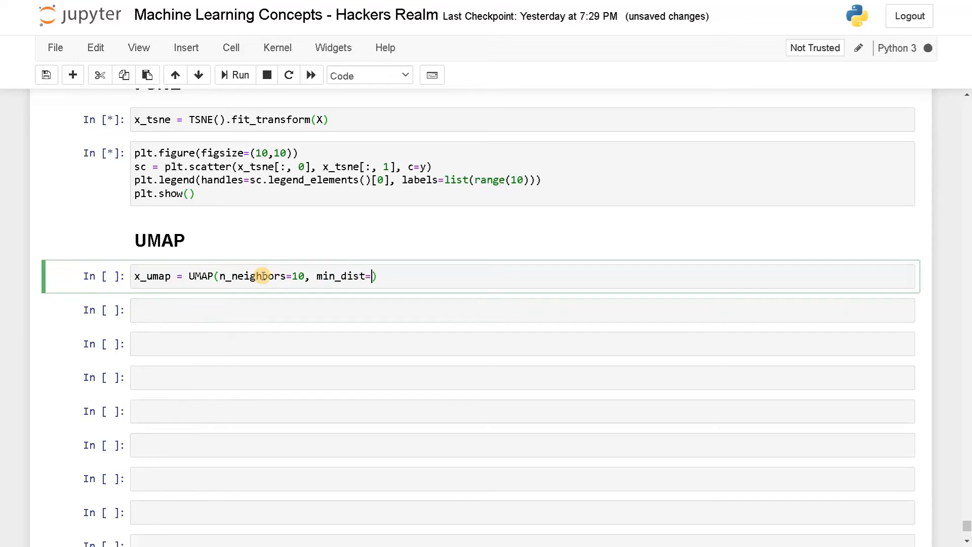
{"action": "type", "text": "0."}
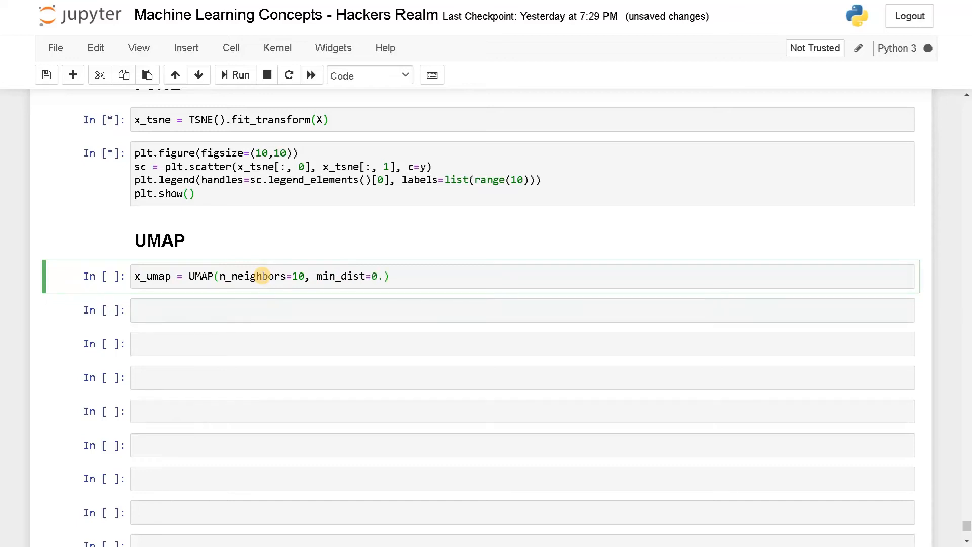
{"action": "type", "text": "1, metric"}
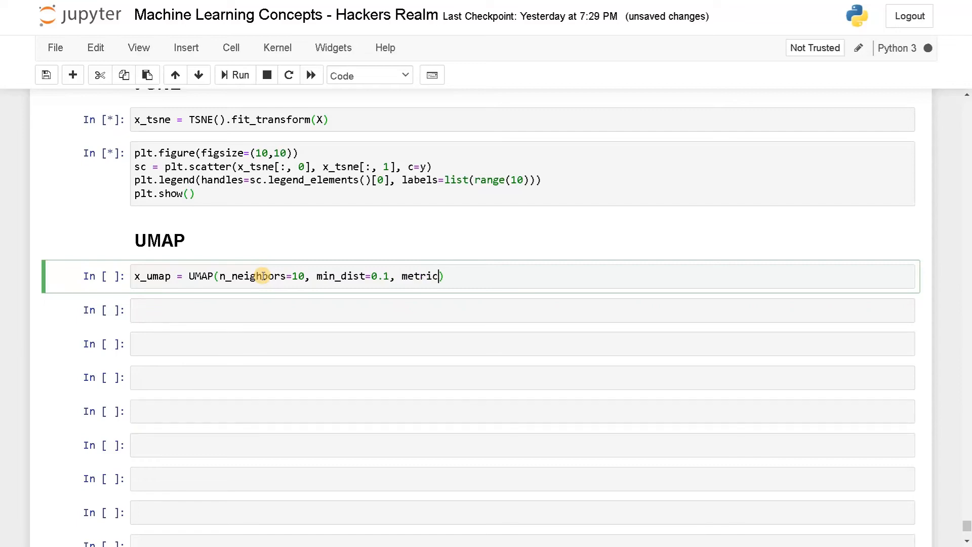
{"action": "type", "text": "='corr'"}
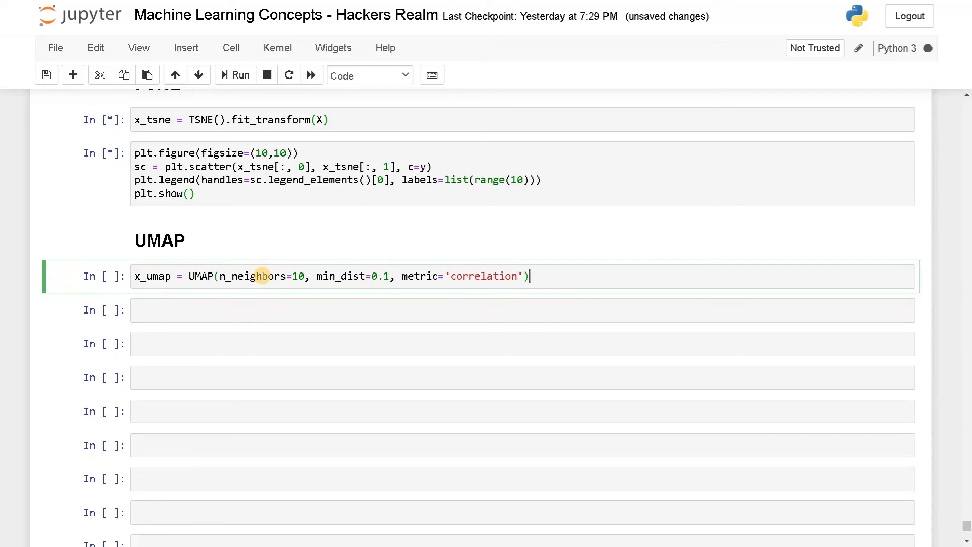
{"action": "type", "text": ".fit"}
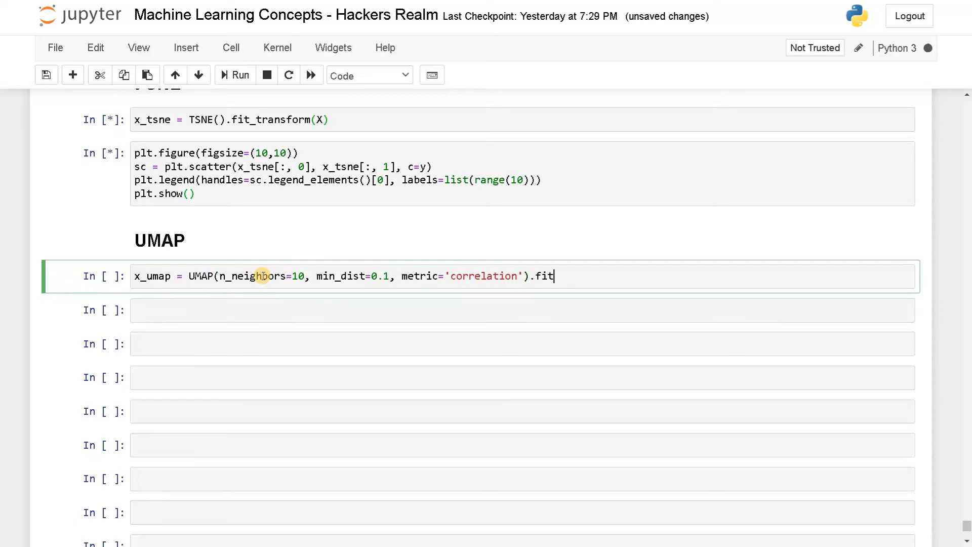
{"action": "type", "text": "_trans"}
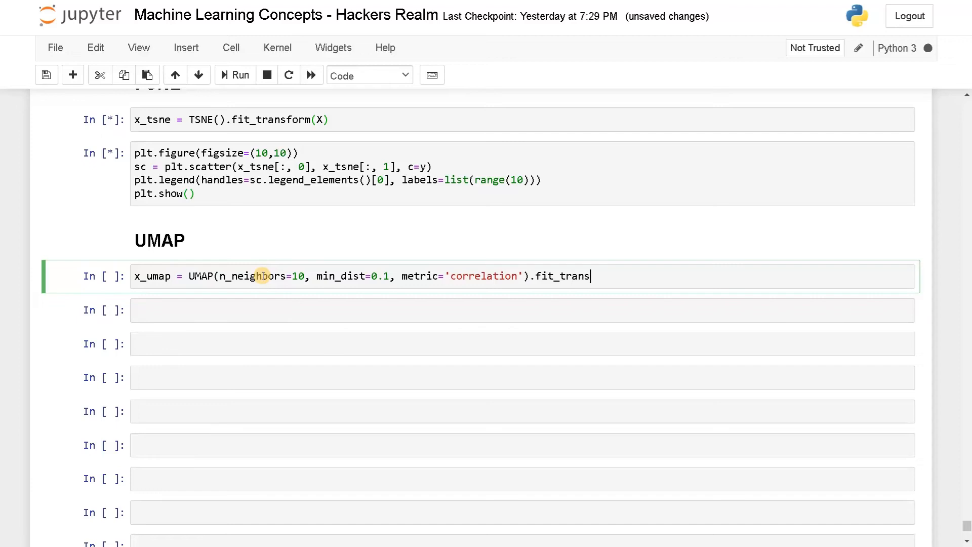
{"action": "type", "text": "form(X)"}
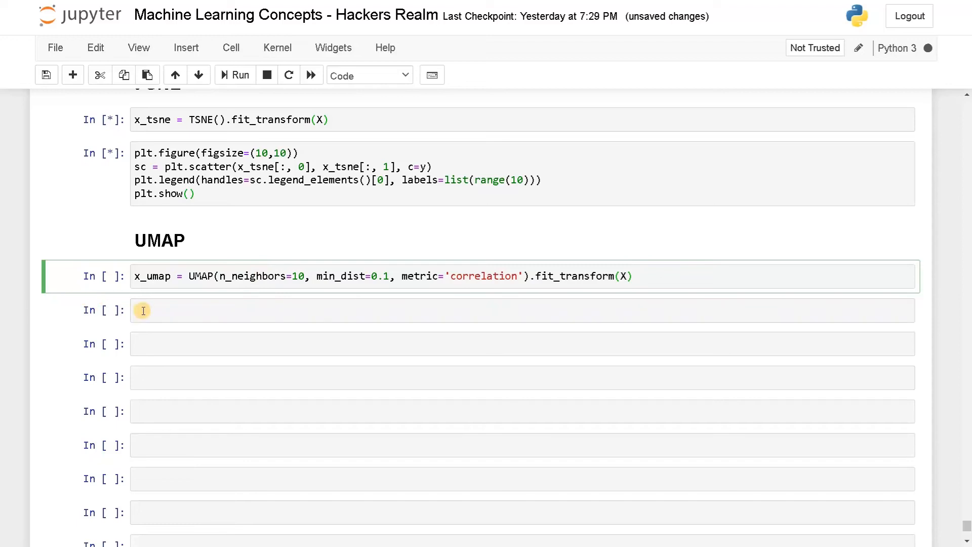
{"action": "left_click", "coordinate": [124, 153]}
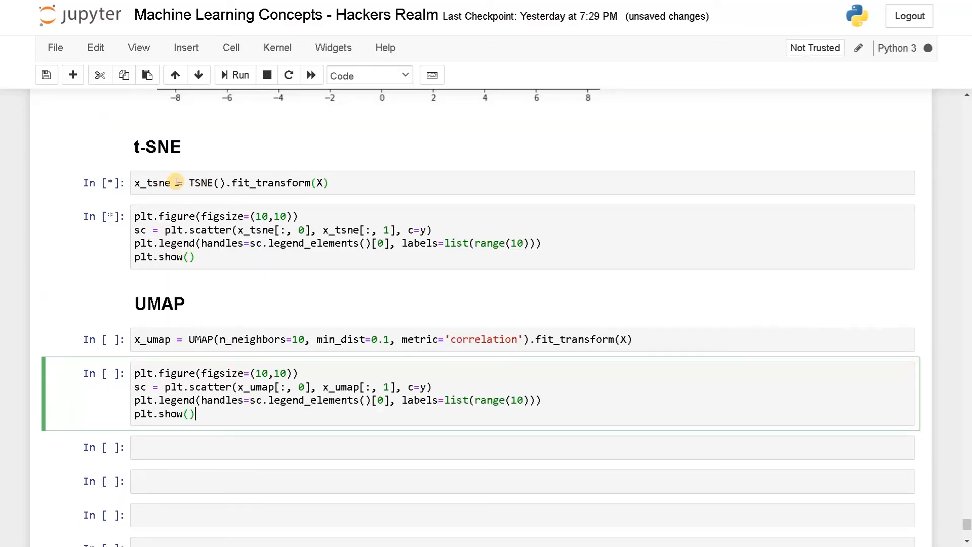
{"action": "mouse_move", "coordinate": [229, 194]}
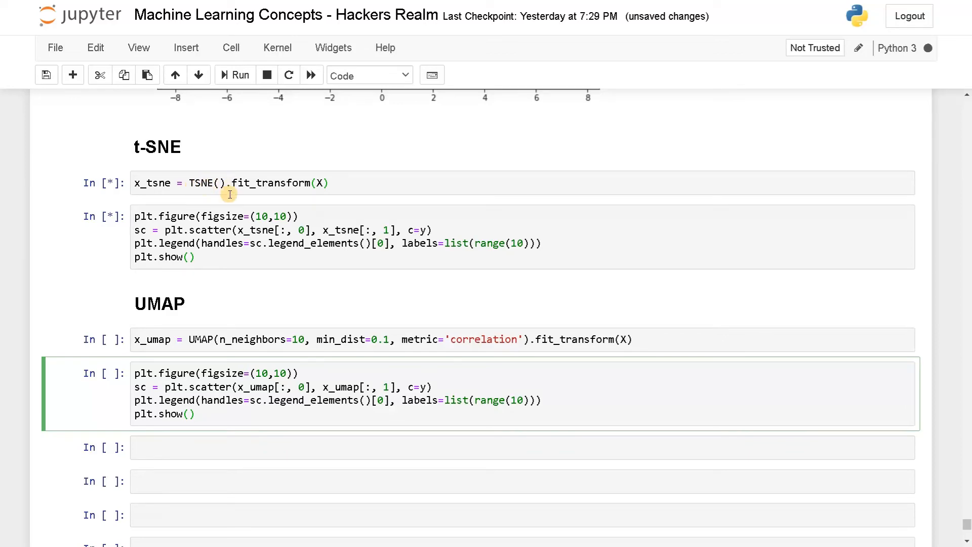
{"action": "mouse_move", "coordinate": [193, 188]}
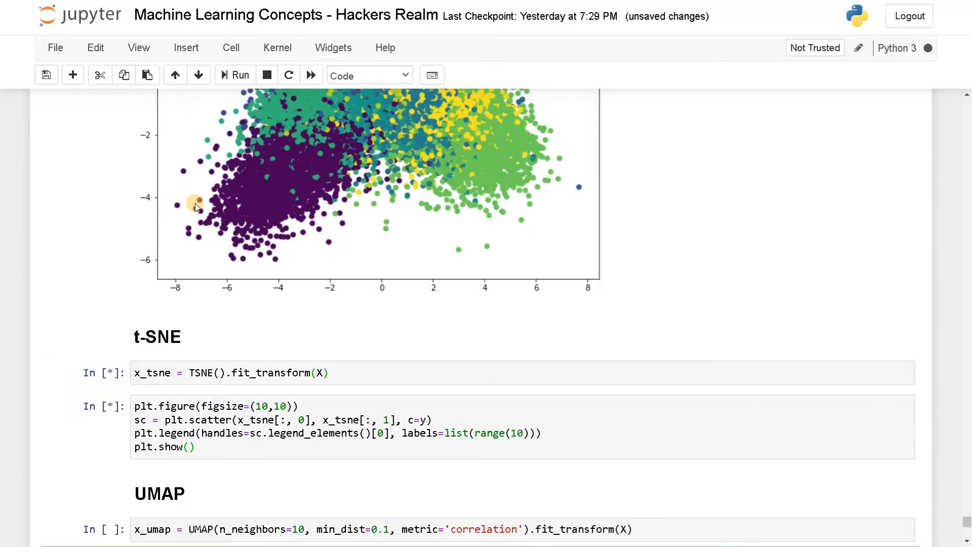
Step: Scroll down to the UMAP scatter cell plotting x_umap while the t-SNE cells run
{"action": "scroll", "scroll_direction": "down", "scroll_amount": 3}
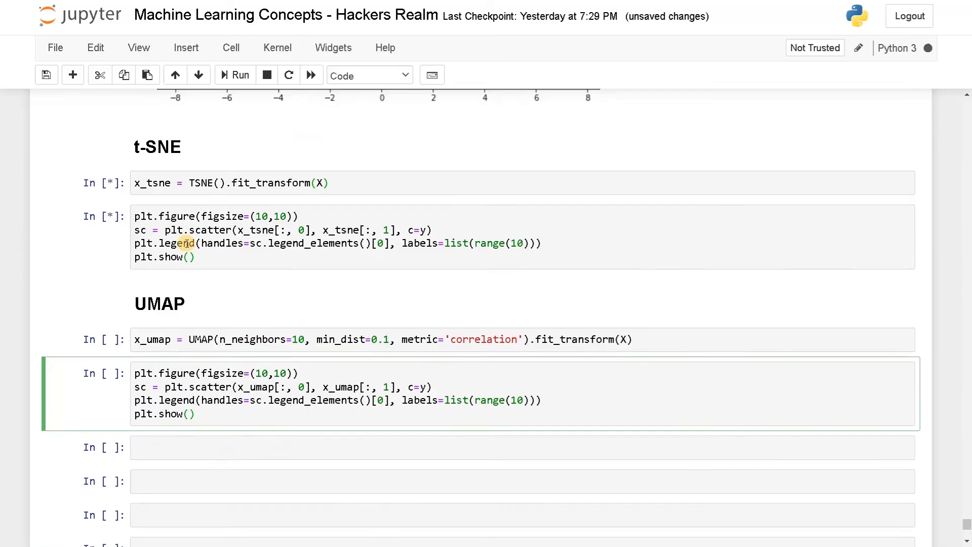
{"action": "scroll", "scroll_direction": "down", "scroll_amount": 3}
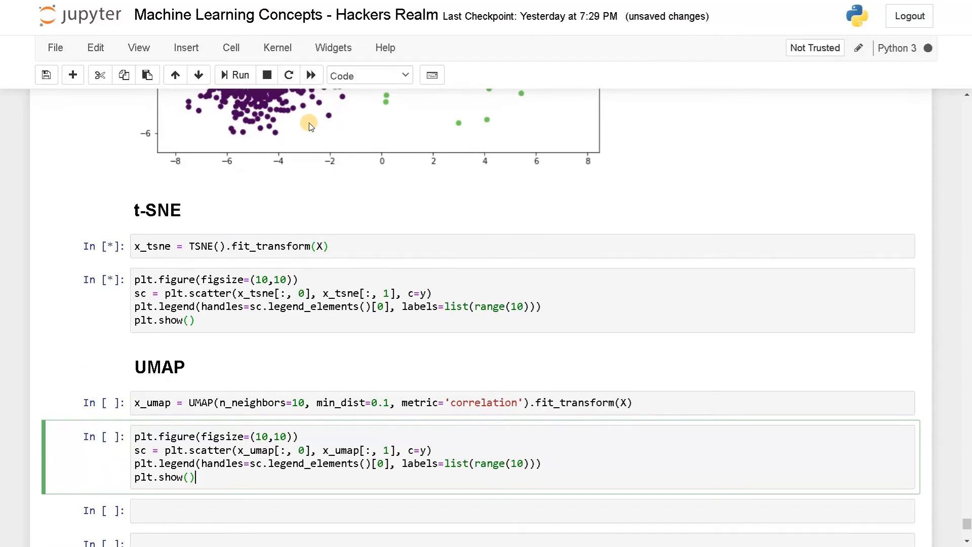
{"action": "mouse_move", "coordinate": [271, 182]}
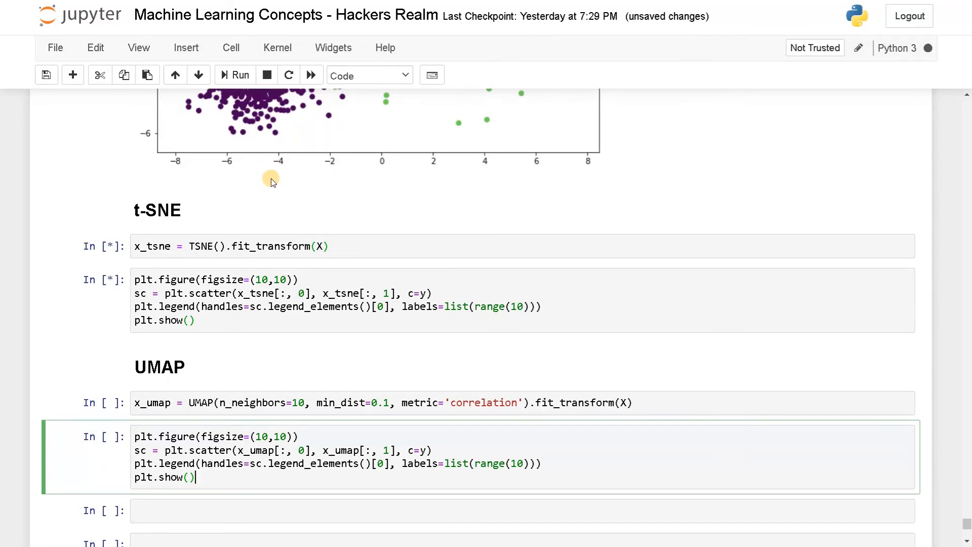
{"action": "scroll", "scroll_direction": "down", "scroll_amount": 3}
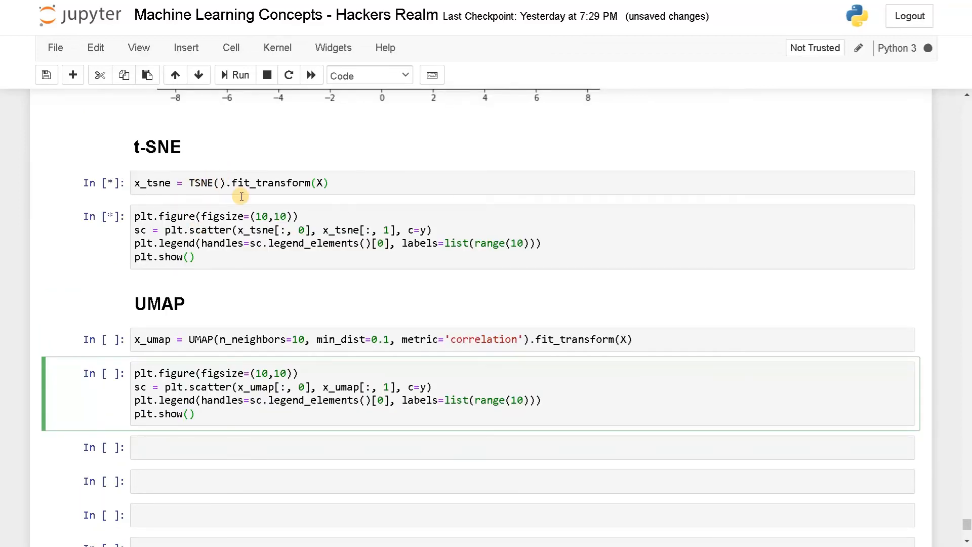
{"action": "mouse_move", "coordinate": [174, 272]}
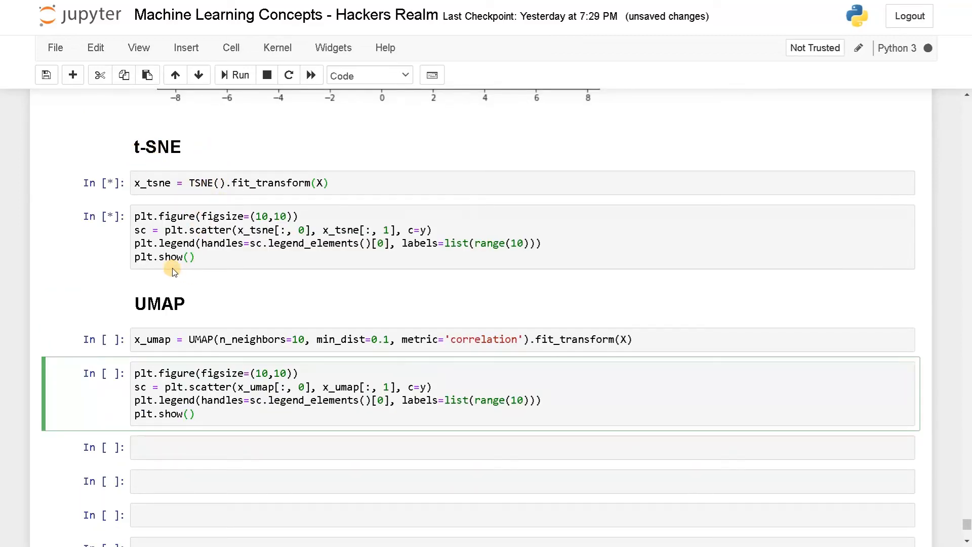
{"action": "scroll", "scroll_direction": "down", "scroll_amount": 3}
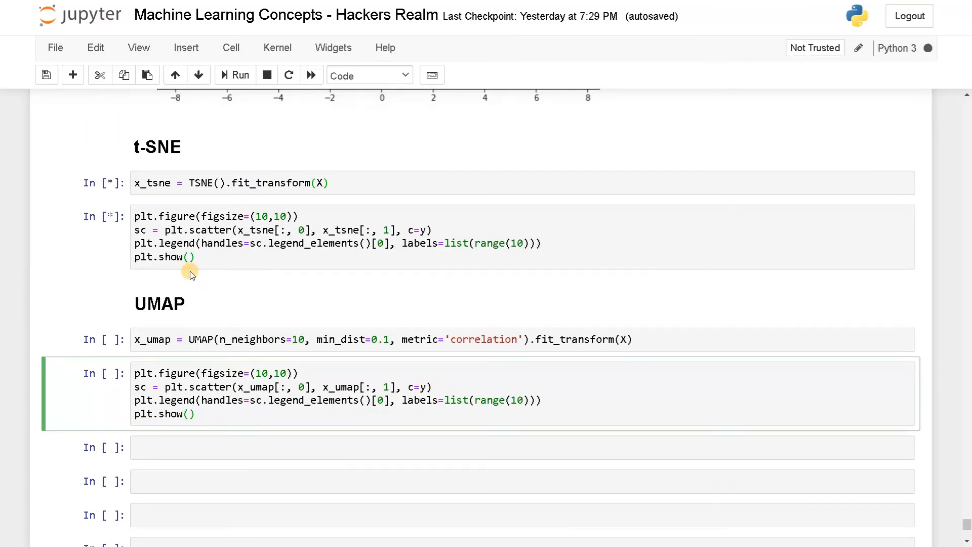
Step: Show the executed t-SNE section using TSNE(n_jobs=-1) on X[:10000] with its scatter plot
{"action": "left_click", "coordinate": [240, 75]}
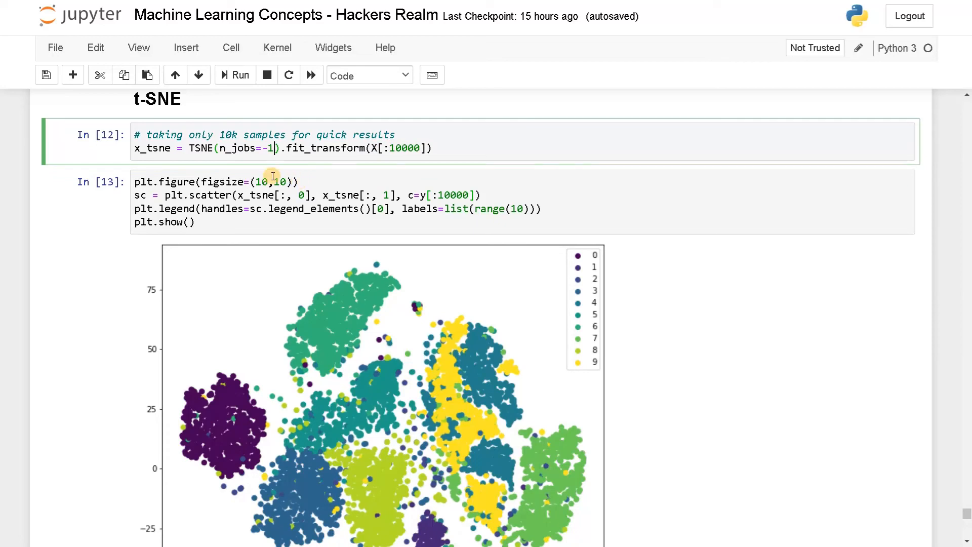
{"action": "mouse_move", "coordinate": [337, 188]}
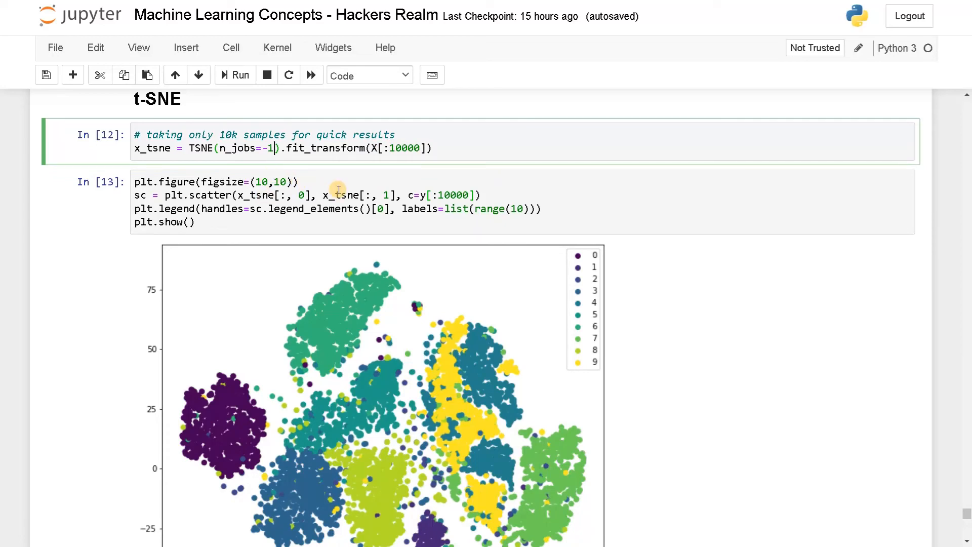
{"action": "mouse_move", "coordinate": [183, 157]}
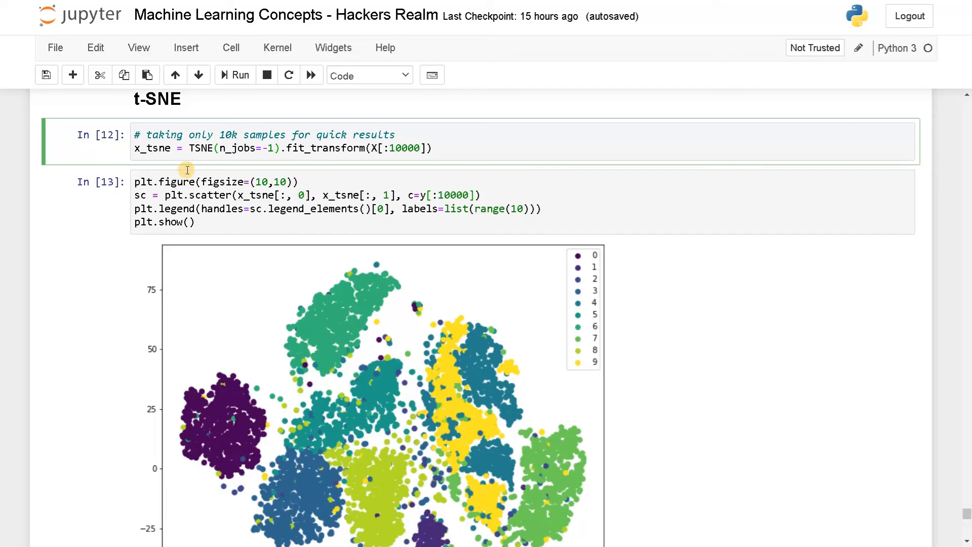
{"action": "mouse_move", "coordinate": [204, 221]}
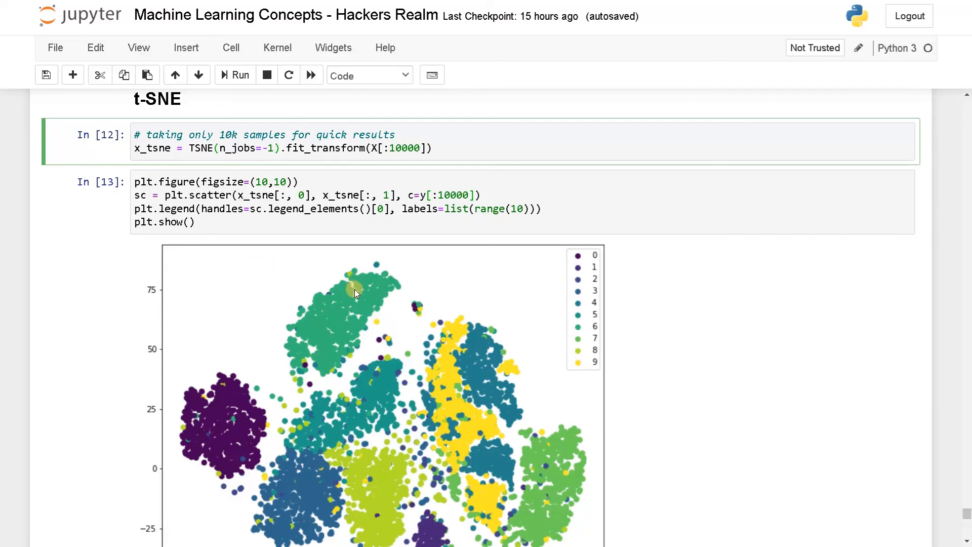
Step: Scroll past the t-SNE scatter to the UMAP cells numbered 6 and 7
{"action": "scroll", "scroll_direction": "down", "scroll_amount": 3}
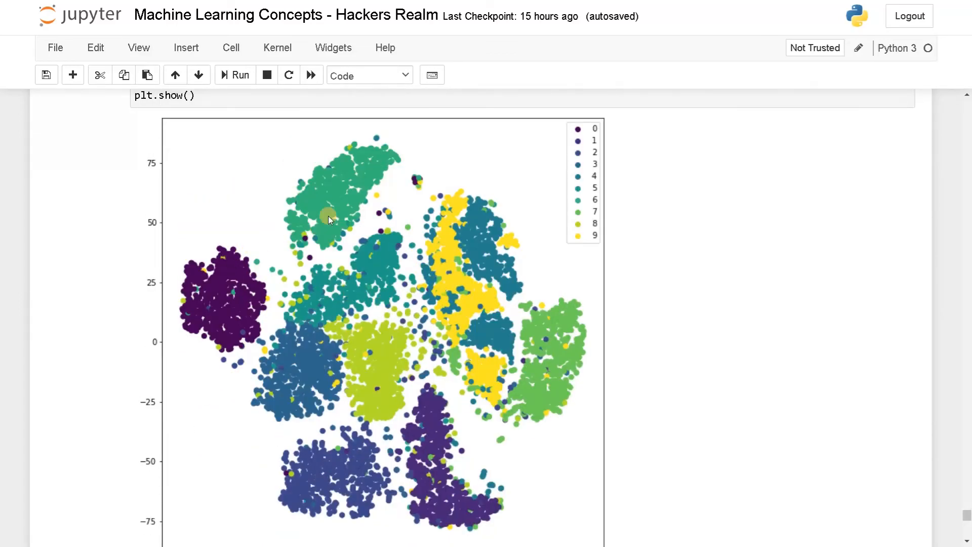
{"action": "mouse_move", "coordinate": [506, 279]}
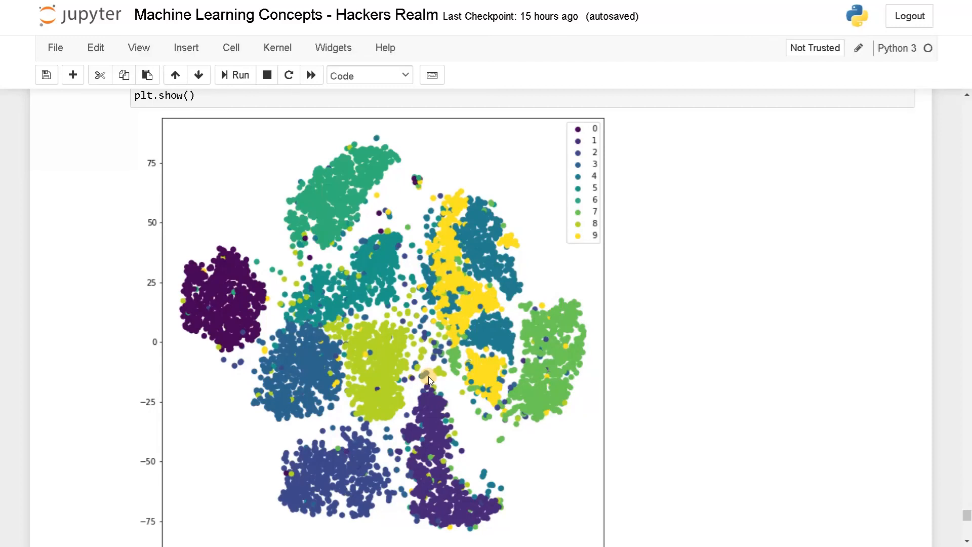
{"action": "scroll", "scroll_direction": "down", "scroll_amount": 3}
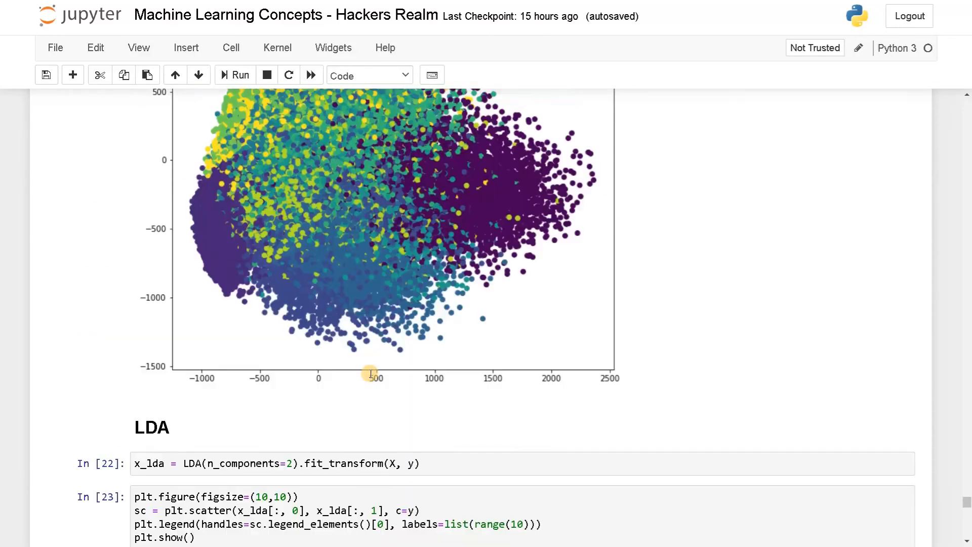
{"action": "mouse_move", "coordinate": [332, 386]}
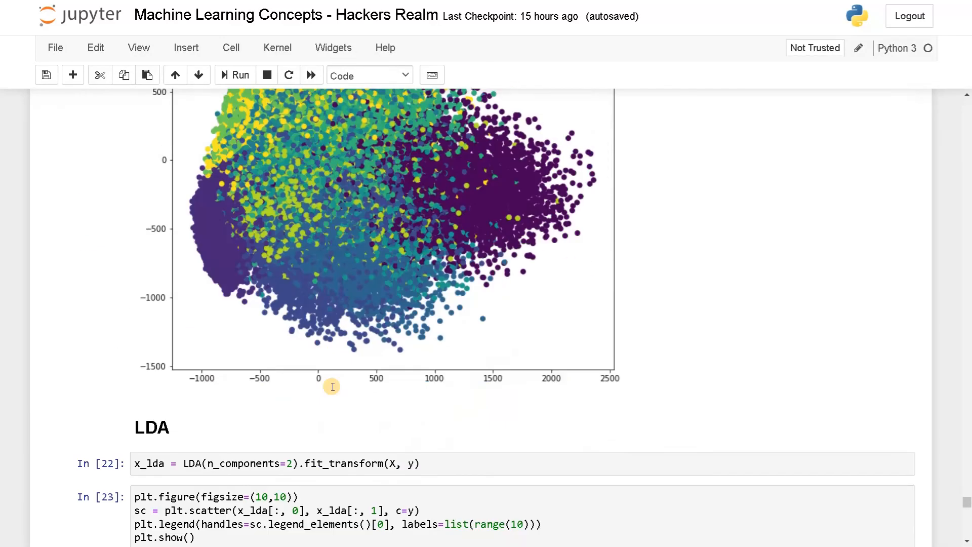
{"action": "scroll", "scroll_direction": "down", "scroll_amount": 3}
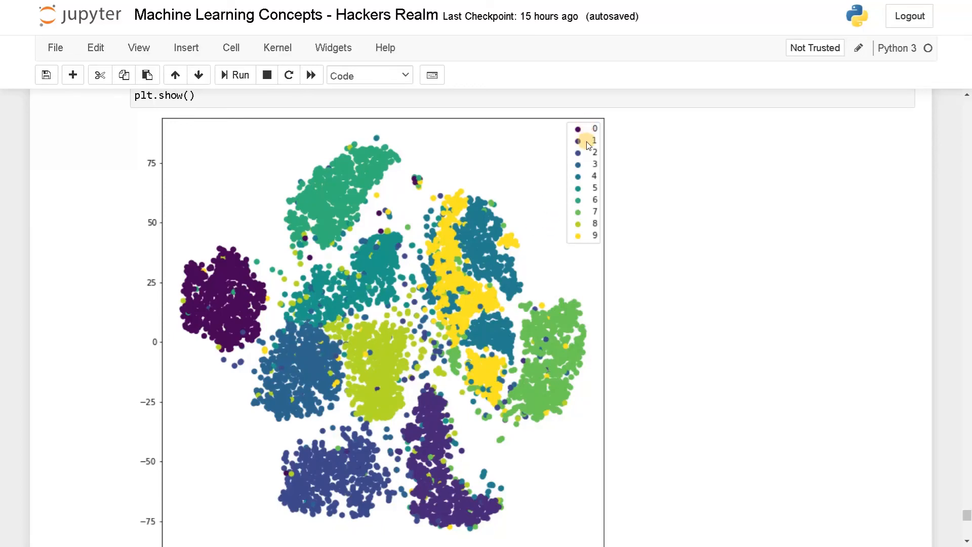
{"action": "mouse_move", "coordinate": [426, 208]}
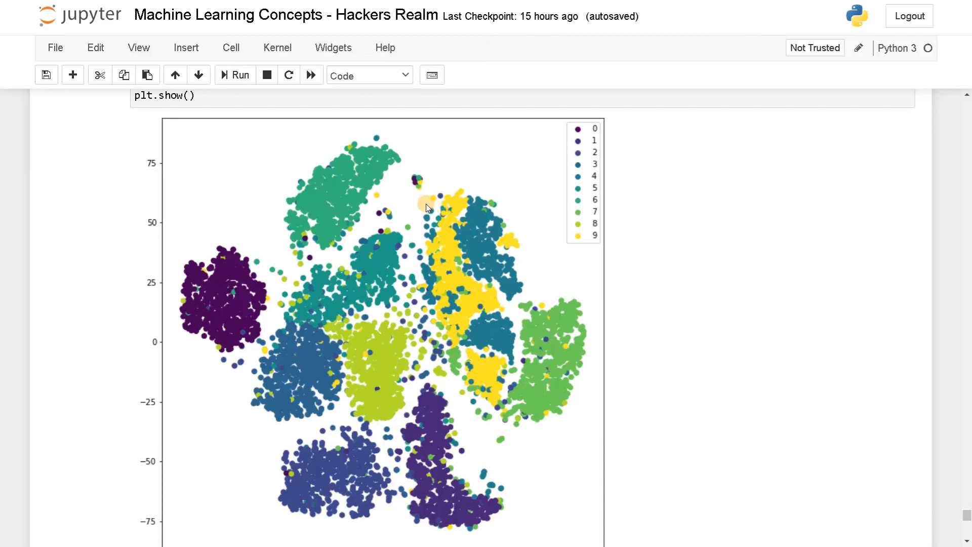
{"action": "mouse_move", "coordinate": [232, 398]}
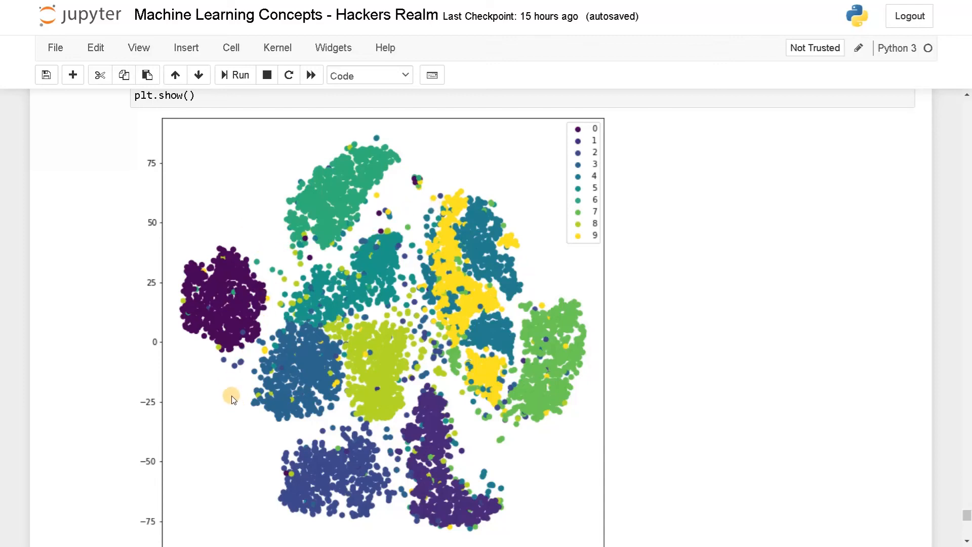
{"action": "mouse_move", "coordinate": [369, 432]}
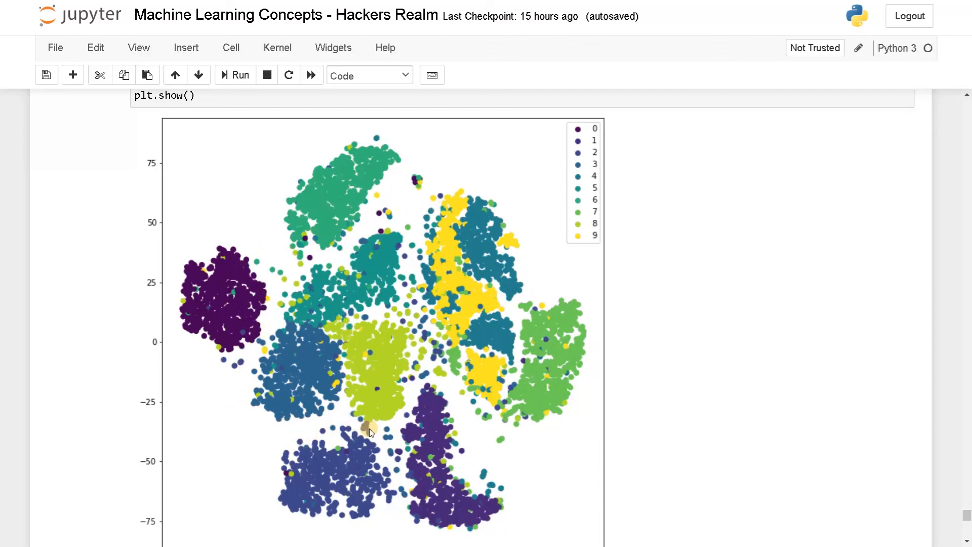
{"action": "mouse_move", "coordinate": [516, 486]}
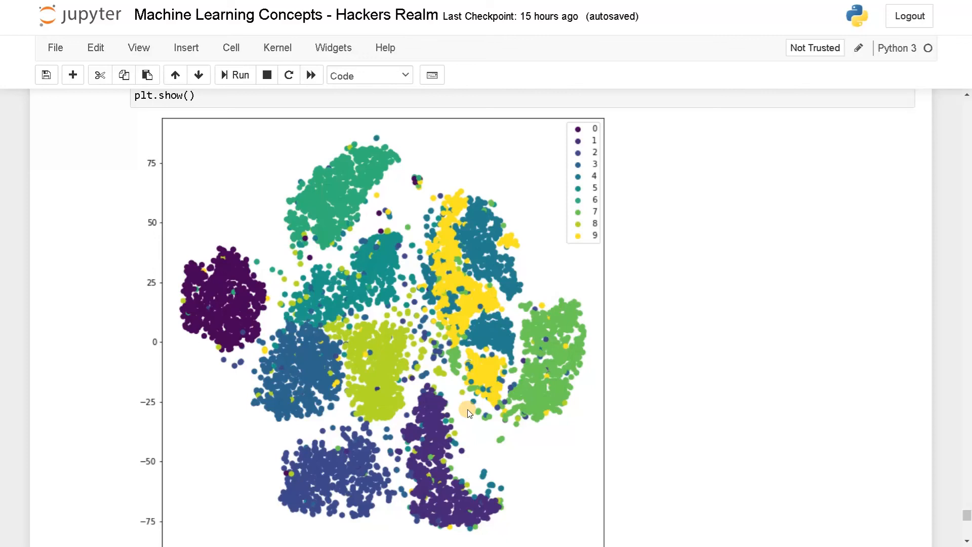
{"action": "mouse_move", "coordinate": [419, 309]}
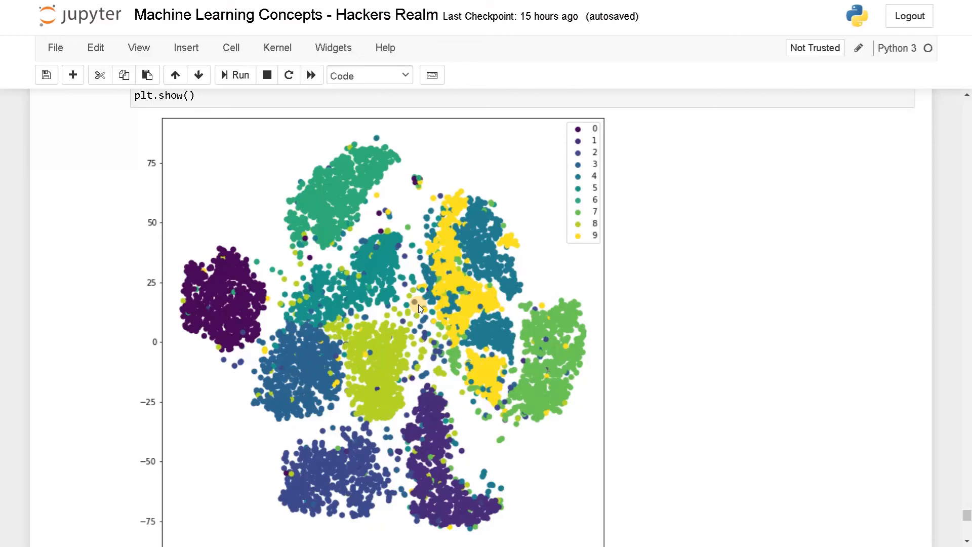
{"action": "scroll", "scroll_direction": "down", "scroll_amount": 3}
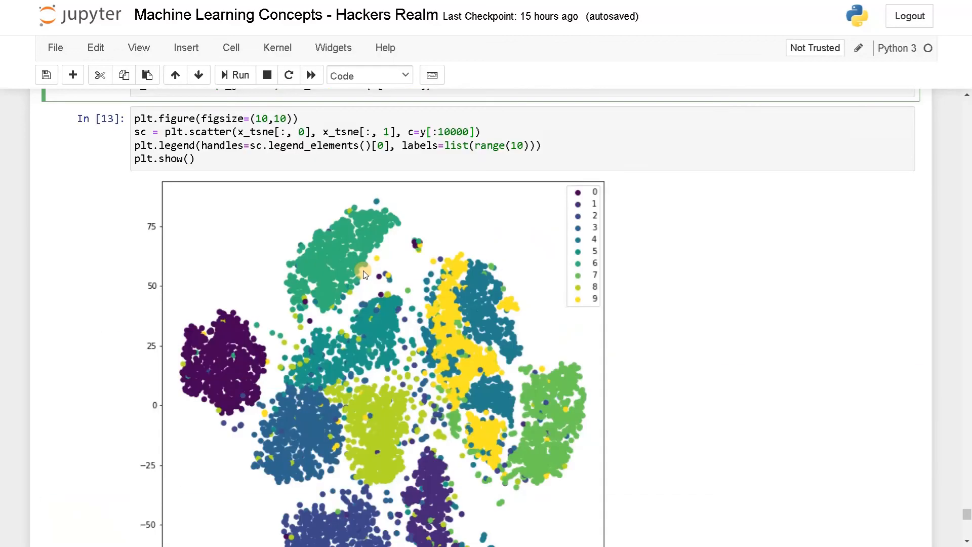
{"action": "scroll", "scroll_direction": "down", "scroll_amount": 3}
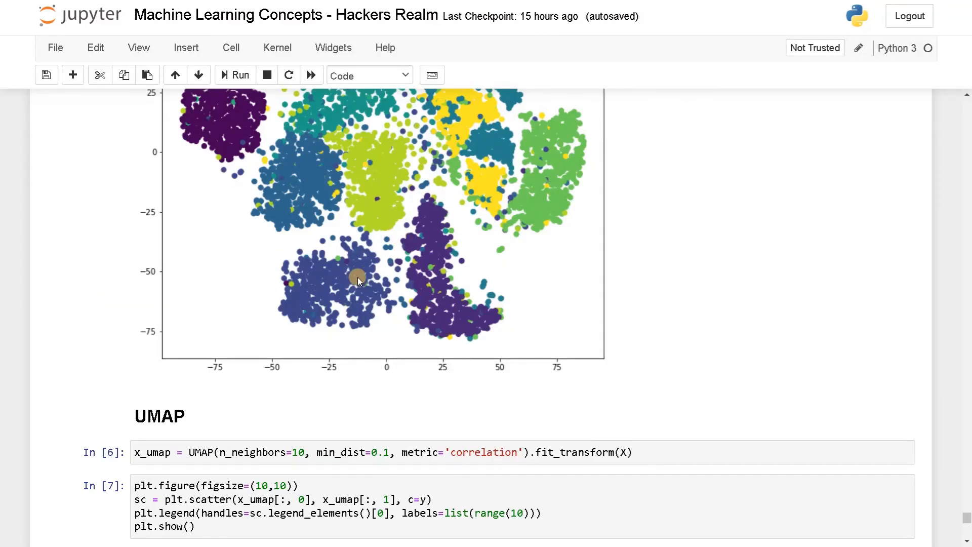
{"action": "scroll", "scroll_direction": "down", "scroll_amount": 3}
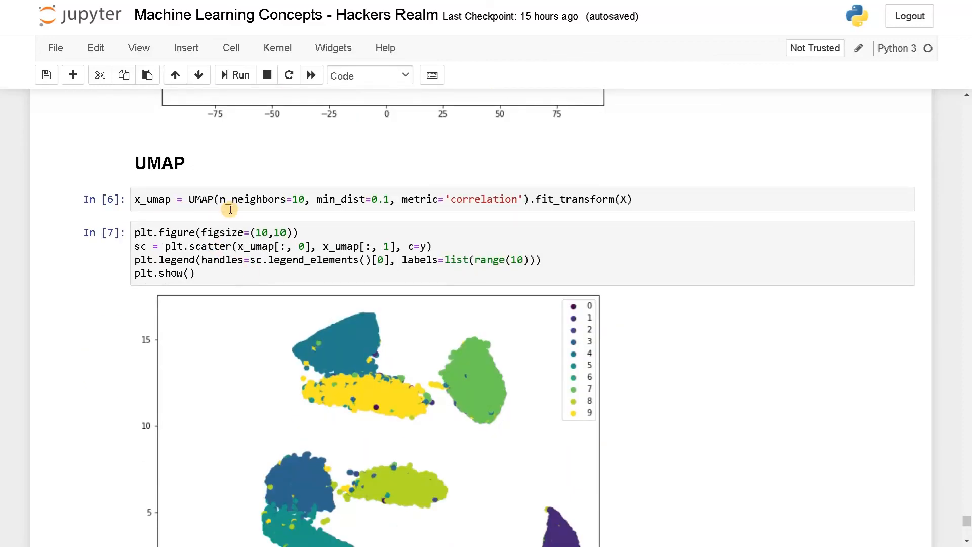
{"action": "scroll", "scroll_direction": "down", "scroll_amount": 3}
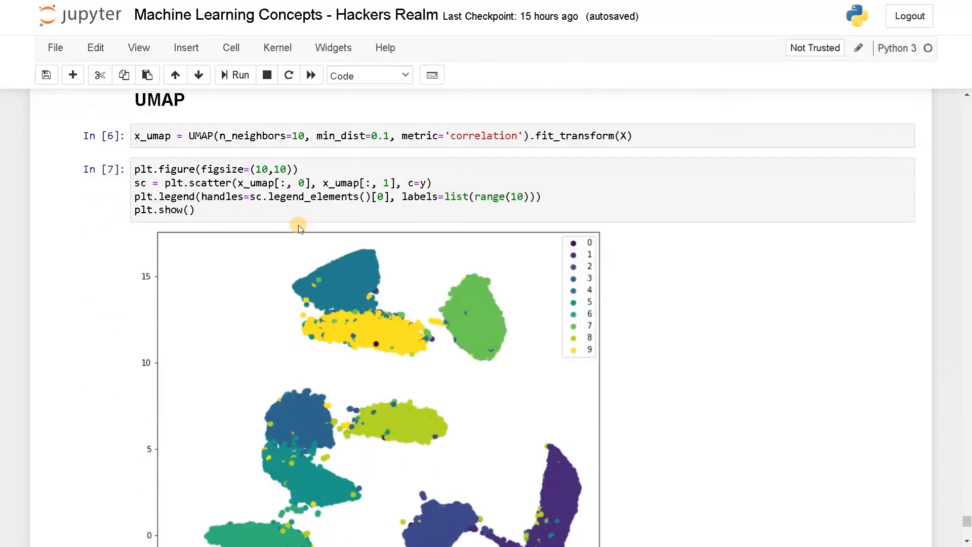
{"action": "scroll", "scroll_direction": "down", "scroll_amount": 3}
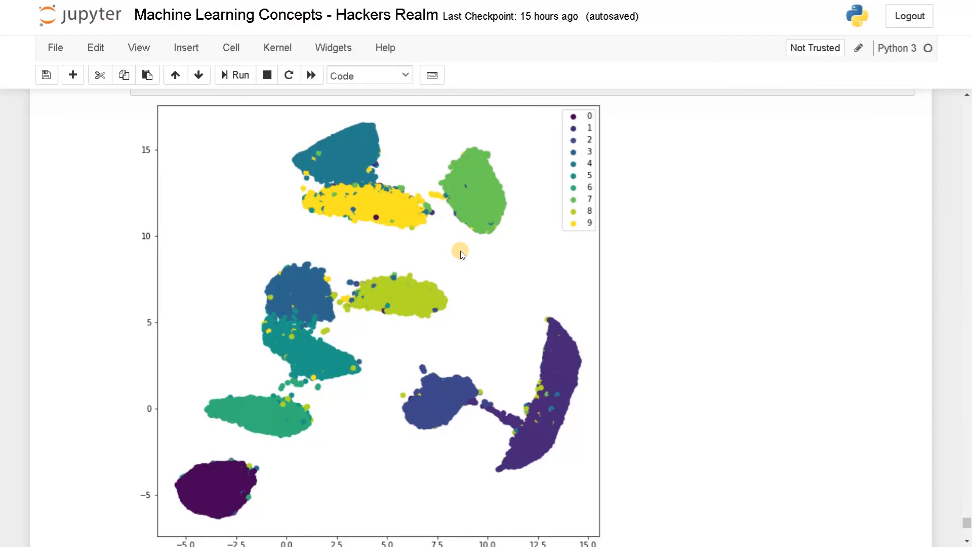
{"action": "mouse_move", "coordinate": [388, 328]}
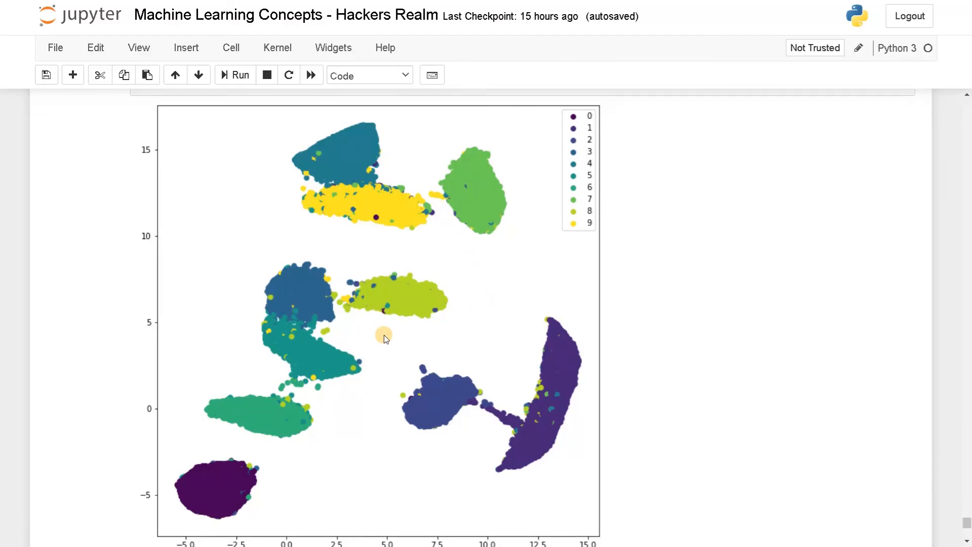
{"action": "mouse_move", "coordinate": [385, 417]}
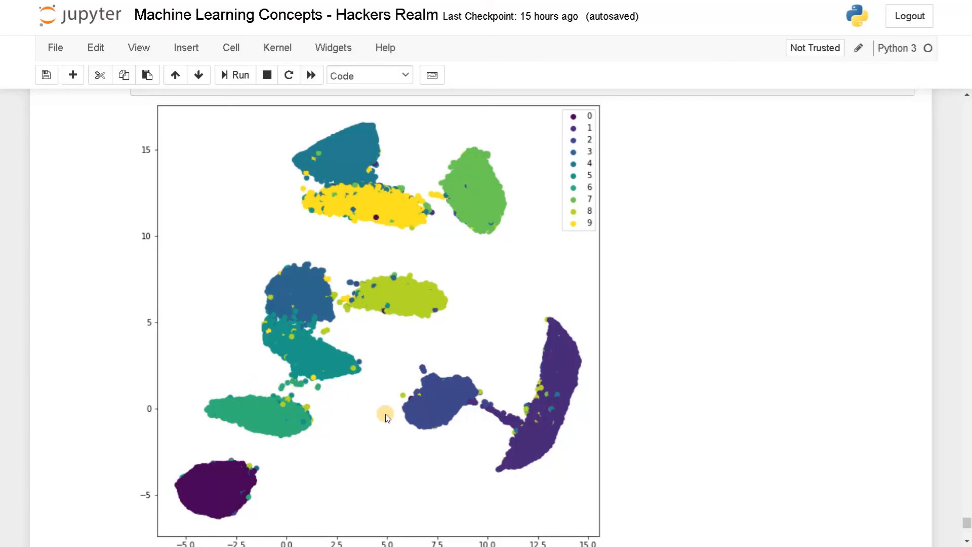
{"action": "scroll", "scroll_direction": "down", "scroll_amount": 3}
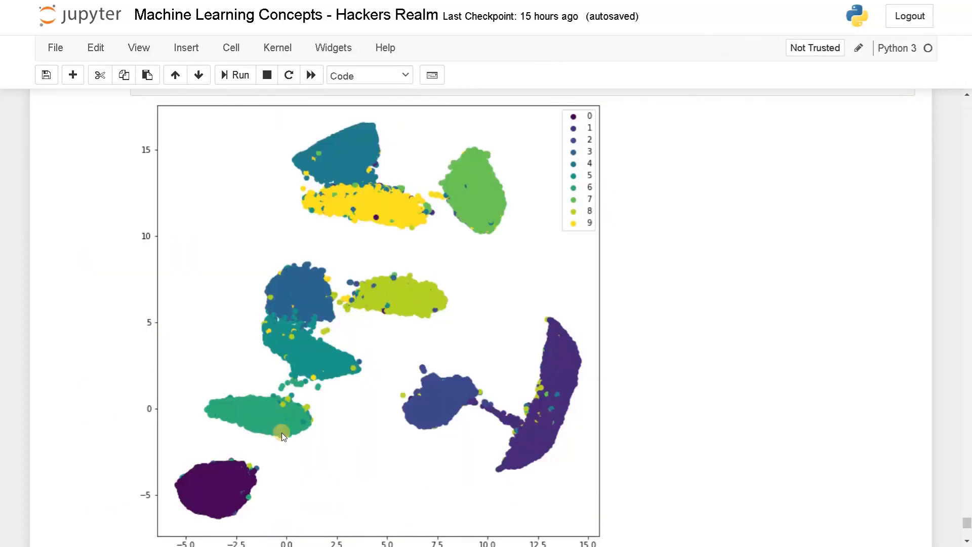
{"action": "scroll", "scroll_direction": "down", "scroll_amount": 3}
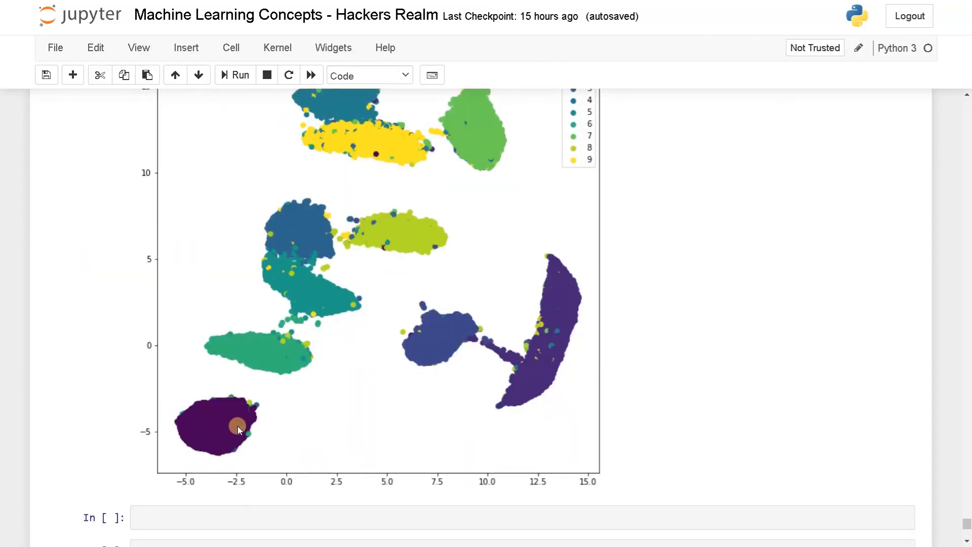
{"action": "mouse_move", "coordinate": [506, 366]}
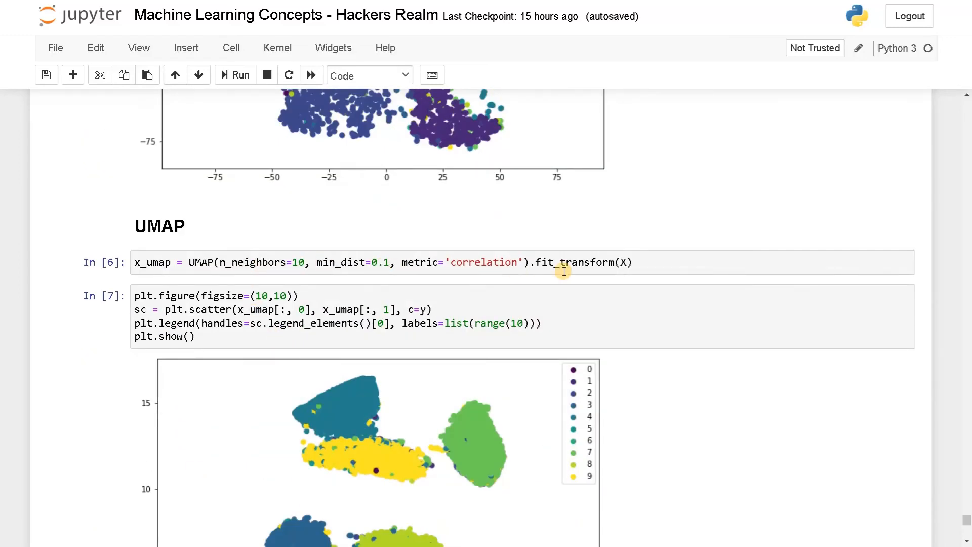
{"action": "mouse_move", "coordinate": [615, 262]}
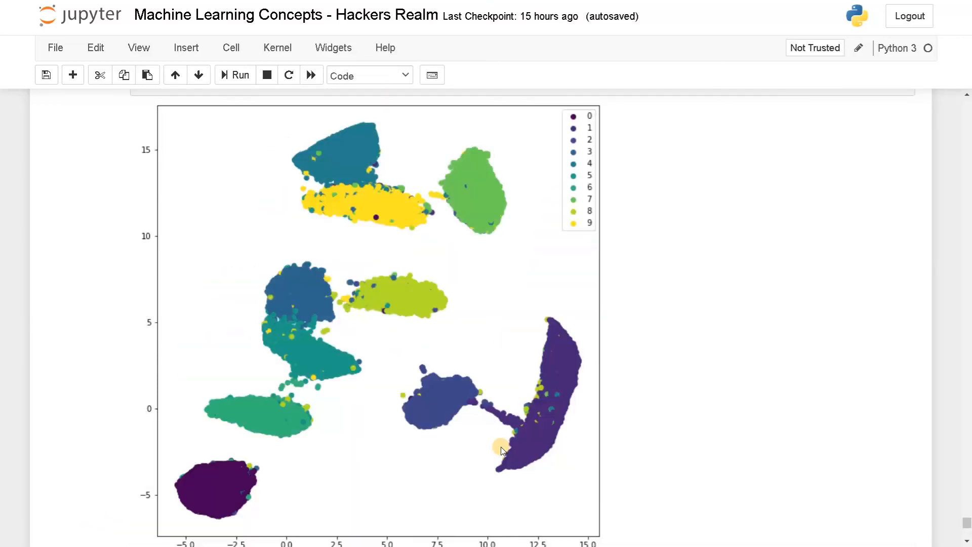
{"action": "mouse_move", "coordinate": [500, 403]}
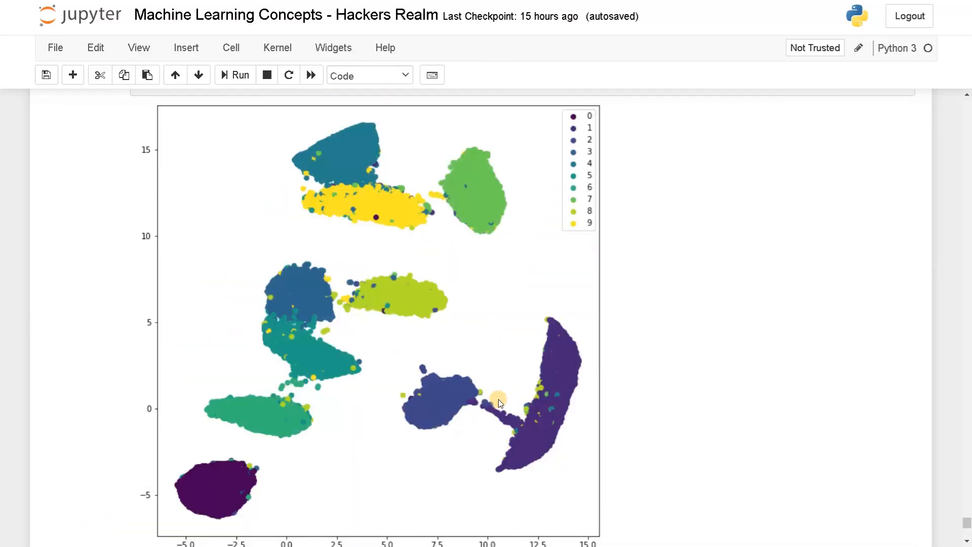
{"action": "mouse_move", "coordinate": [270, 406]}
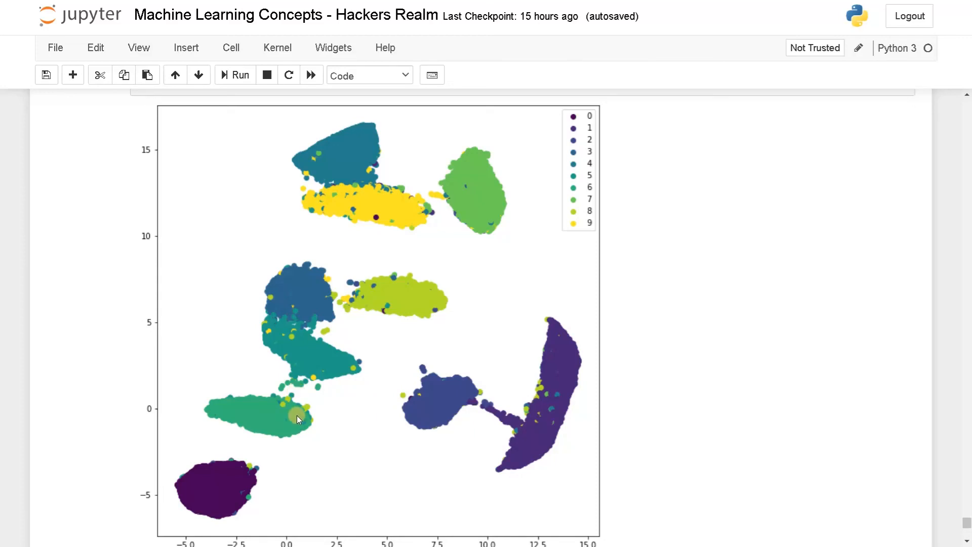
{"action": "scroll", "scroll_direction": "down", "scroll_amount": 3}
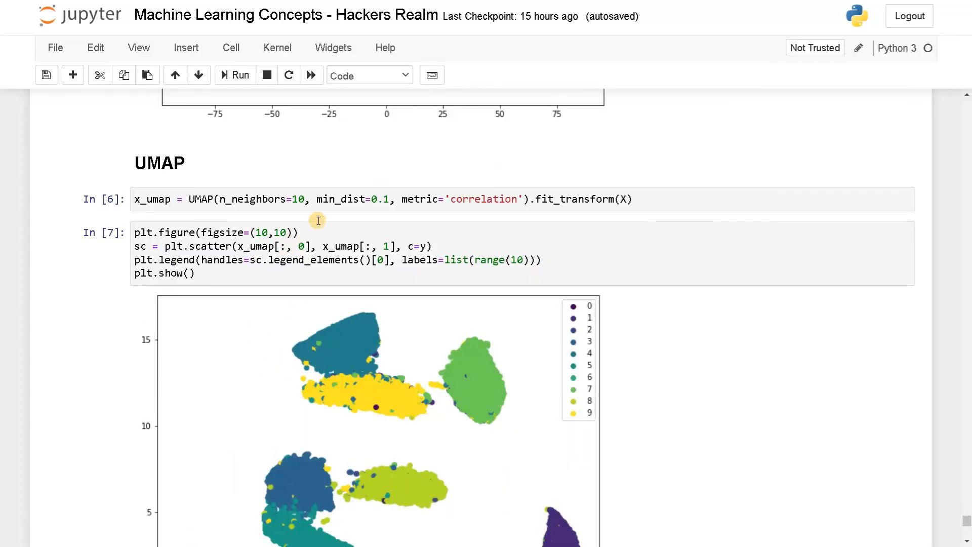
{"action": "mouse_move", "coordinate": [589, 220]}
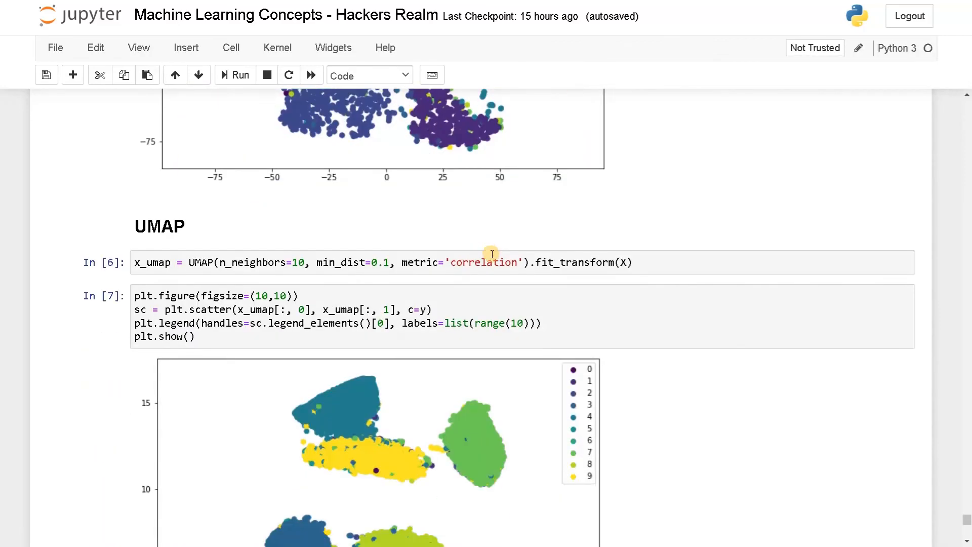
{"action": "scroll", "scroll_direction": "down", "scroll_amount": 3}
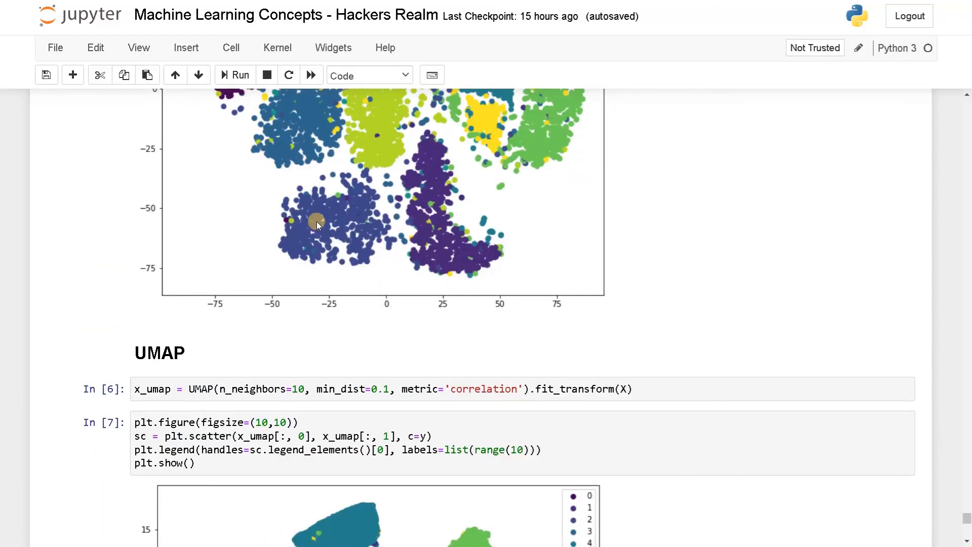
{"action": "mouse_move", "coordinate": [332, 263]}
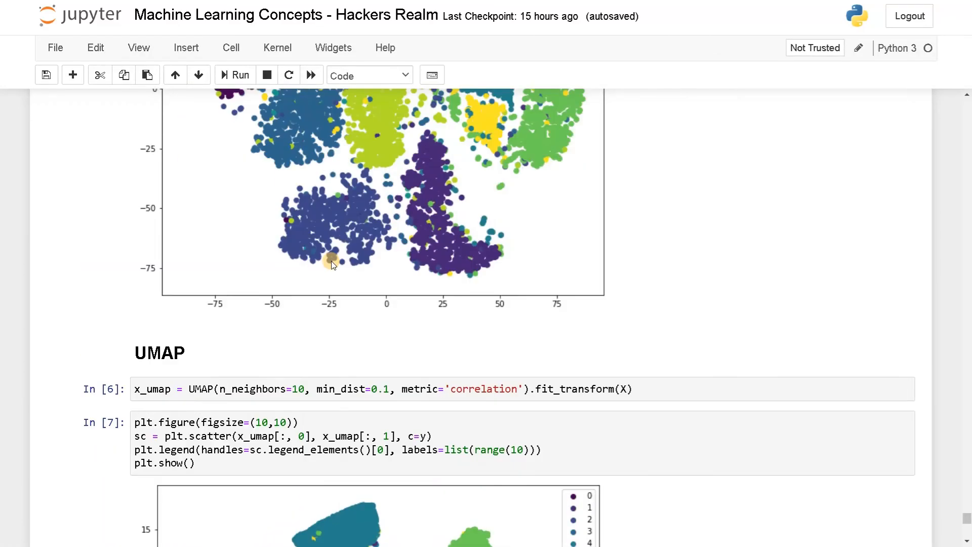
{"action": "scroll", "scroll_direction": "down", "scroll_amount": 3}
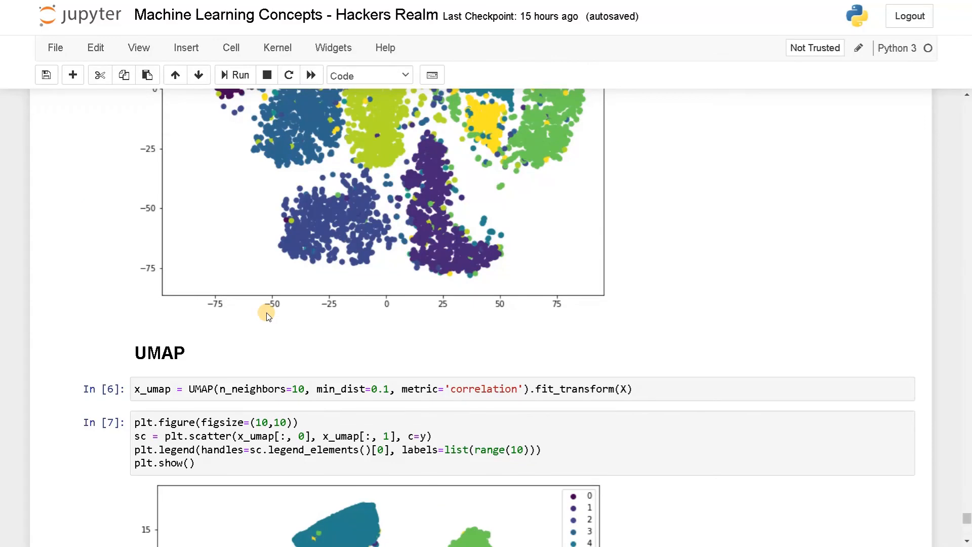
{"action": "scroll", "scroll_direction": "down", "scroll_amount": 3}
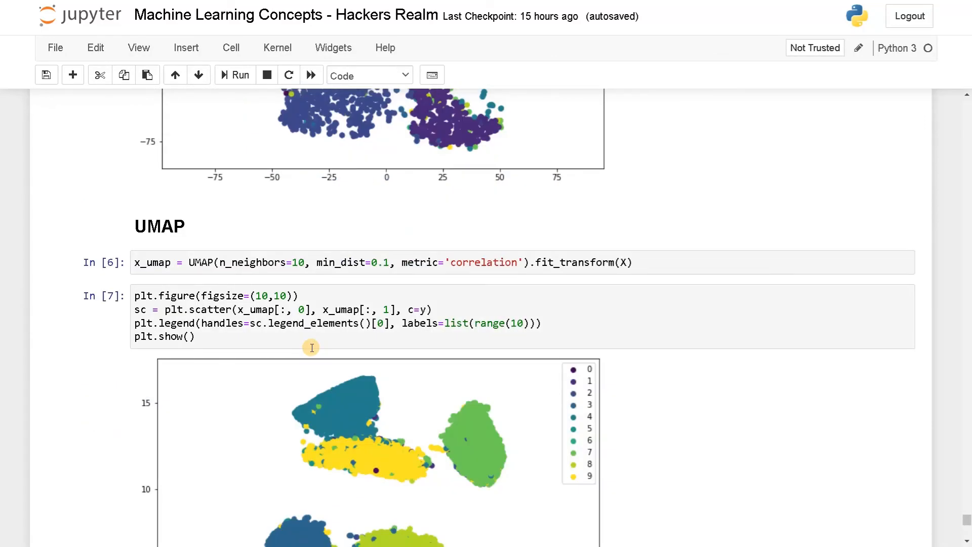
{"action": "mouse_move", "coordinate": [299, 378]}
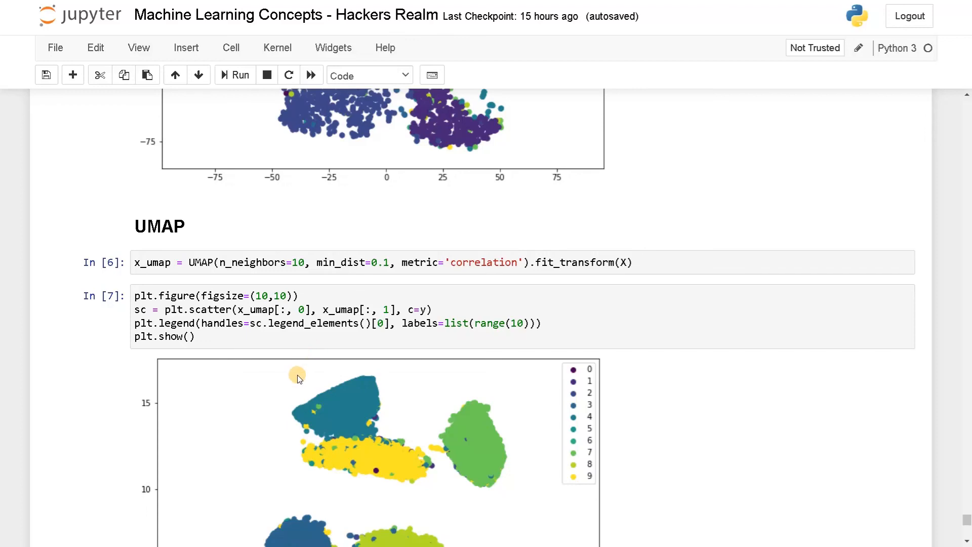
{"action": "scroll", "scroll_direction": "down", "scroll_amount": 3}
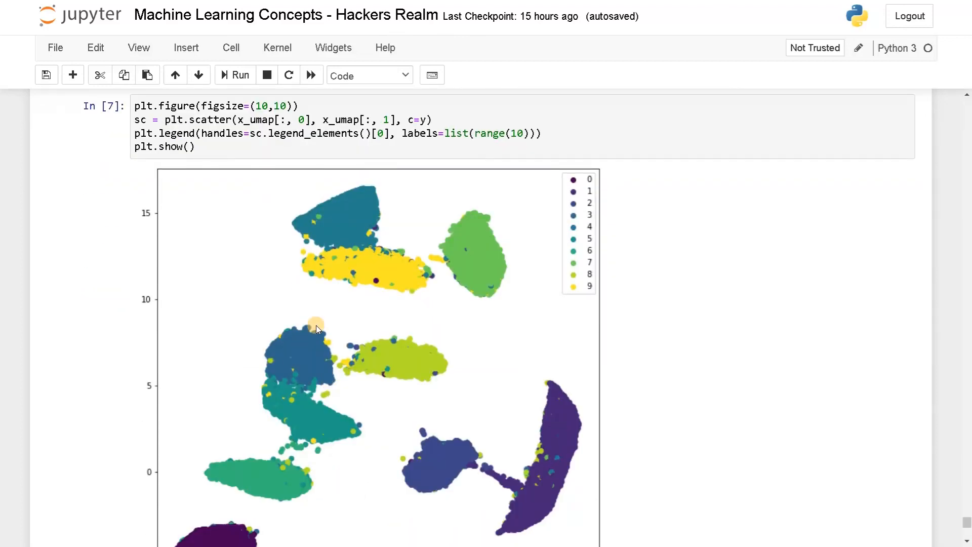
{"action": "scroll", "scroll_direction": "down", "scroll_amount": 3}
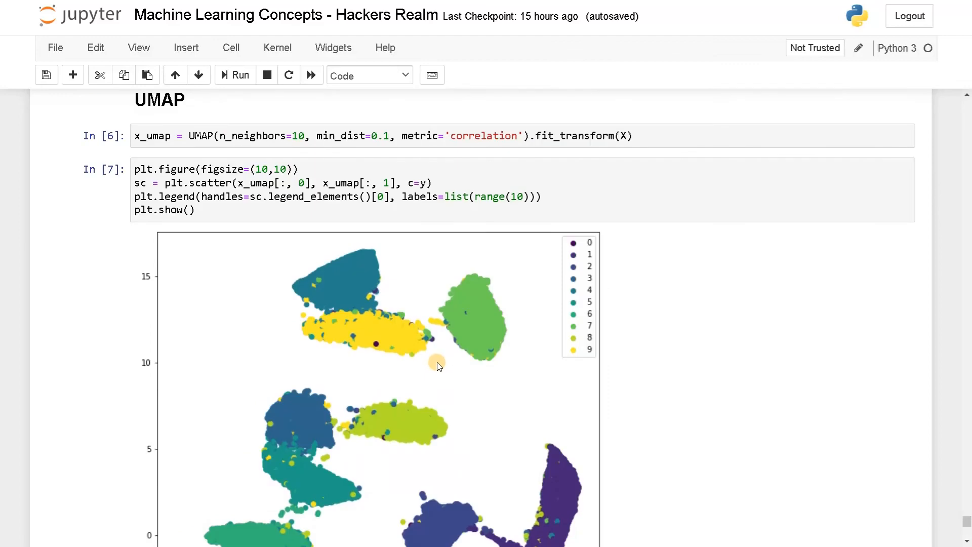
{"action": "scroll", "scroll_direction": "down", "scroll_amount": 3}
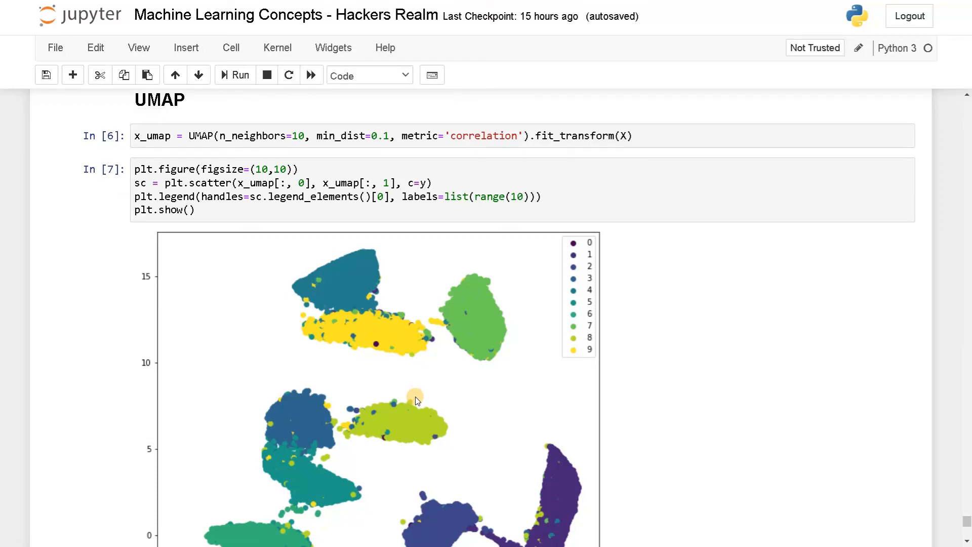
{"action": "mouse_move", "coordinate": [553, 395]}
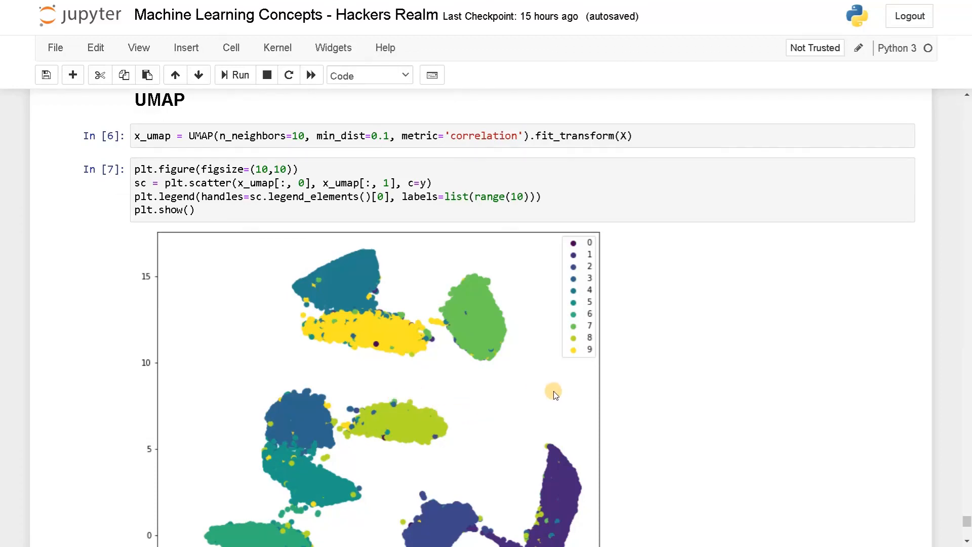
{"action": "scroll", "scroll_direction": "down", "scroll_amount": 3}
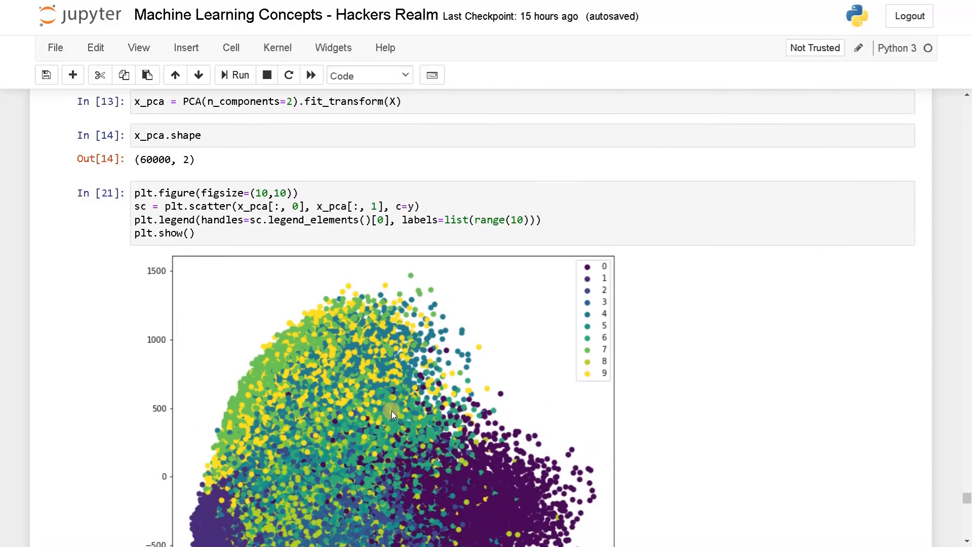
{"action": "scroll", "scroll_direction": "down", "scroll_amount": 3}
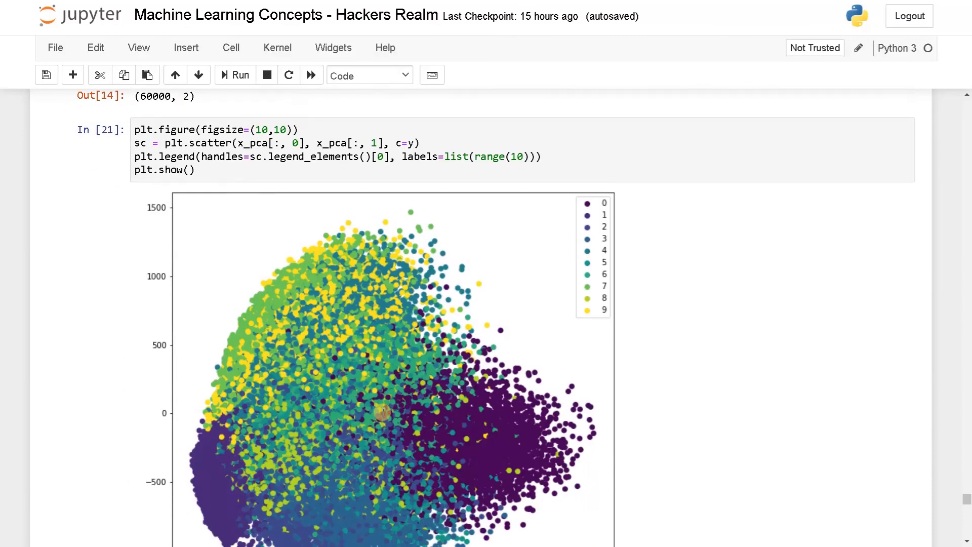
{"action": "scroll", "scroll_direction": "down", "scroll_amount": 3}
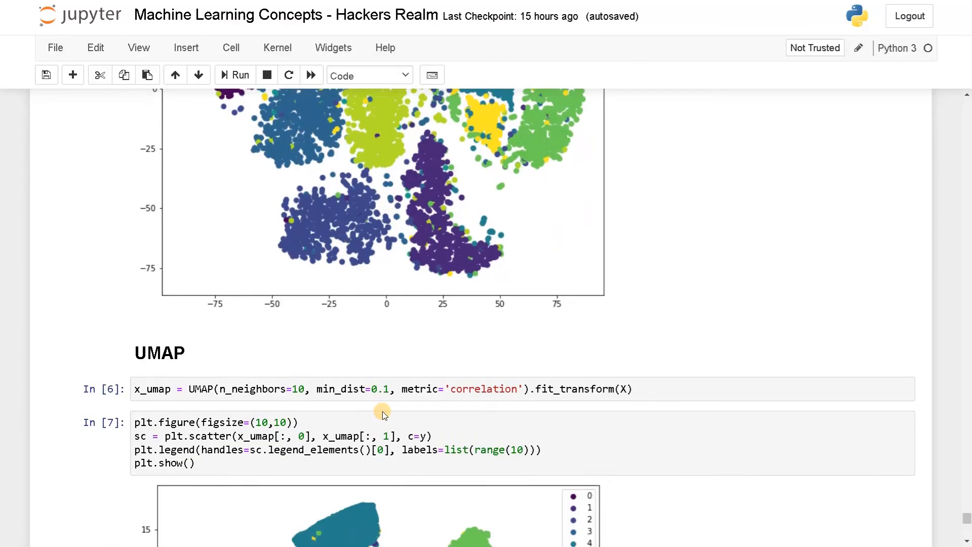